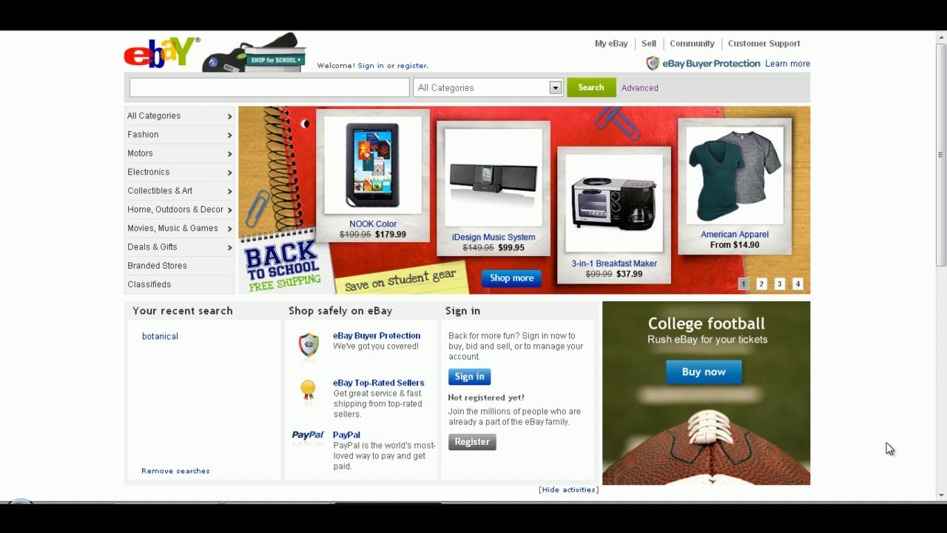
mouse_move(381, 207)
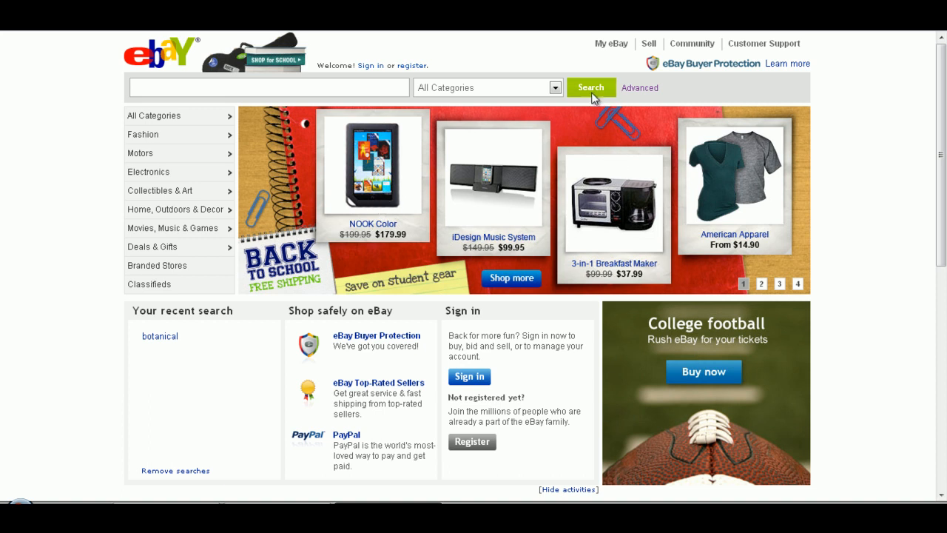
- Browse eBay's All Categories and go into Art from Dealers & Resellers
left_click(591, 88)
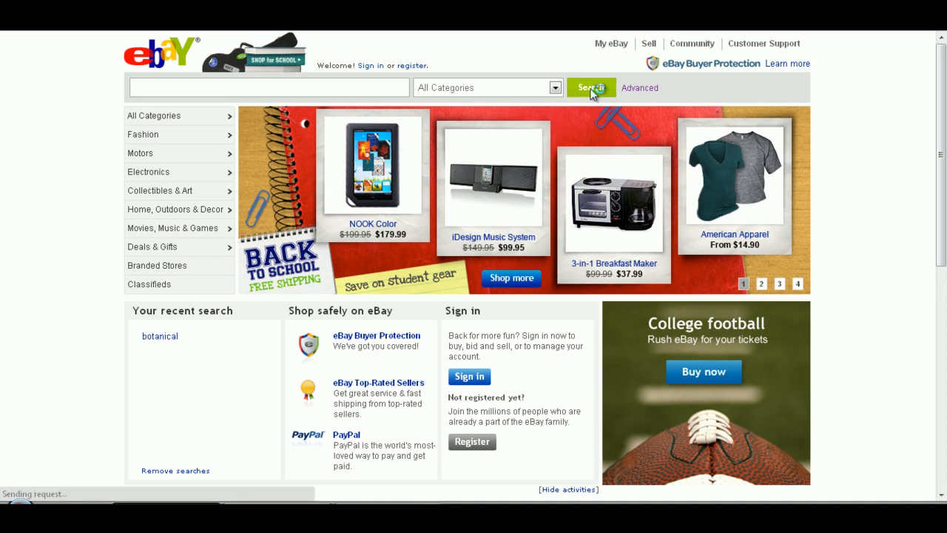
left_click(154, 116)
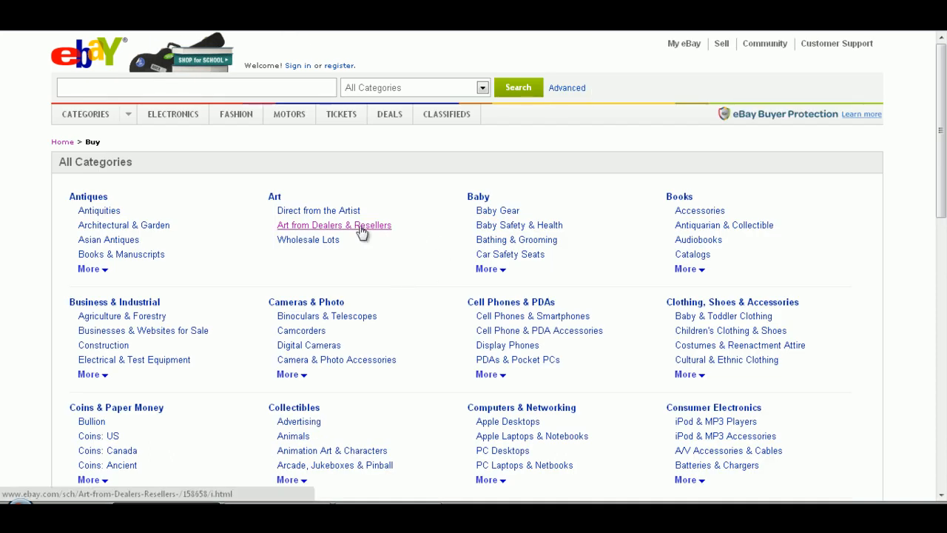
left_click(334, 225)
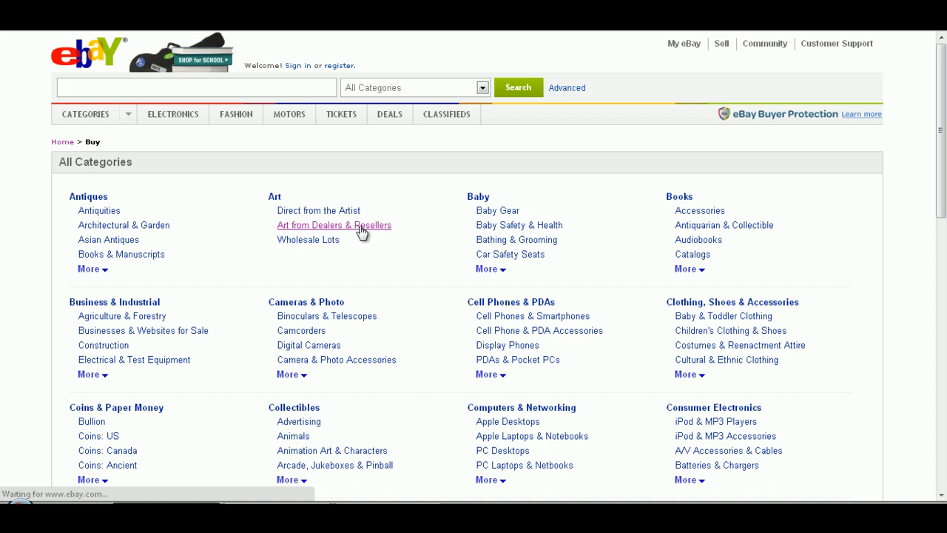
left_click(333, 225)
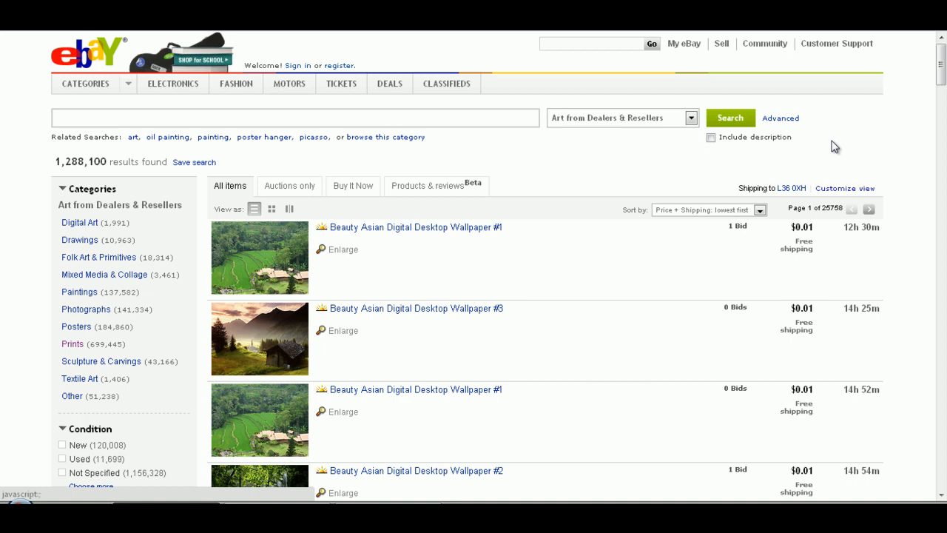
scroll("down", 3)
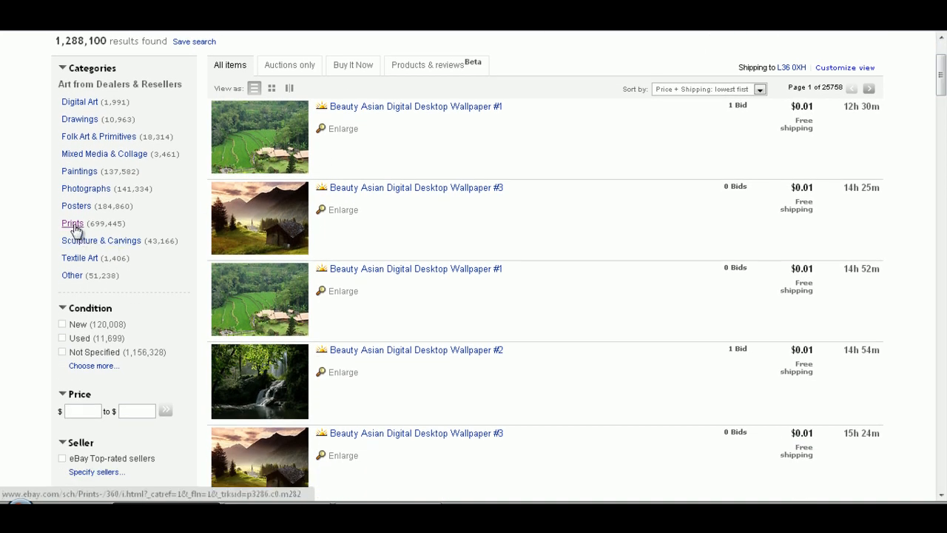
- Narrow completed listings to Prints, sorted by Price + Shipping: lowest first
left_click(73, 223)
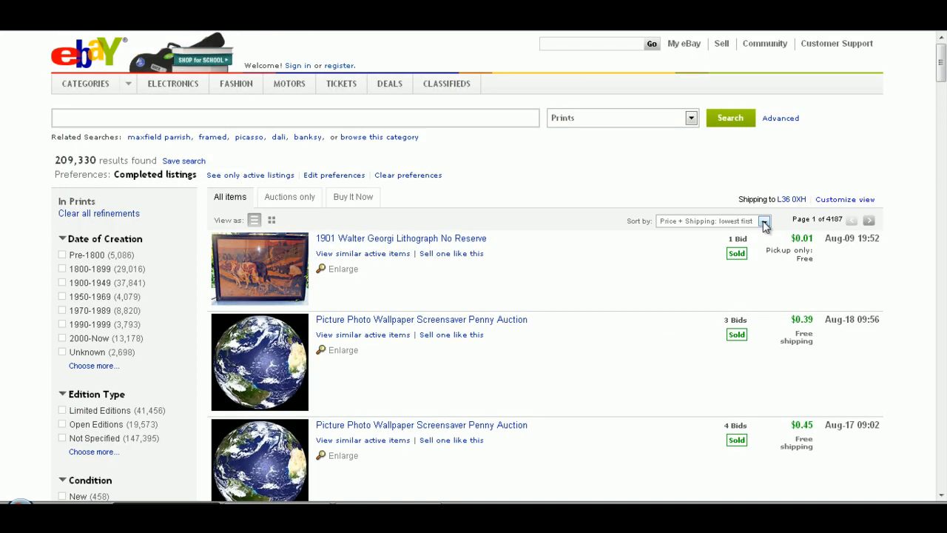
left_click(764, 221)
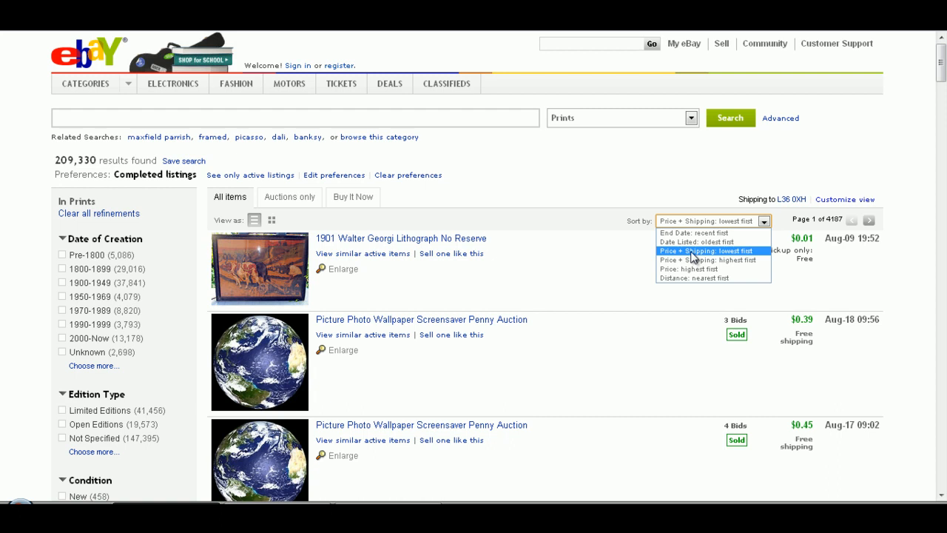
left_click(712, 251)
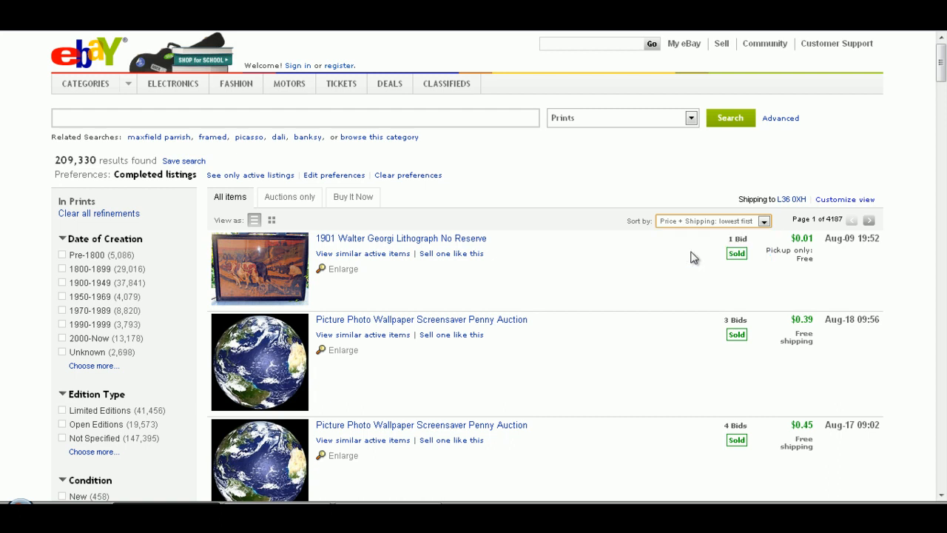
scroll("down", 3)
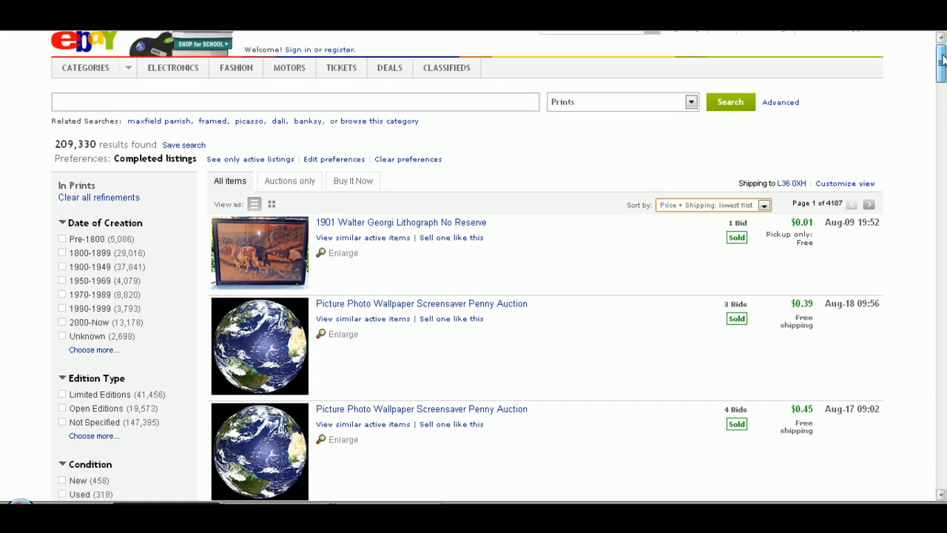
scroll("down", 3)
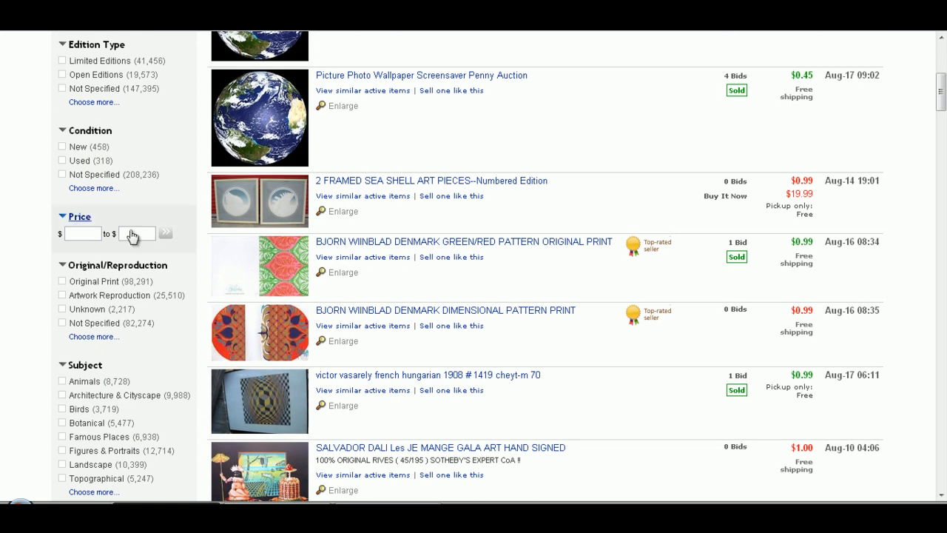
- Apply a $24 to $50 price range to the completed Prints results
left_click(81, 233)
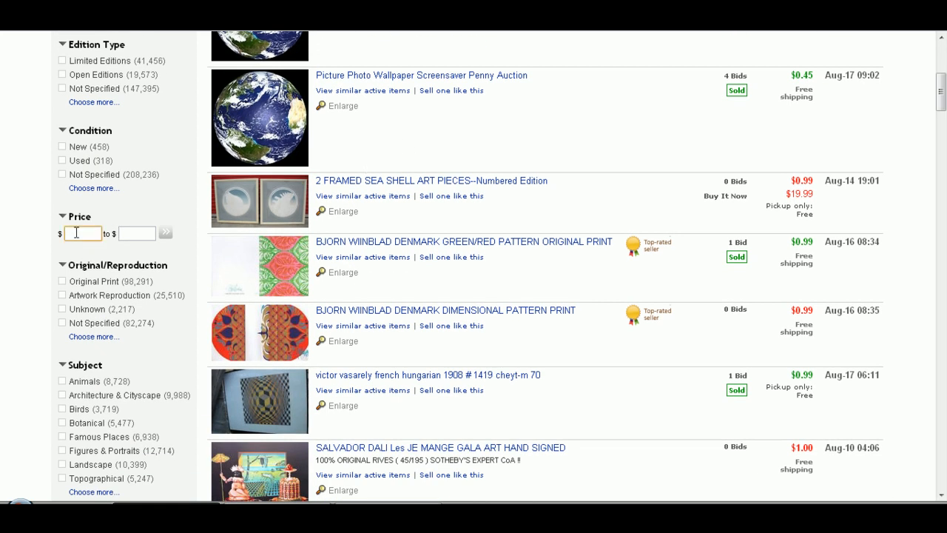
type("24")
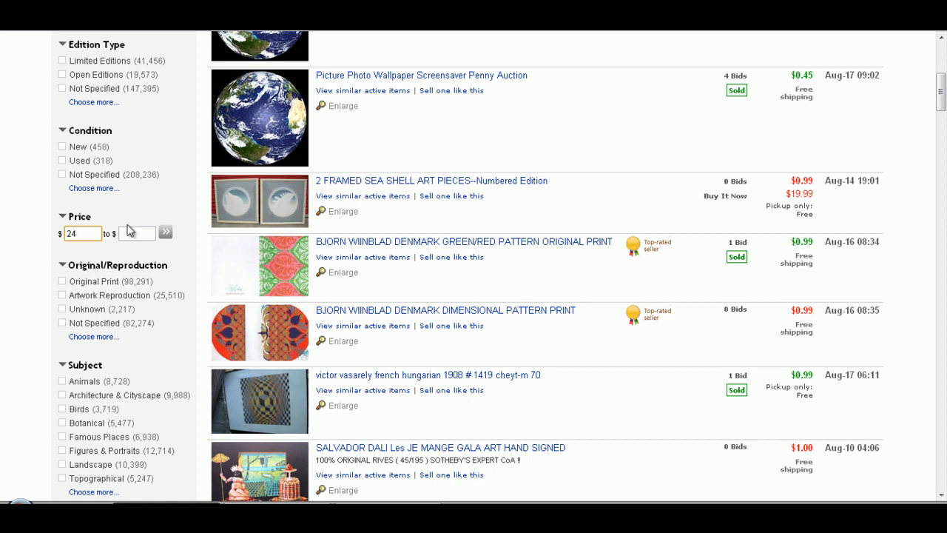
left_click(165, 232)
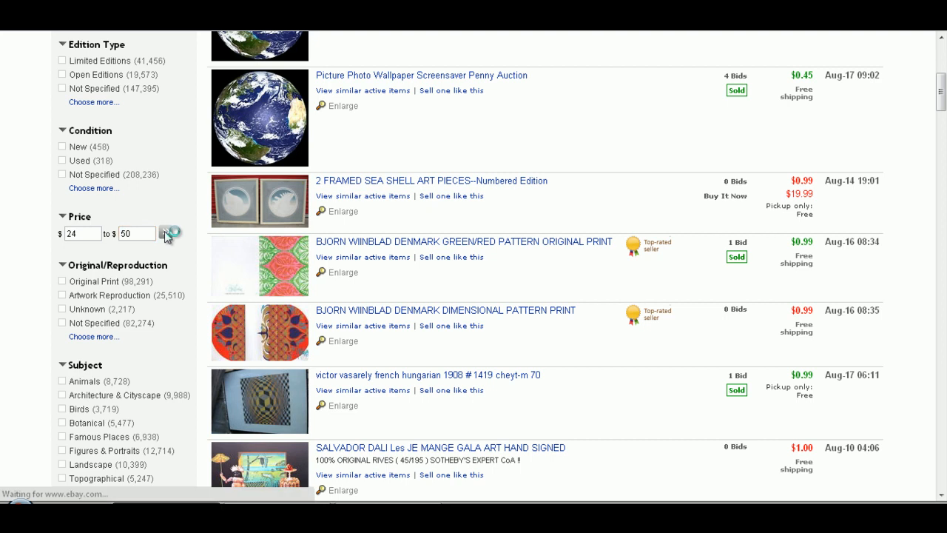
left_click(171, 233)
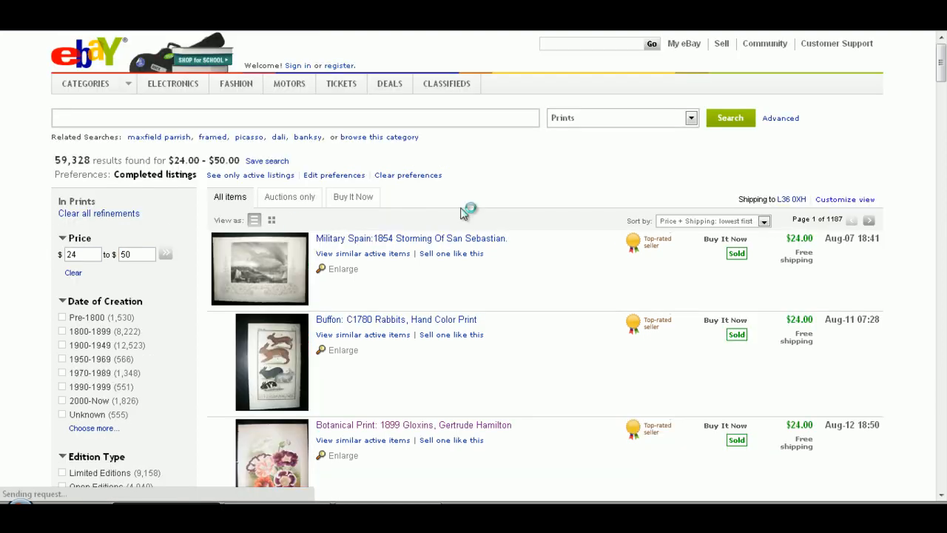
scroll("down", 3)
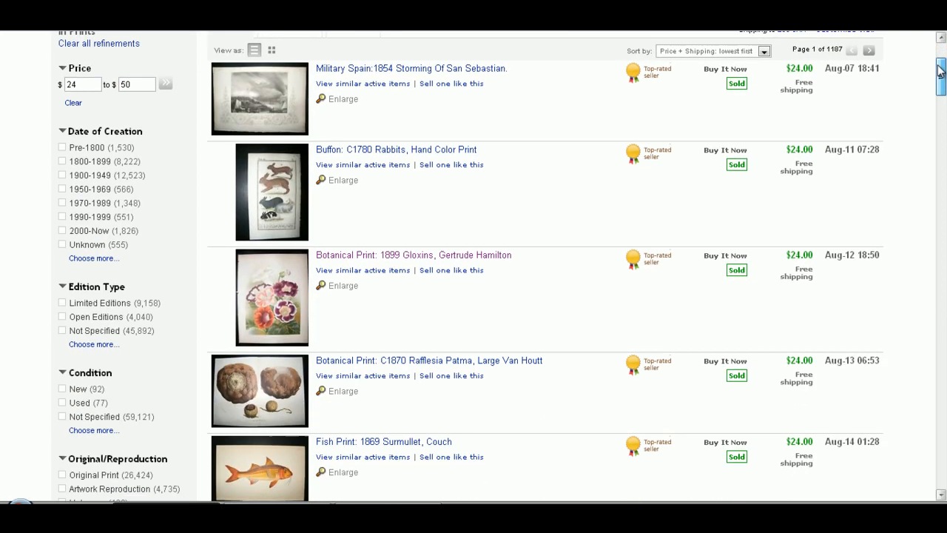
scroll("down", 3)
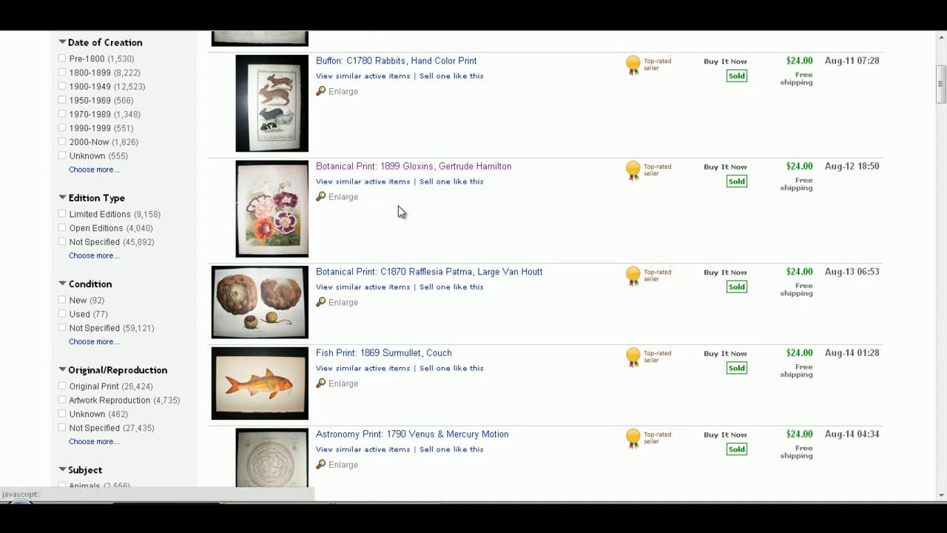
mouse_move(798, 177)
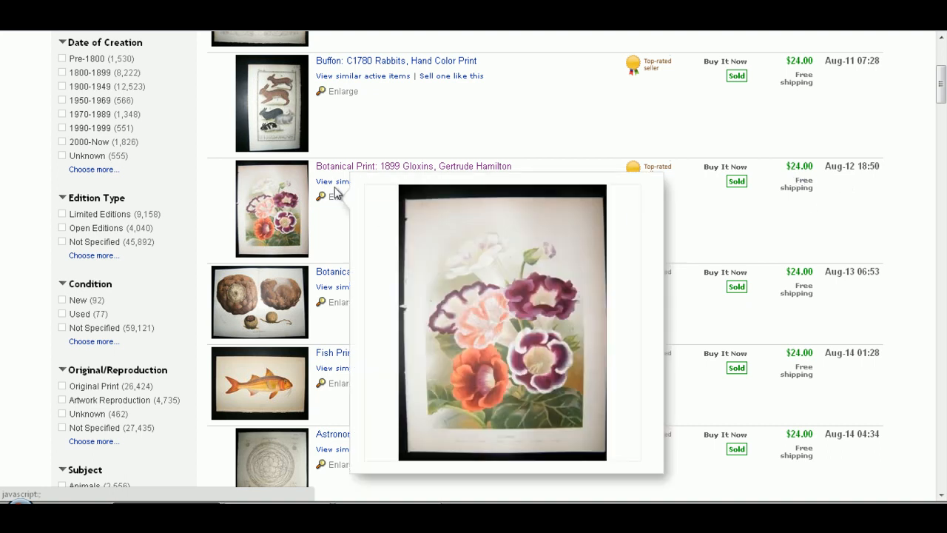
- View the 'Botanical Print: 1899 Gloxins, Gertrude Hamilton' listing sold for US $24.00
left_click(413, 166)
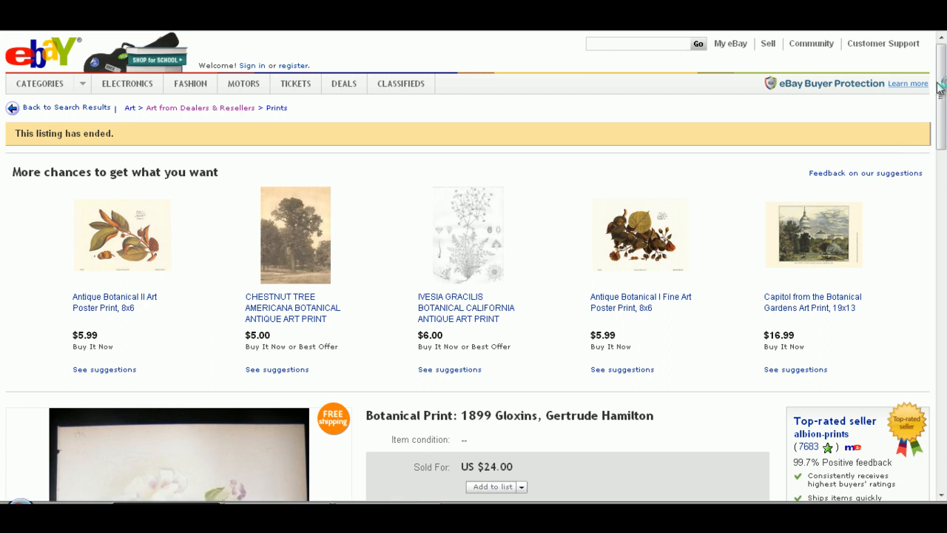
scroll("down", 3)
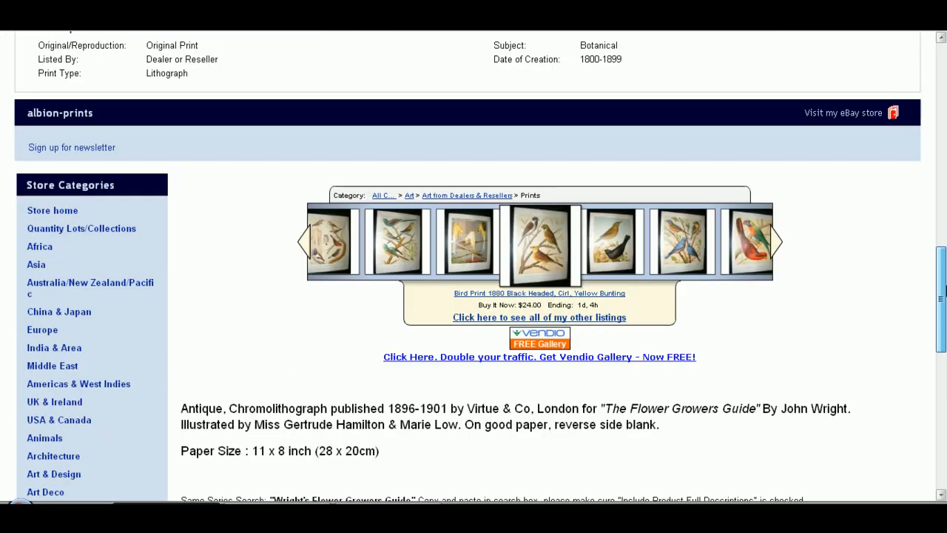
scroll("down", 3)
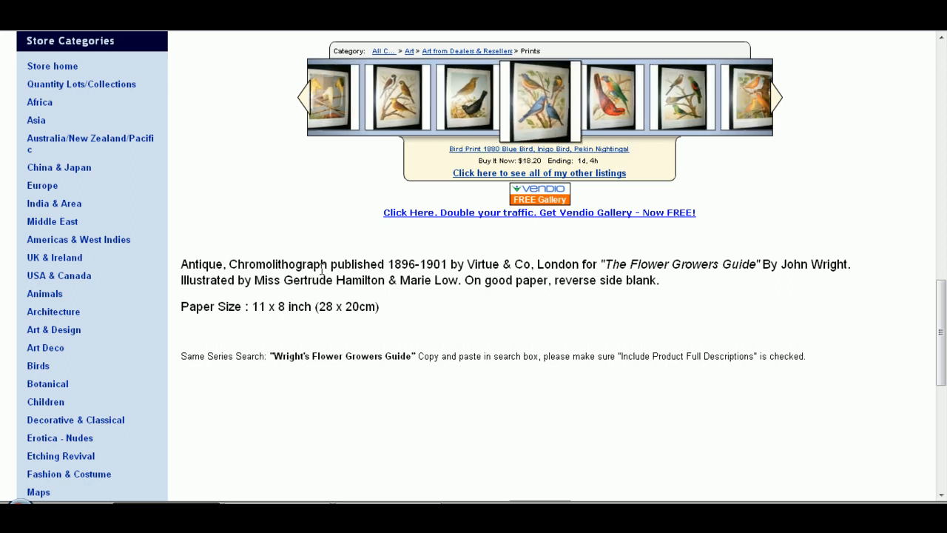
left_click(777, 96)
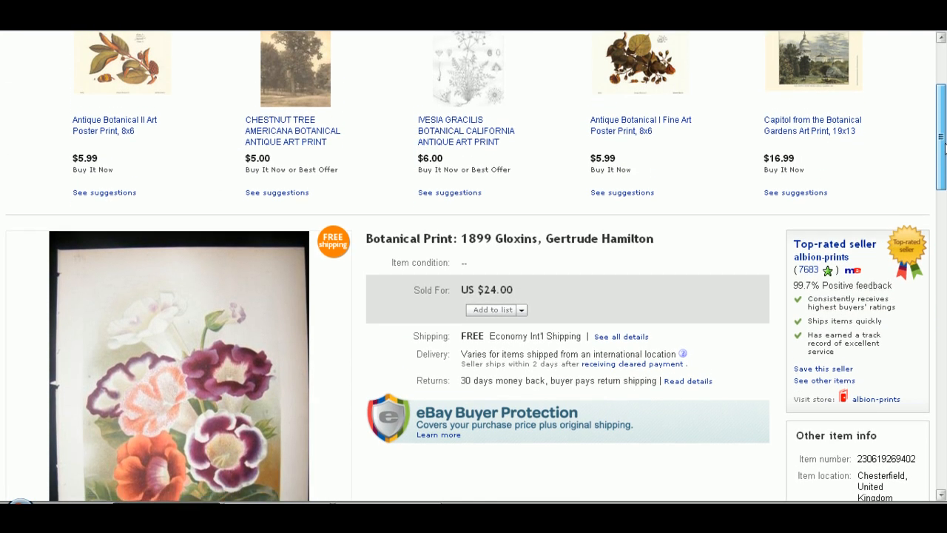
scroll("down", 3)
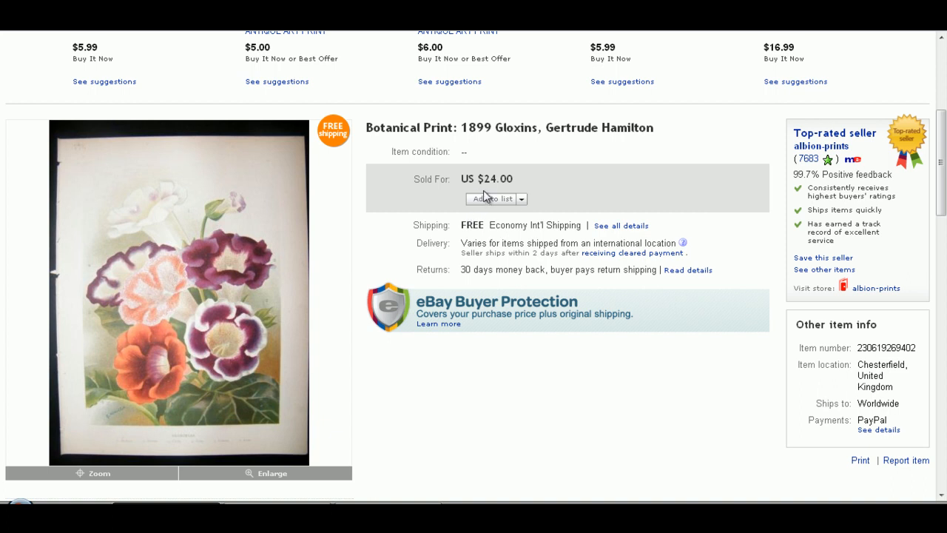
mouse_move(493, 193)
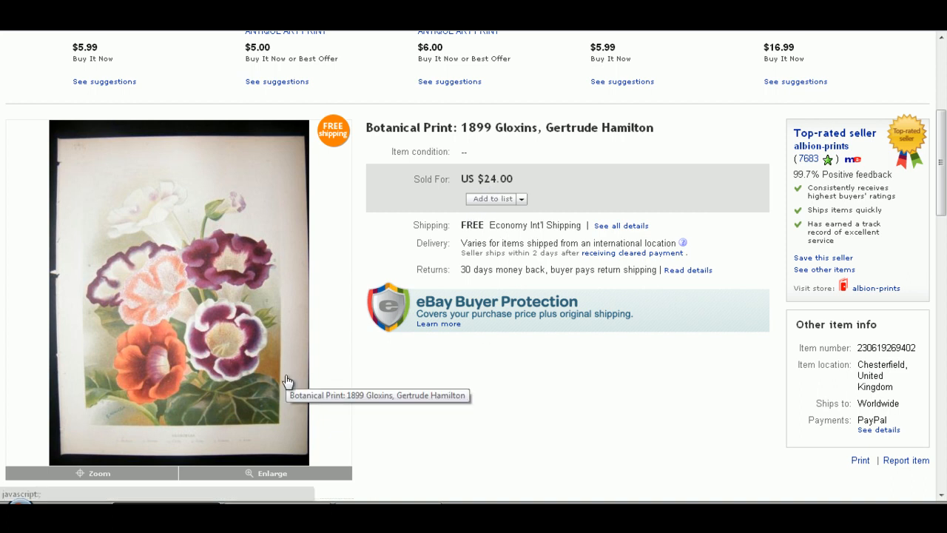
mouse_move(788, 139)
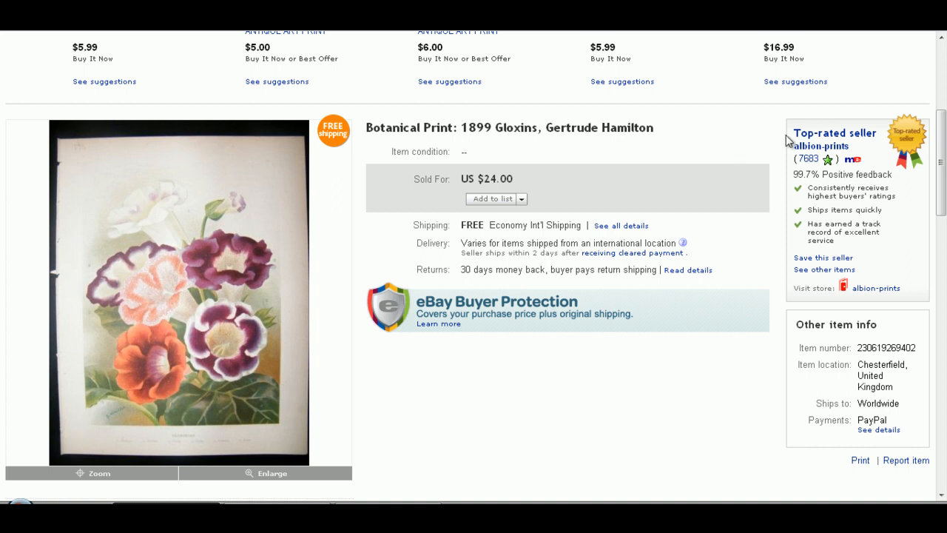
mouse_move(875, 150)
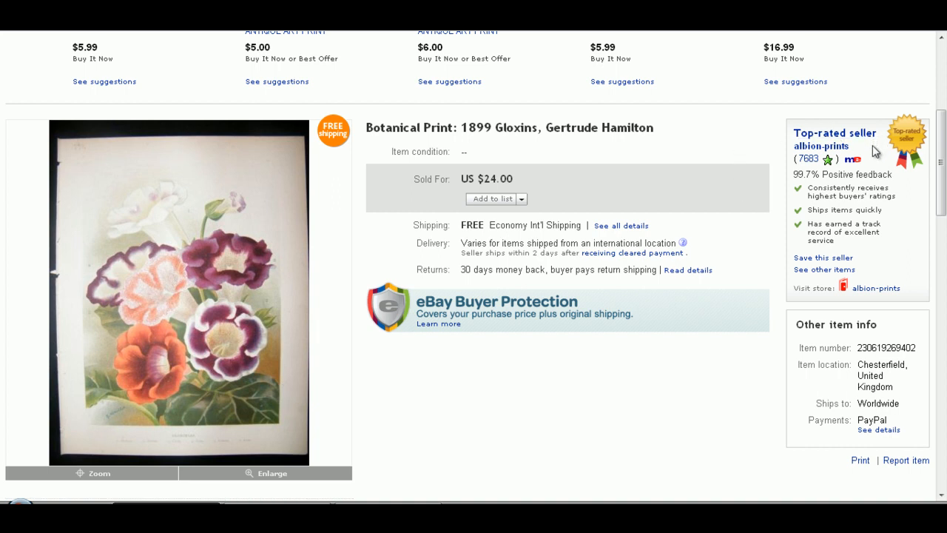
mouse_move(860, 154)
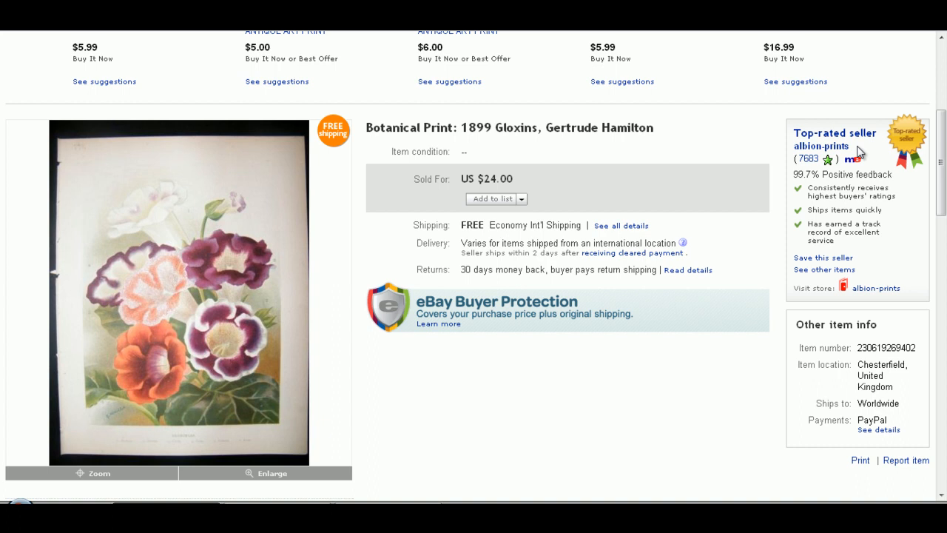
- Copy the seller's name and go to eBay's Advanced search page
double_click(823, 146)
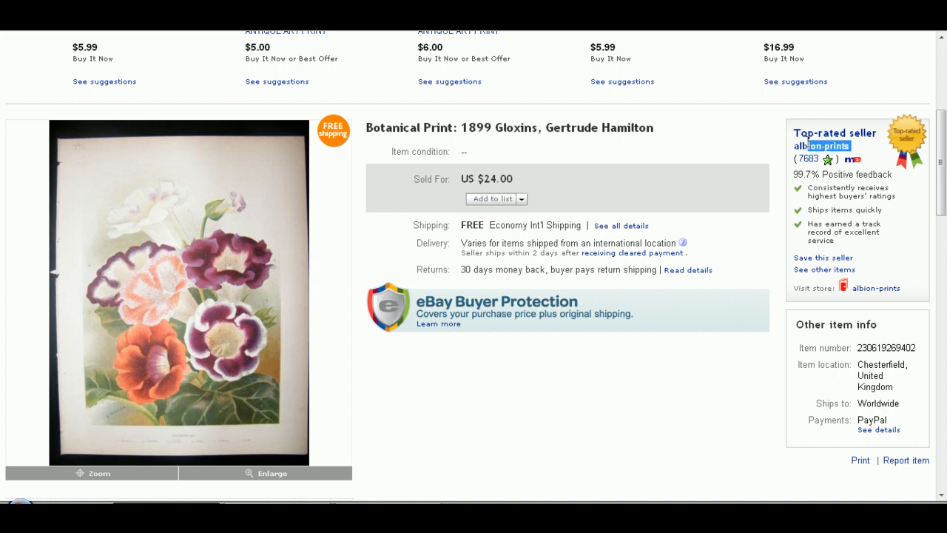
mouse_move(820, 146)
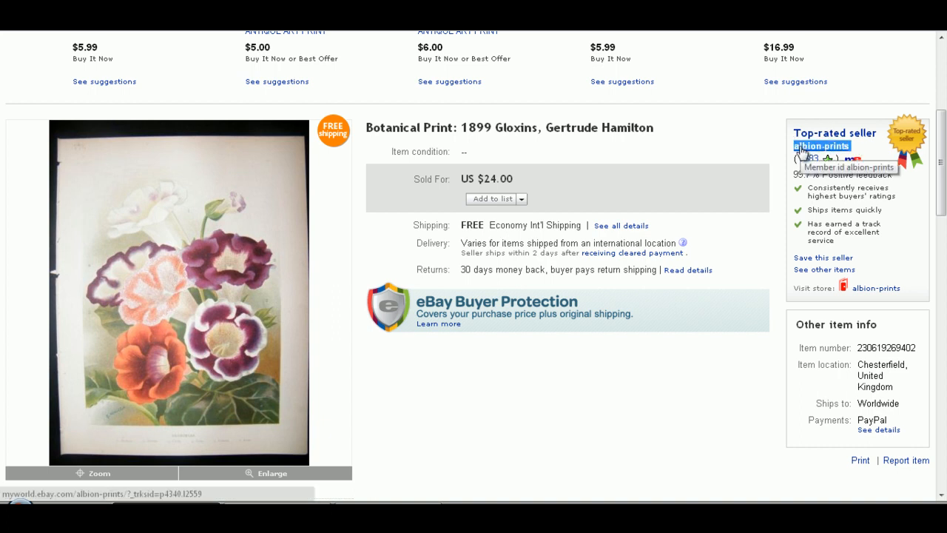
mouse_move(373, 137)
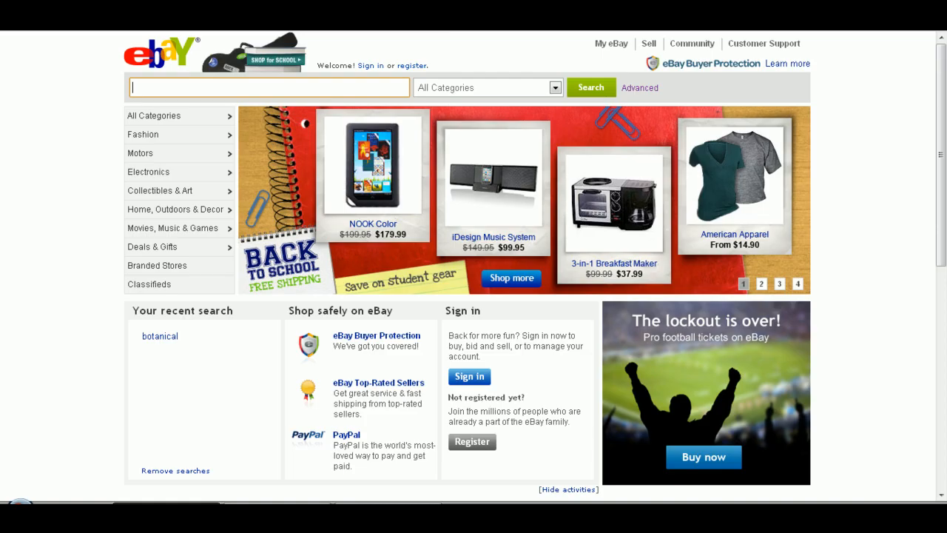
mouse_move(848, 235)
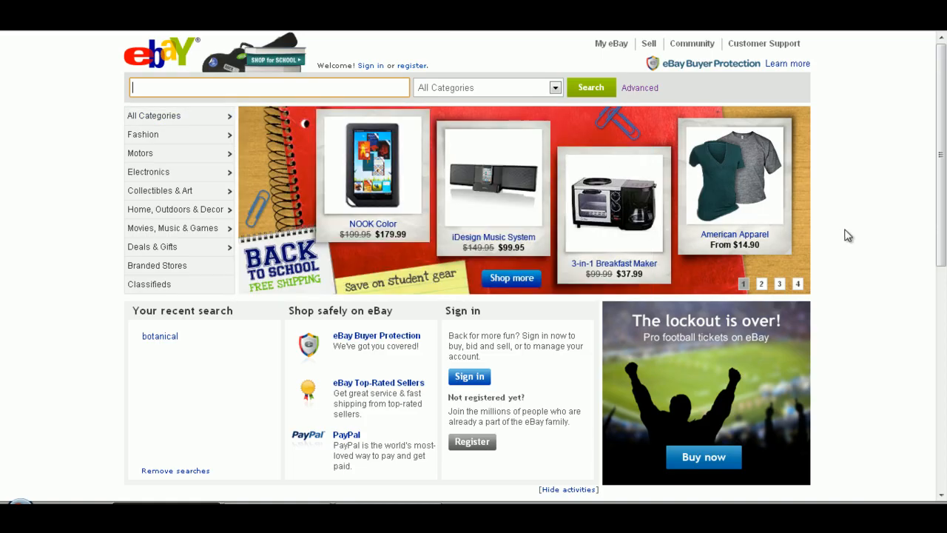
mouse_move(752, 145)
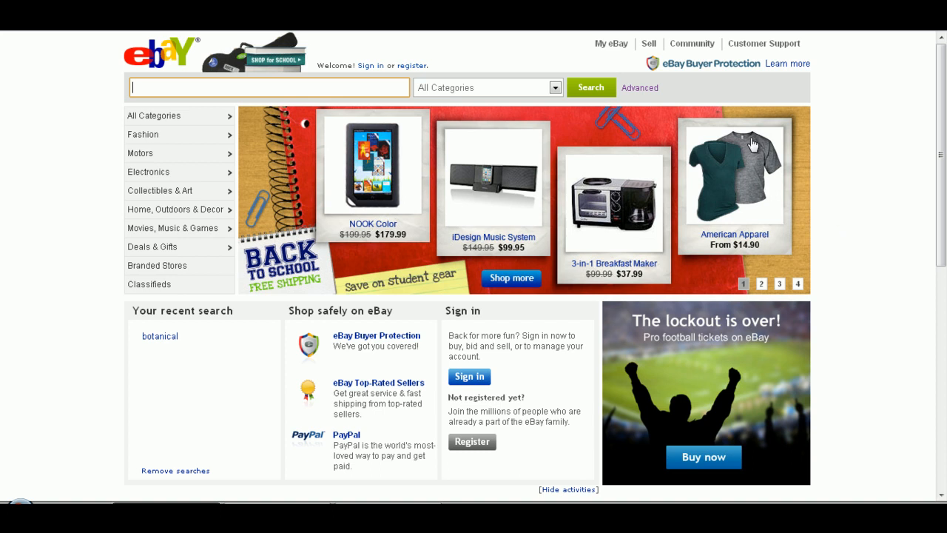
left_click(639, 87)
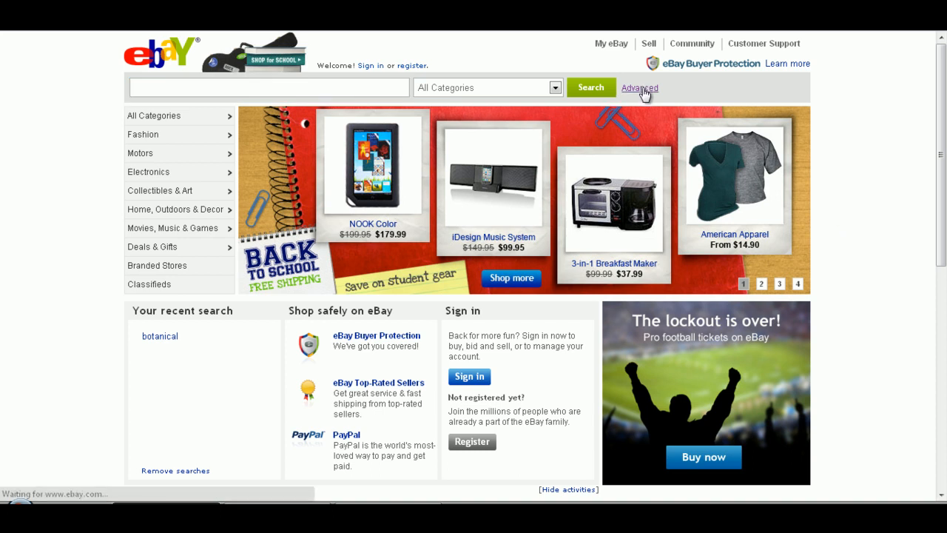
left_click(639, 87)
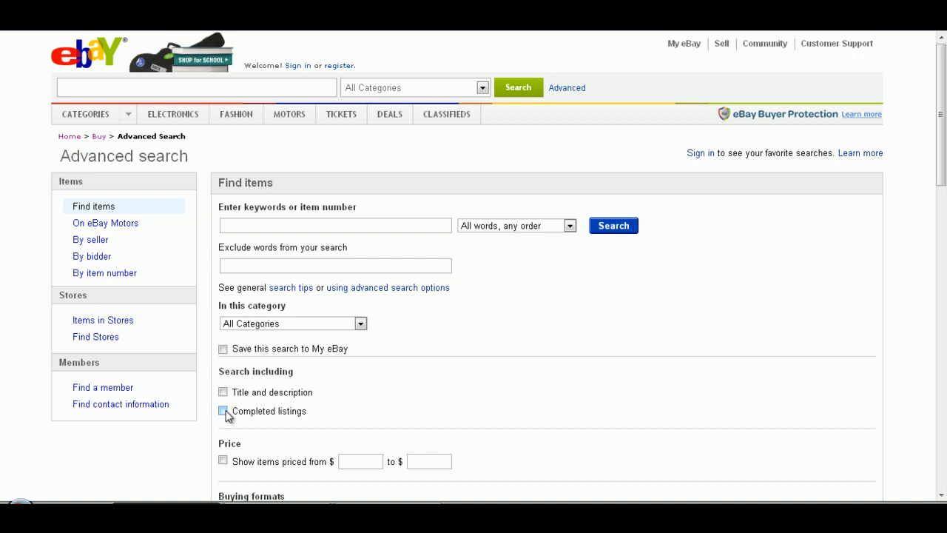
- Search completed 'botanical' listings from seller albion-prints only, highest price first
left_click(223, 410)
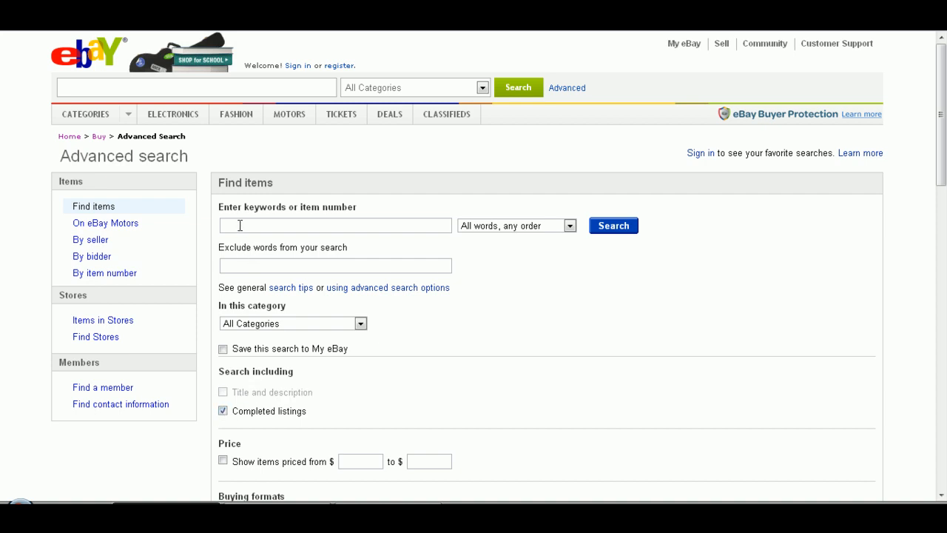
type("botanical")
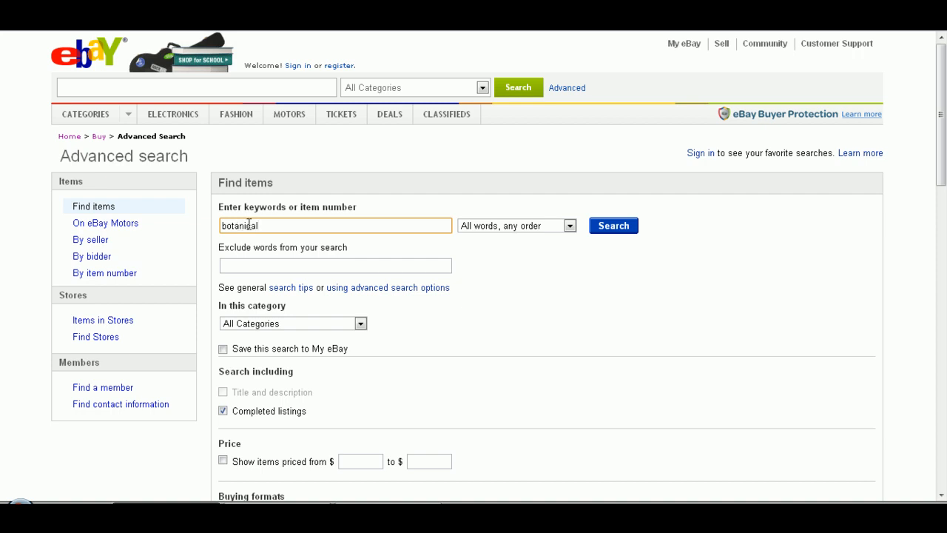
scroll("down", 3)
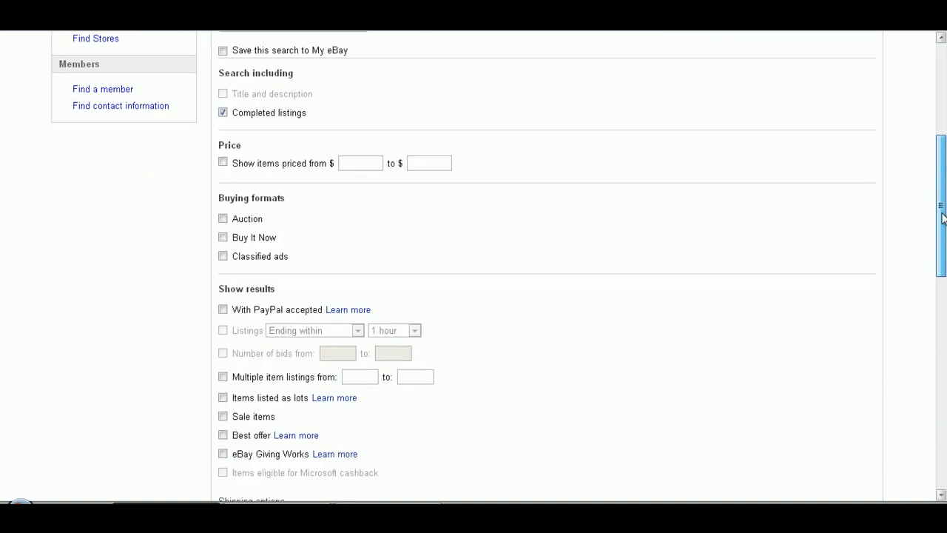
scroll("down", 3)
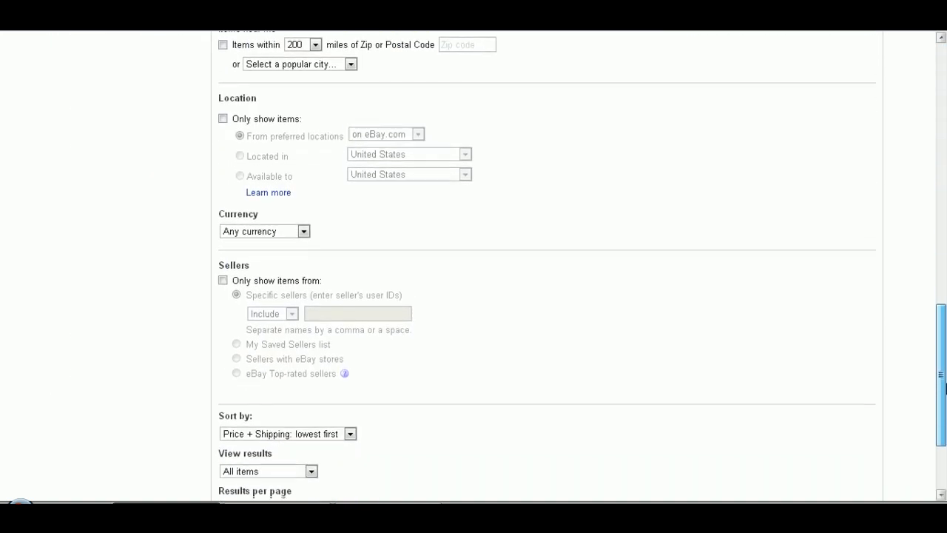
left_click(222, 280)
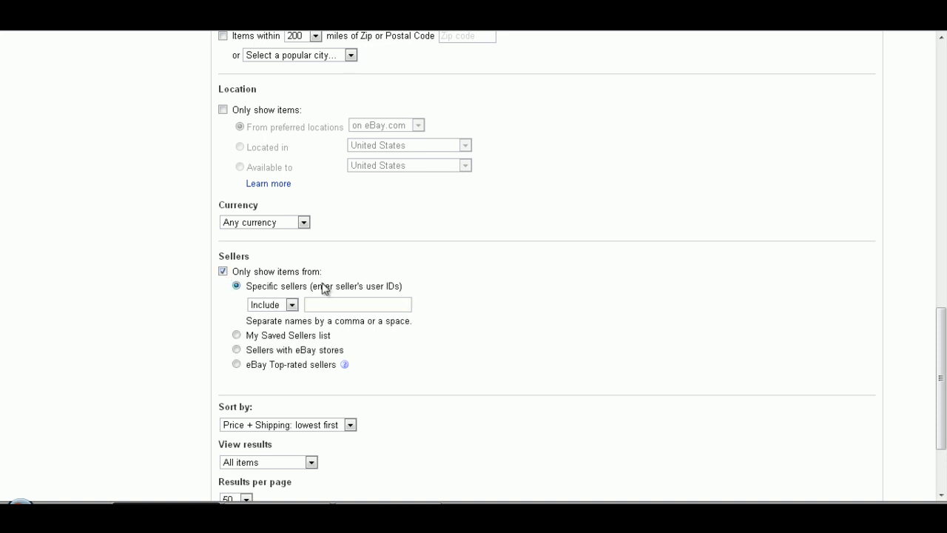
right_click(357, 304)
type("albion-prints")
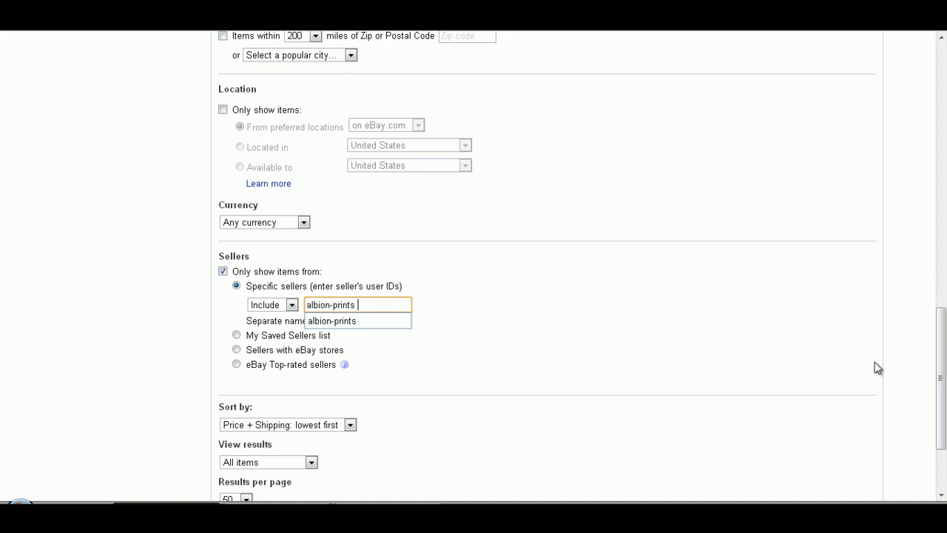
scroll("down", 3)
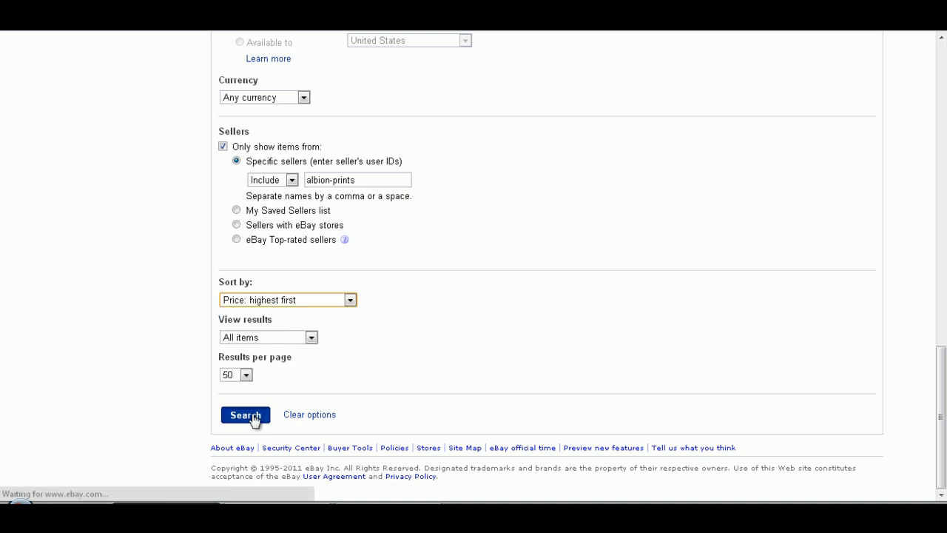
- Run the search and scan the seller's 74 sold botanical prints
left_click(244, 415)
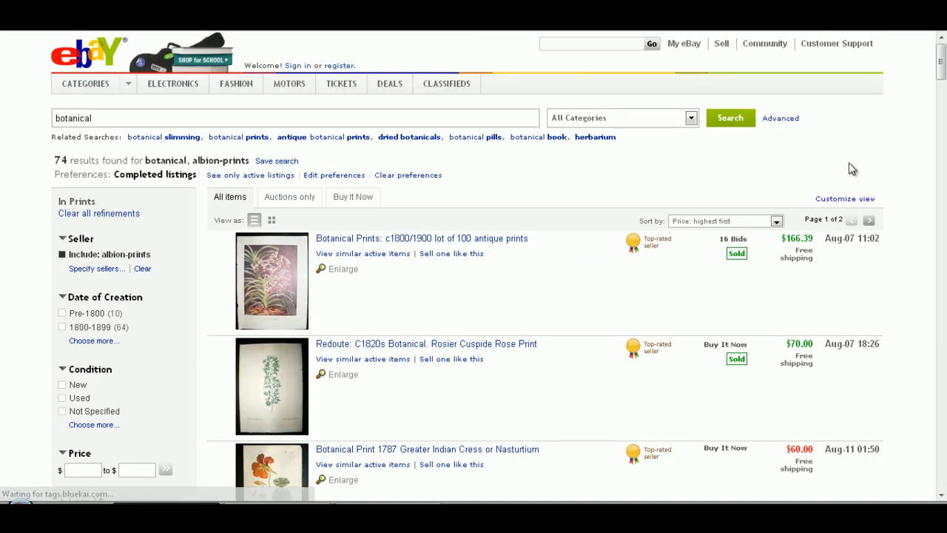
scroll("down", 3)
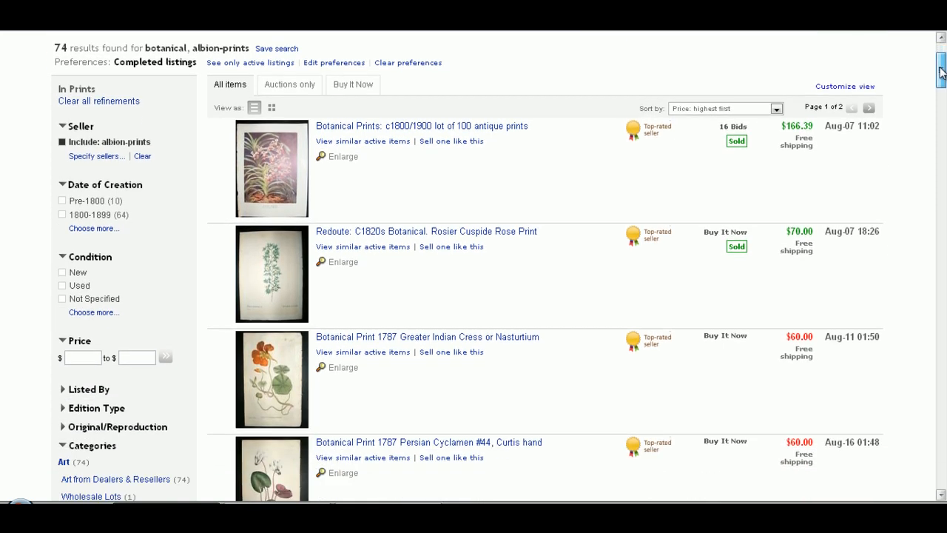
scroll("down", 3)
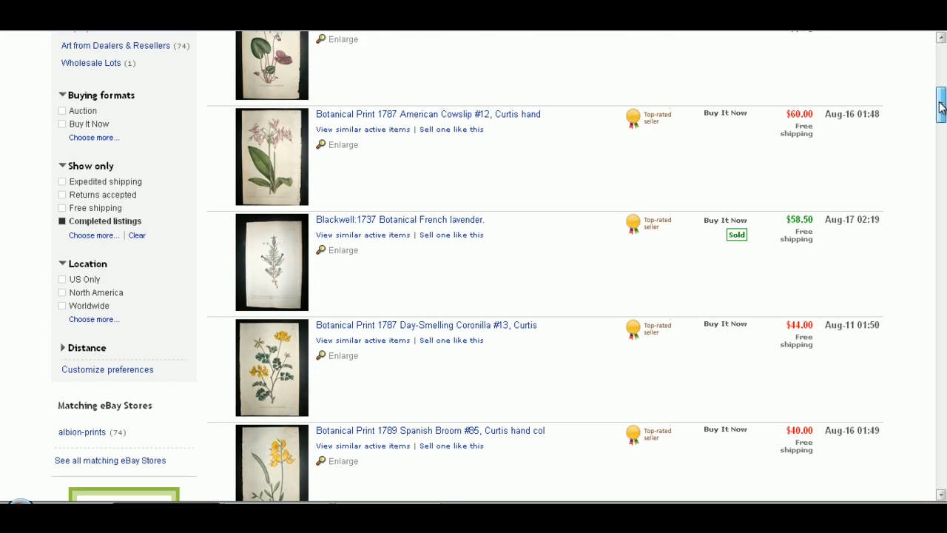
scroll("down", 3)
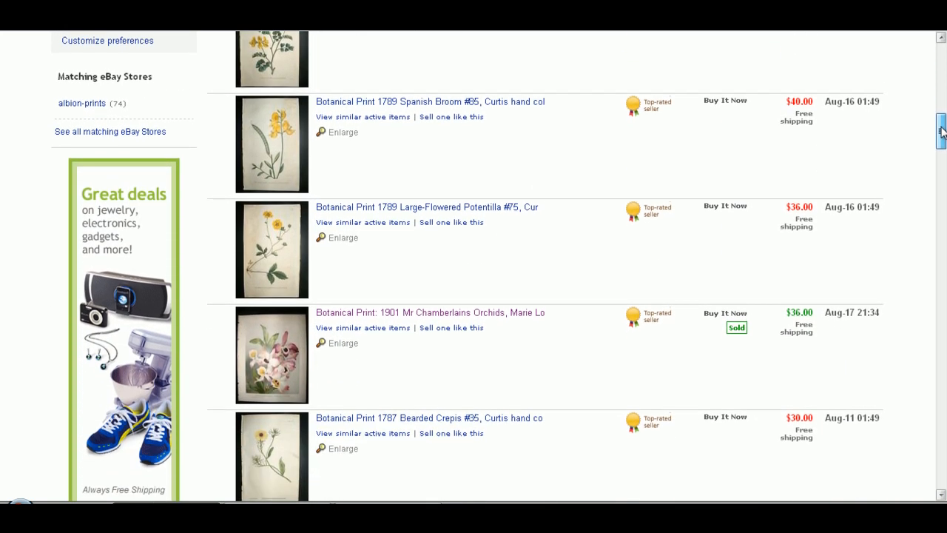
scroll("down", 3)
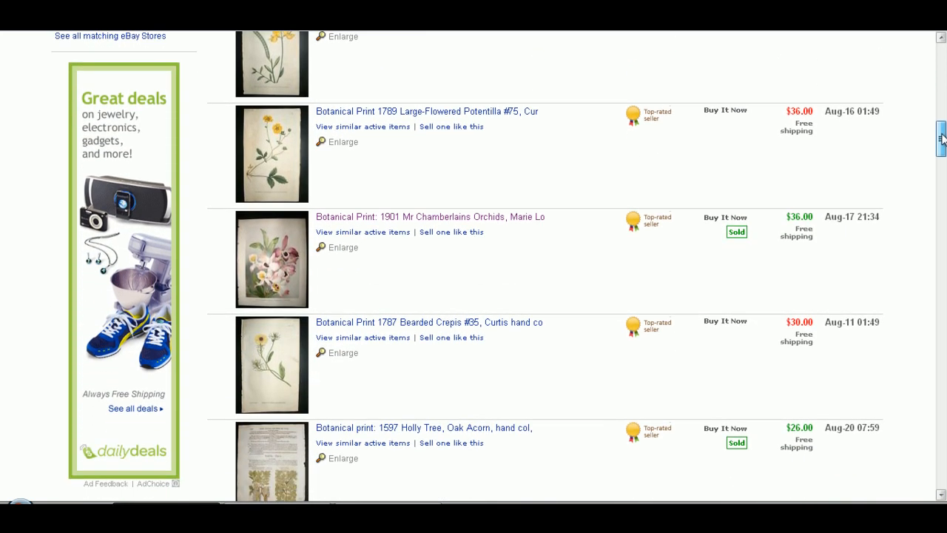
scroll("down", 3)
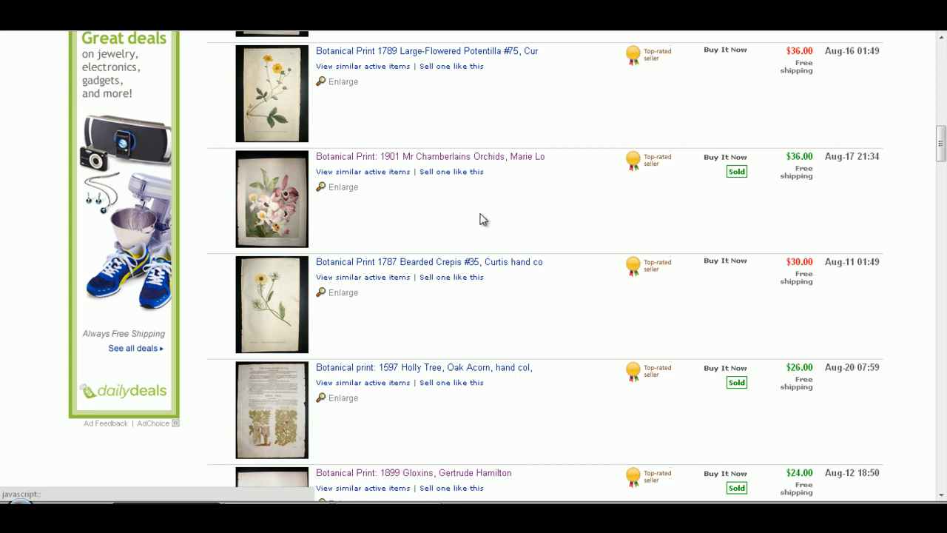
- View the 1901 Mr Chamberlains Orchids print and its book description
left_click(430, 156)
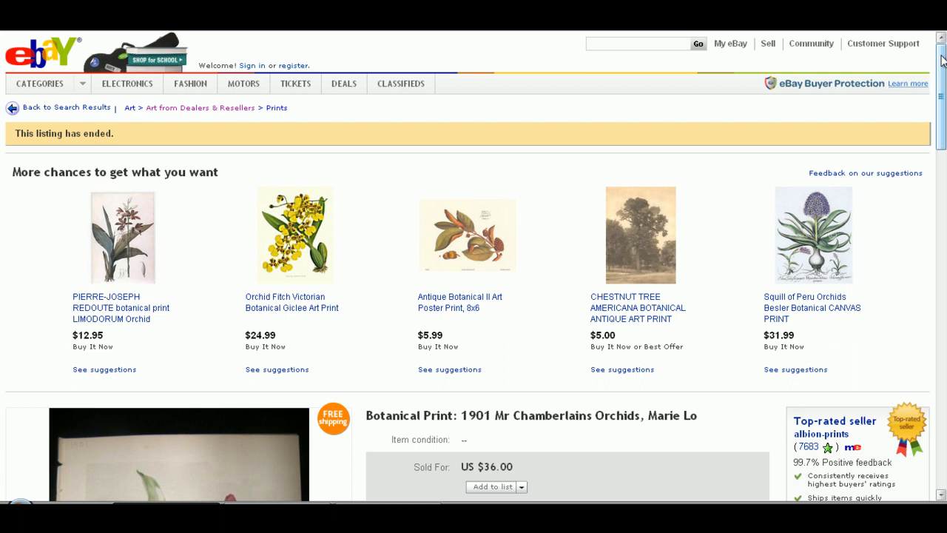
scroll("down", 3)
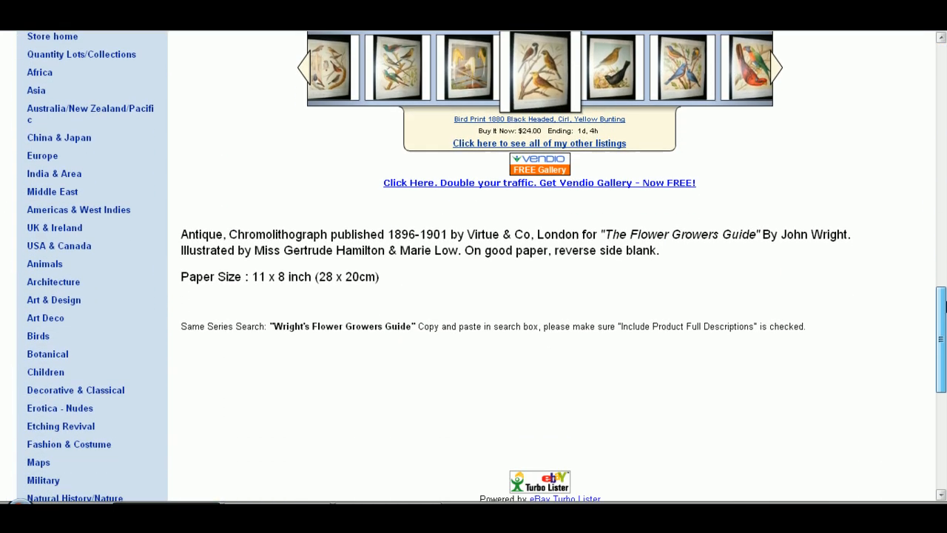
scroll("down", 3)
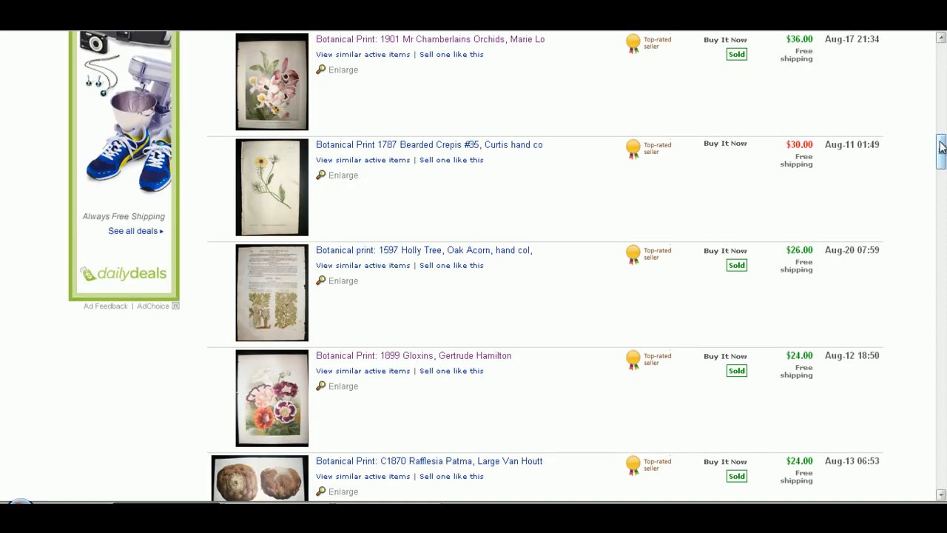
scroll("down", 3)
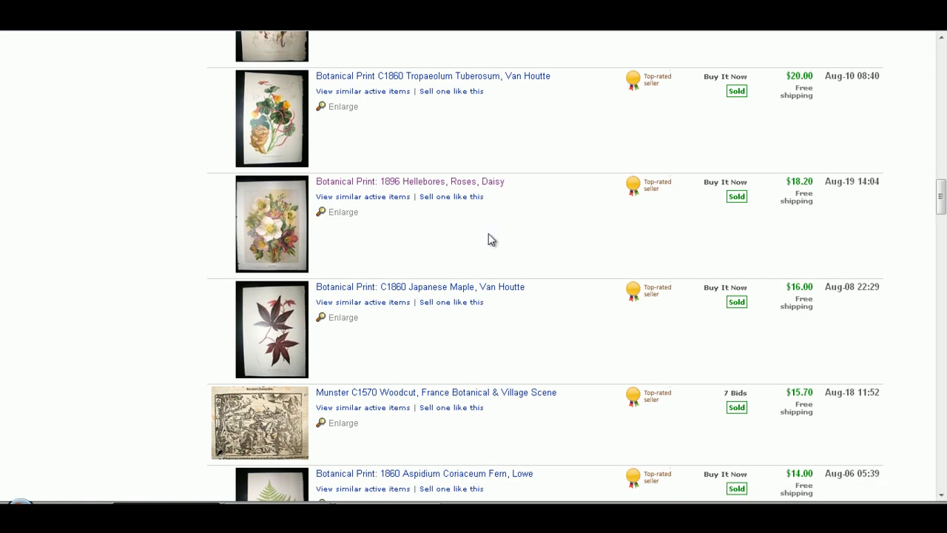
mouse_move(338, 186)
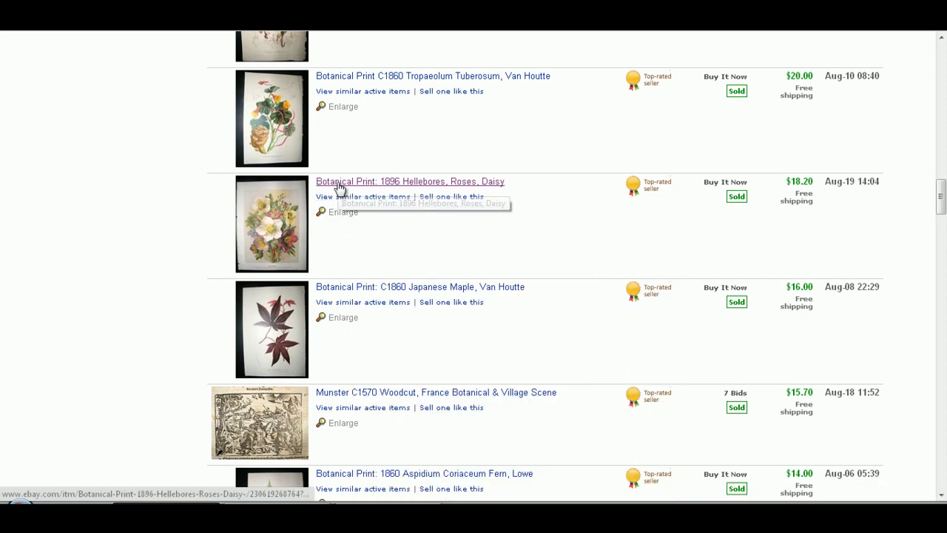
mouse_move(344, 187)
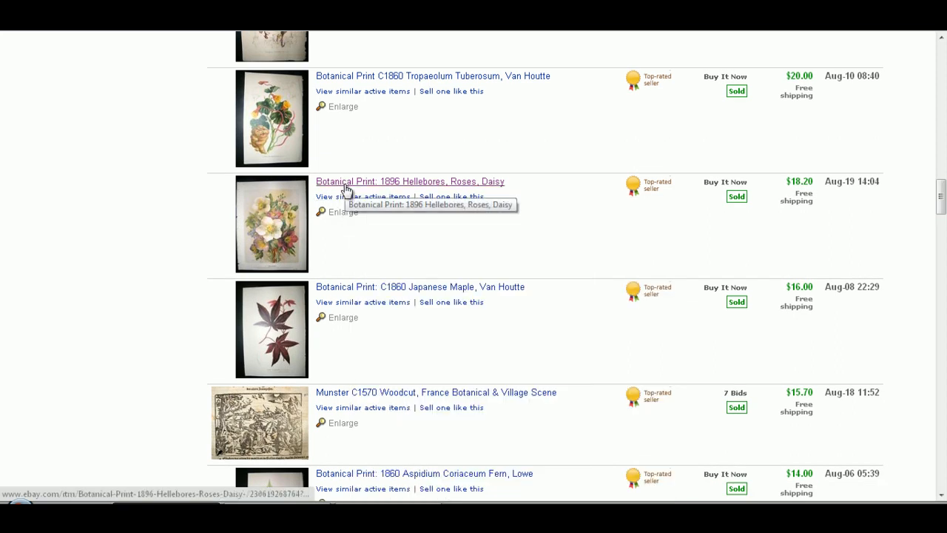
left_click(410, 181)
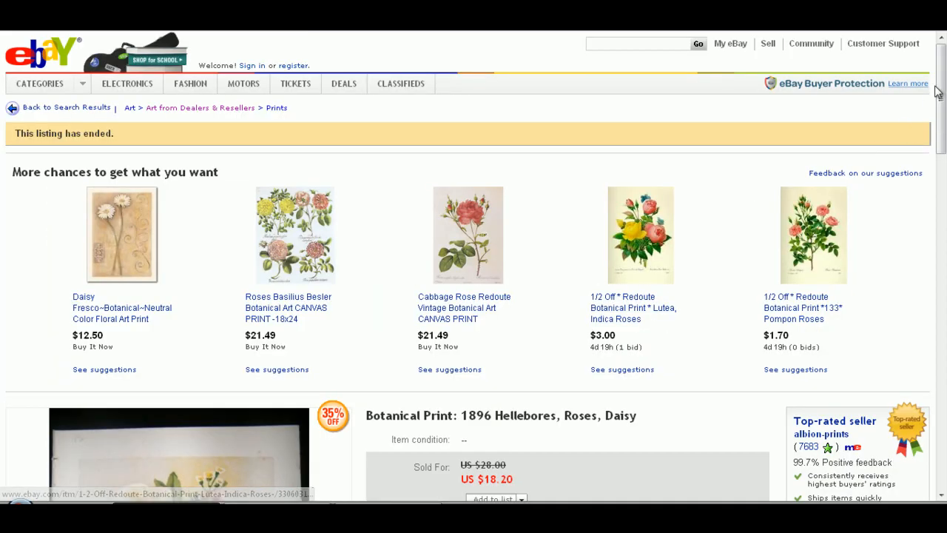
scroll("down", 3)
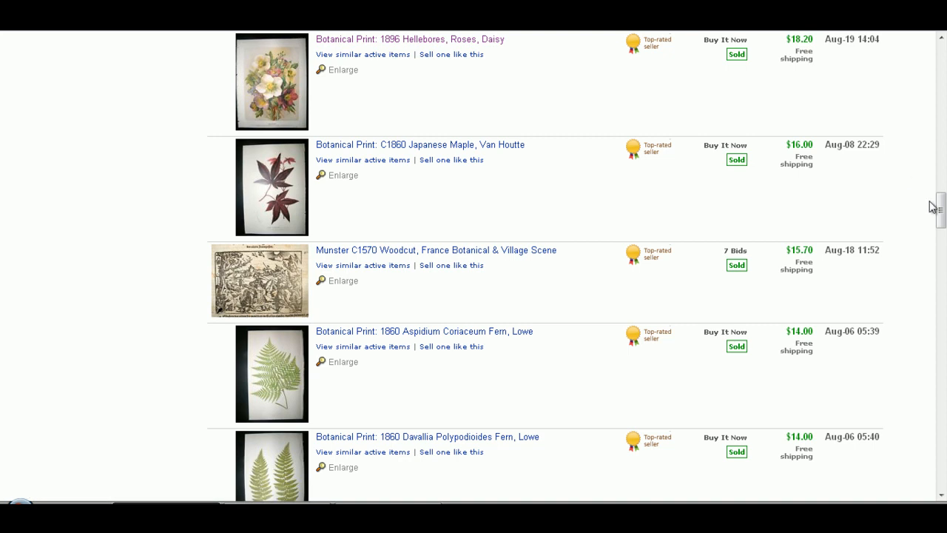
- Review sold prices down the first page of the seller's botanical prints
scroll("down", 3)
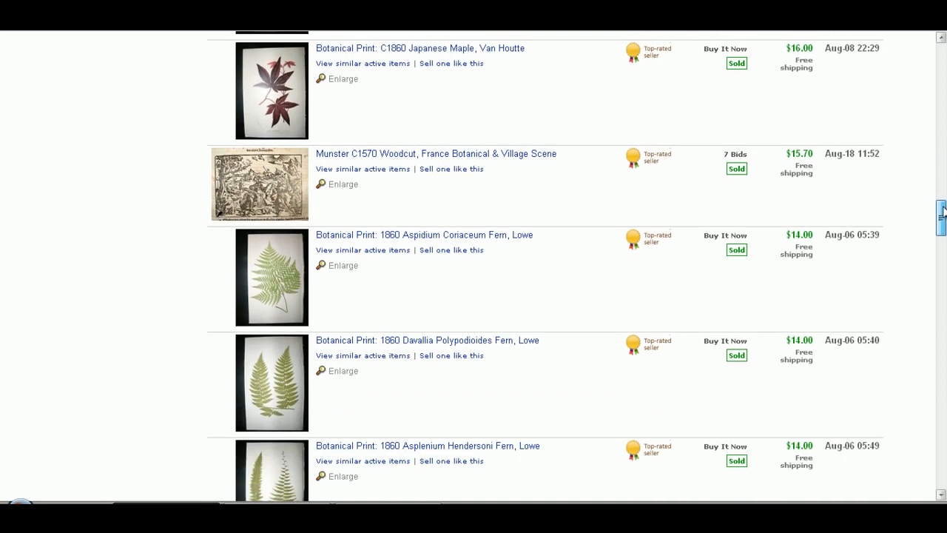
scroll("down", 3)
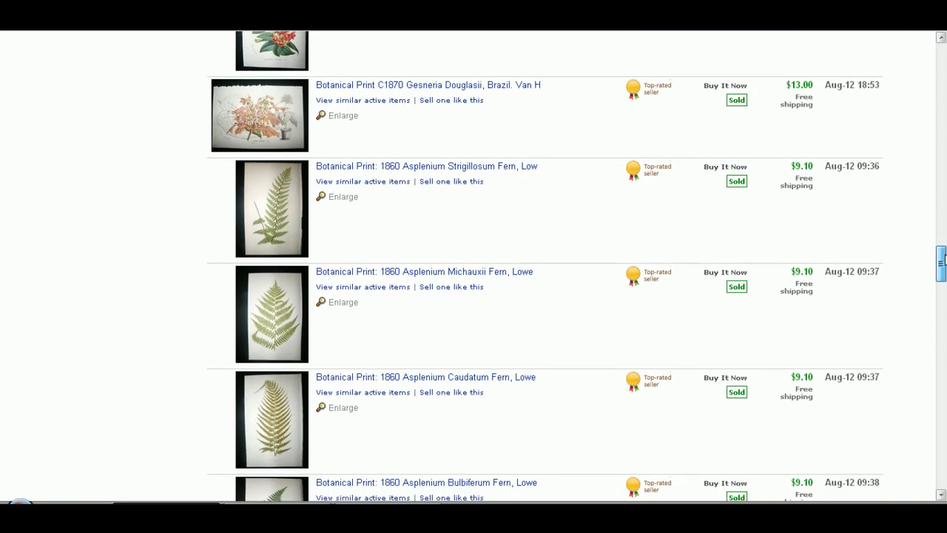
scroll("down", 3)
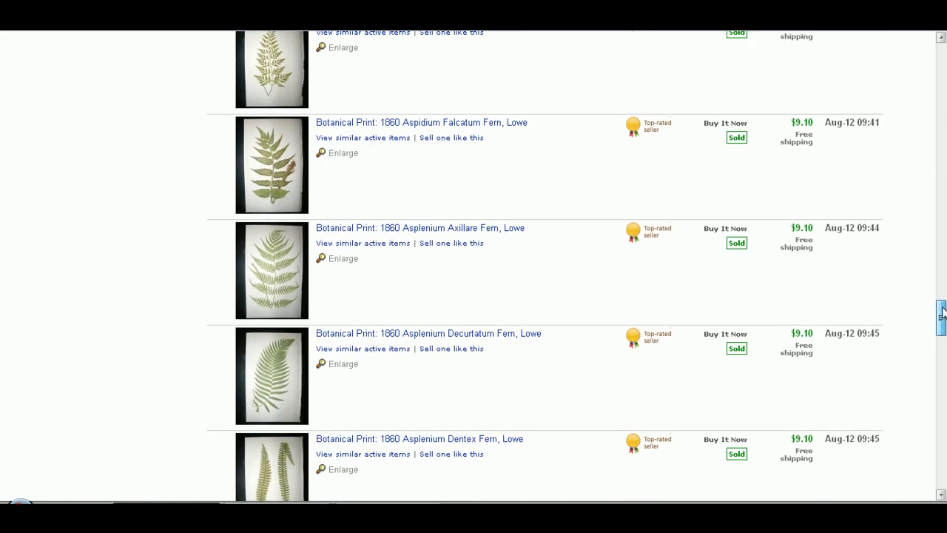
scroll("down", 3)
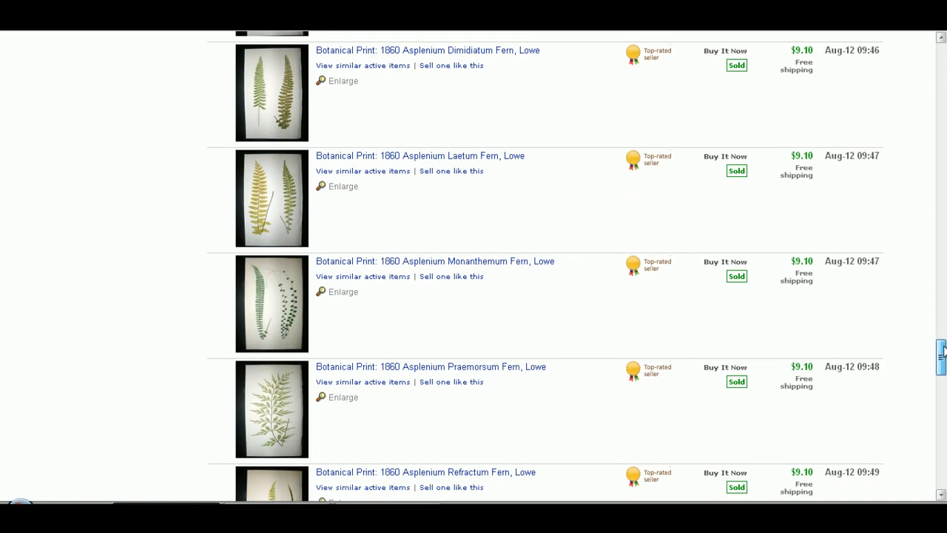
scroll("down", 3)
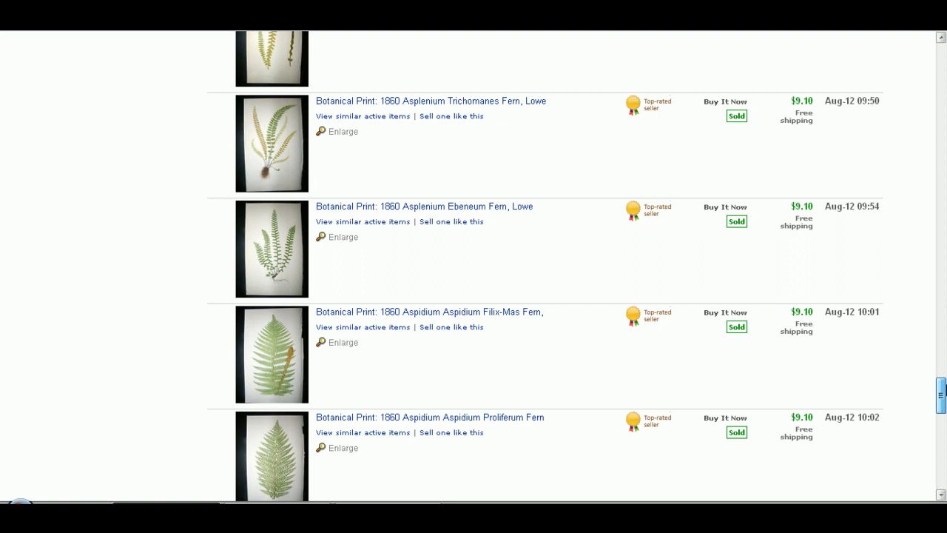
scroll("down", 3)
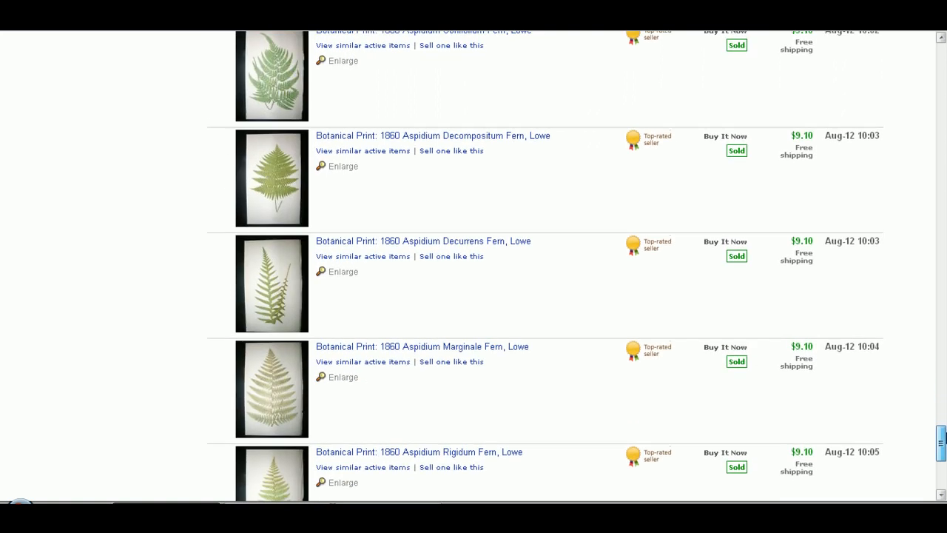
scroll("down", 3)
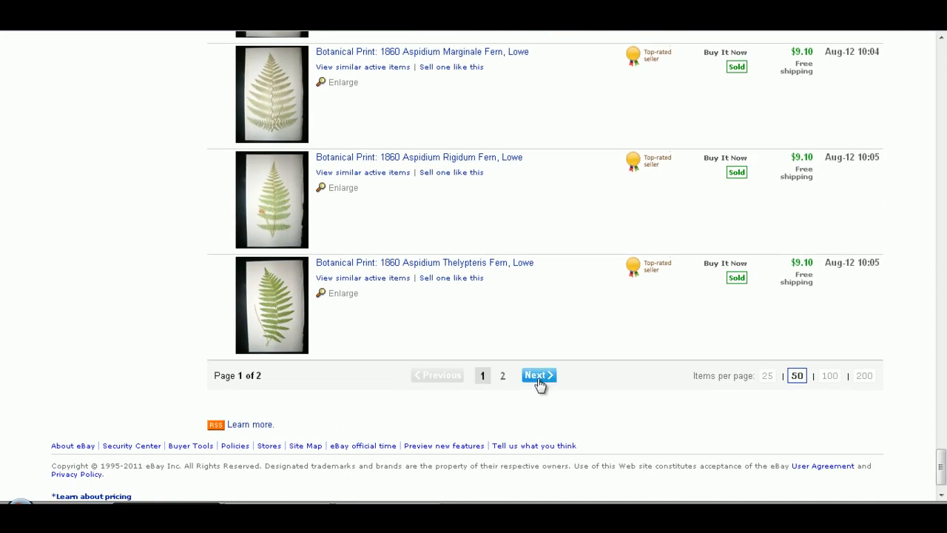
- Review page 2 of results with the $9.10 fern prints
left_click(538, 375)
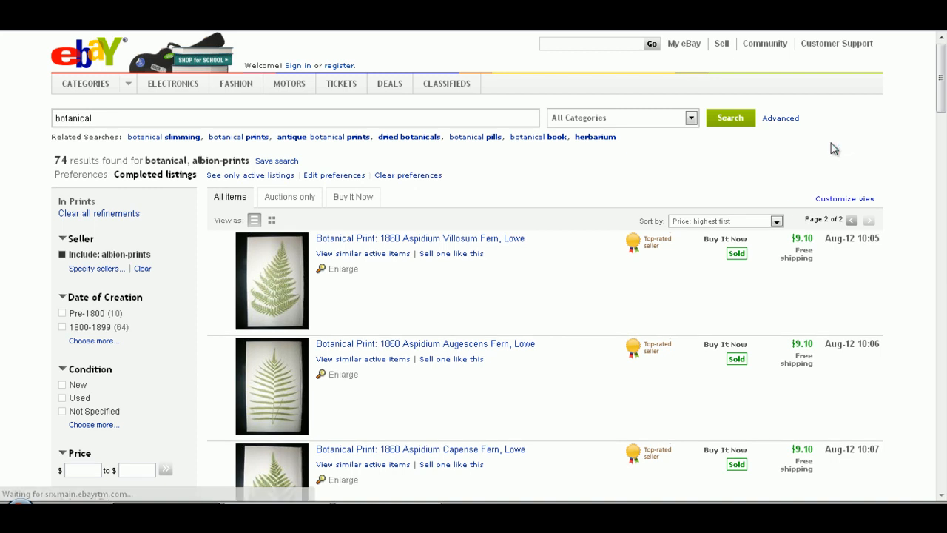
scroll("down", 3)
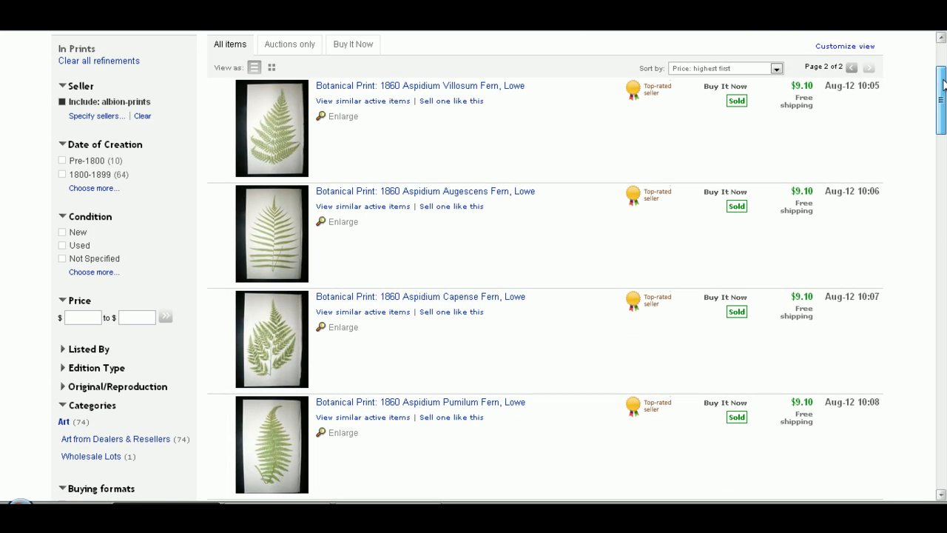
scroll("down", 3)
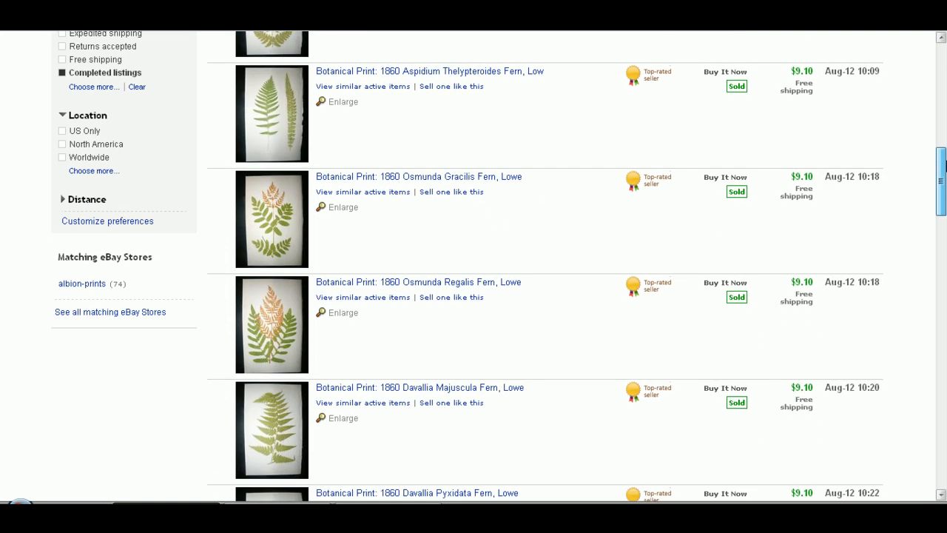
scroll("down", 3)
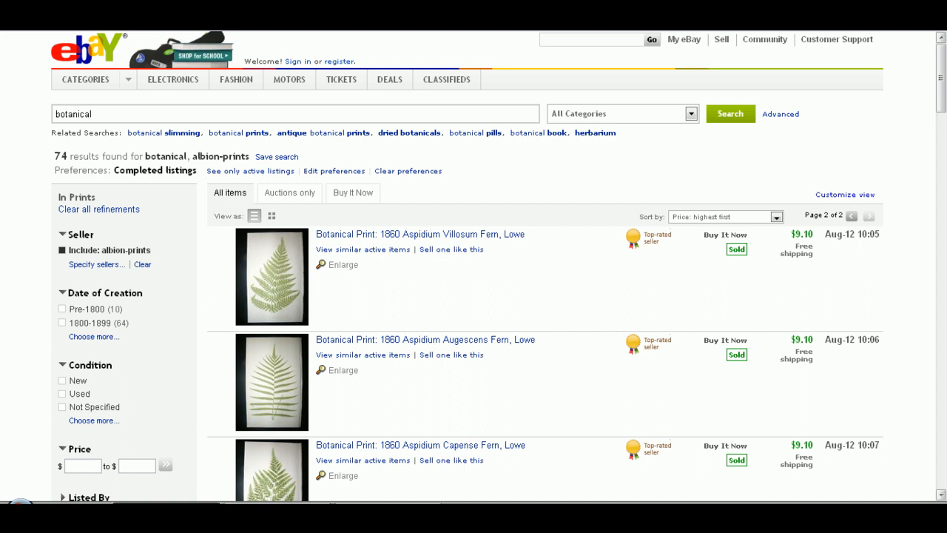
scroll("down", 3)
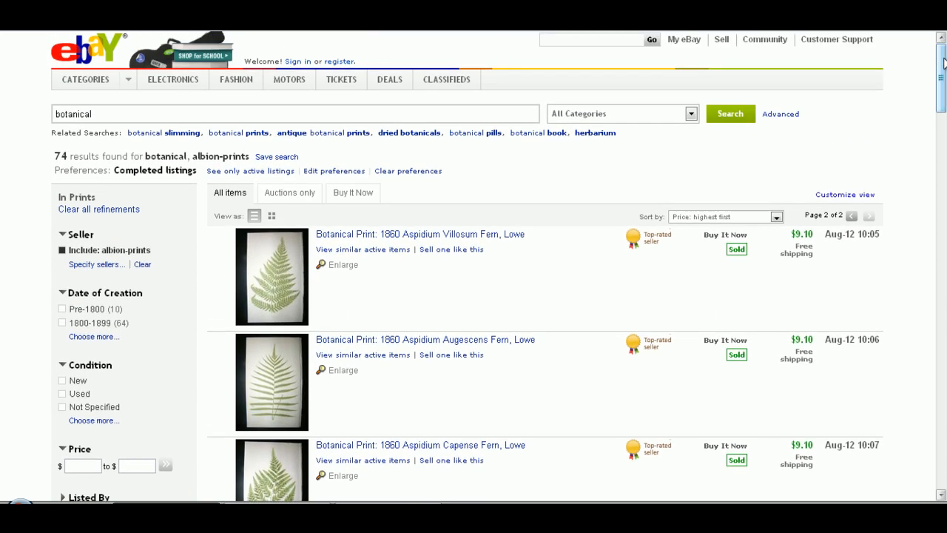
scroll("down", 3)
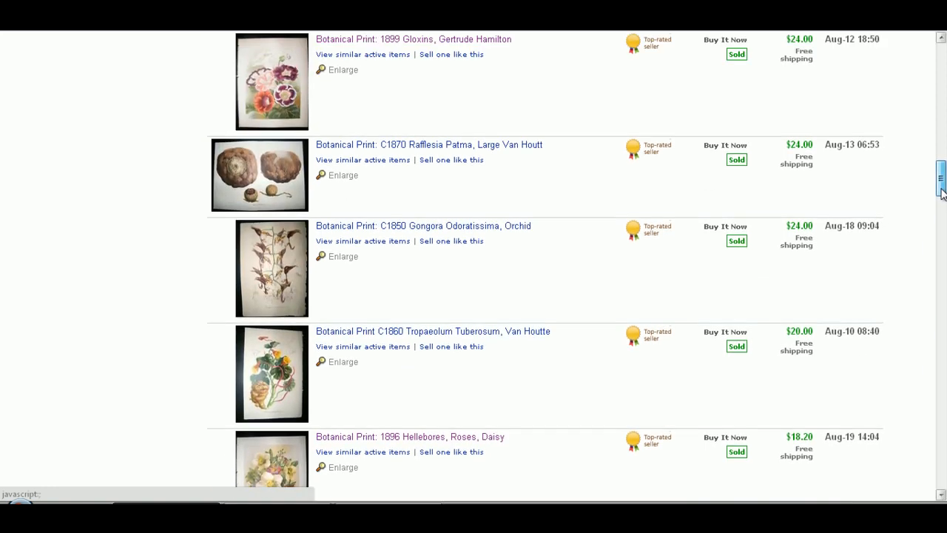
scroll("up", 3)
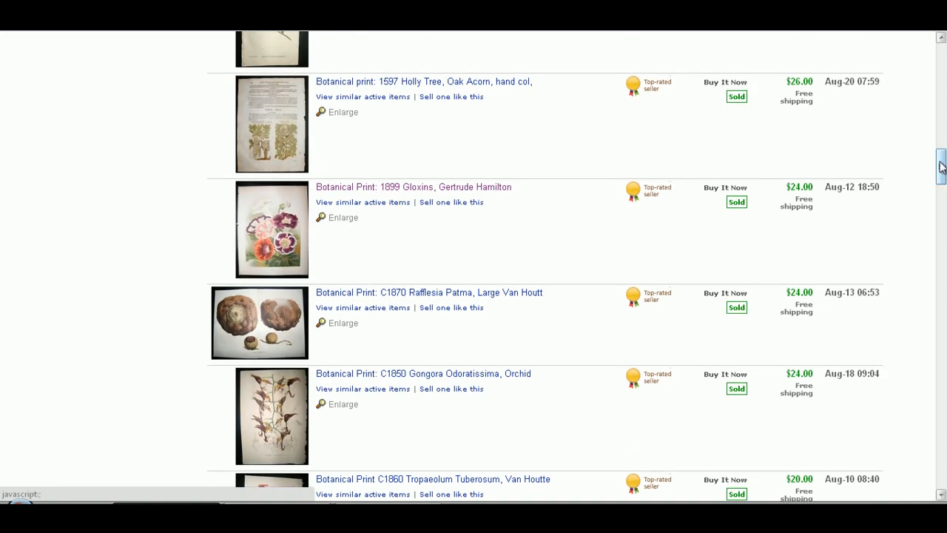
scroll("down", 3)
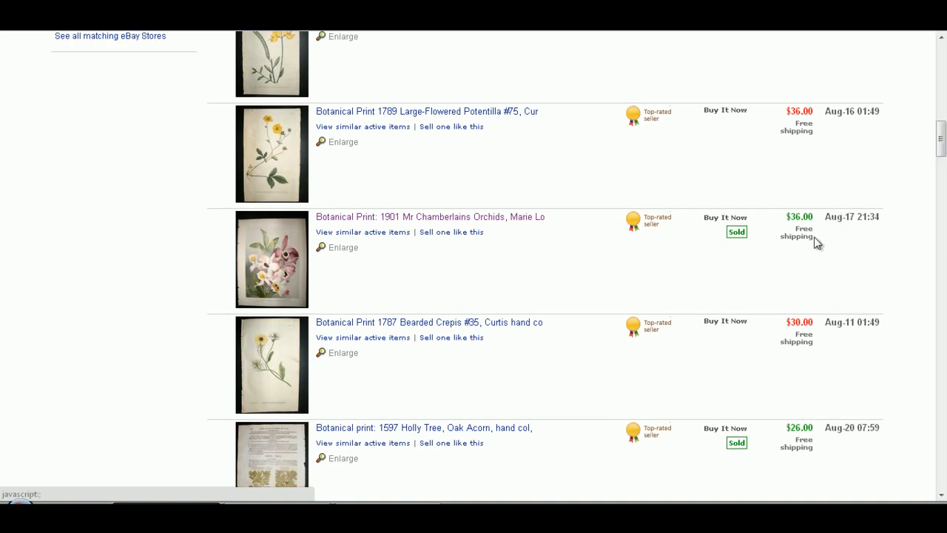
mouse_move(853, 265)
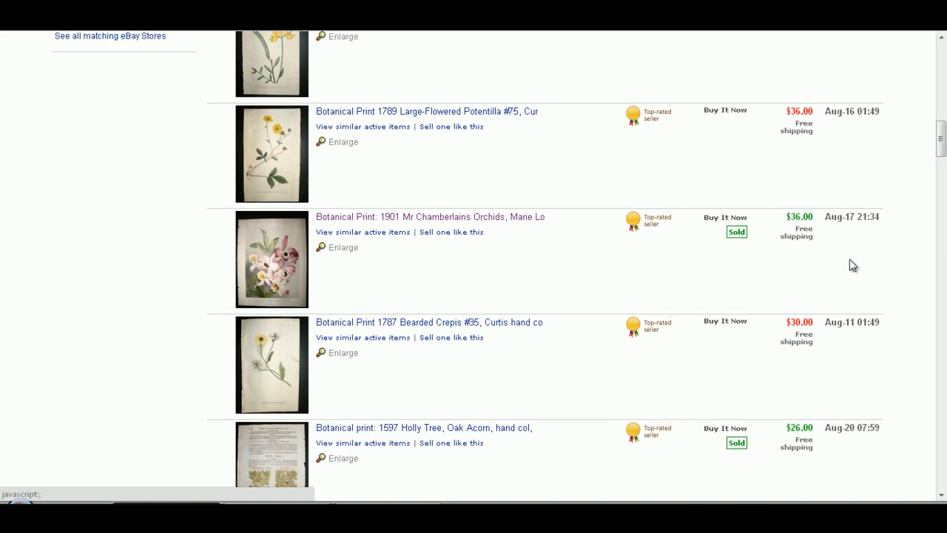
mouse_move(434, 265)
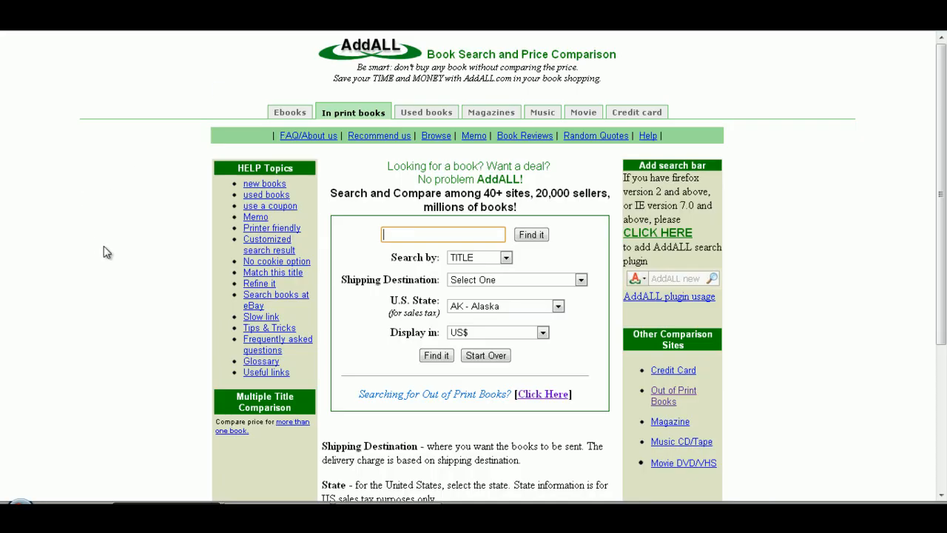
mouse_move(134, 162)
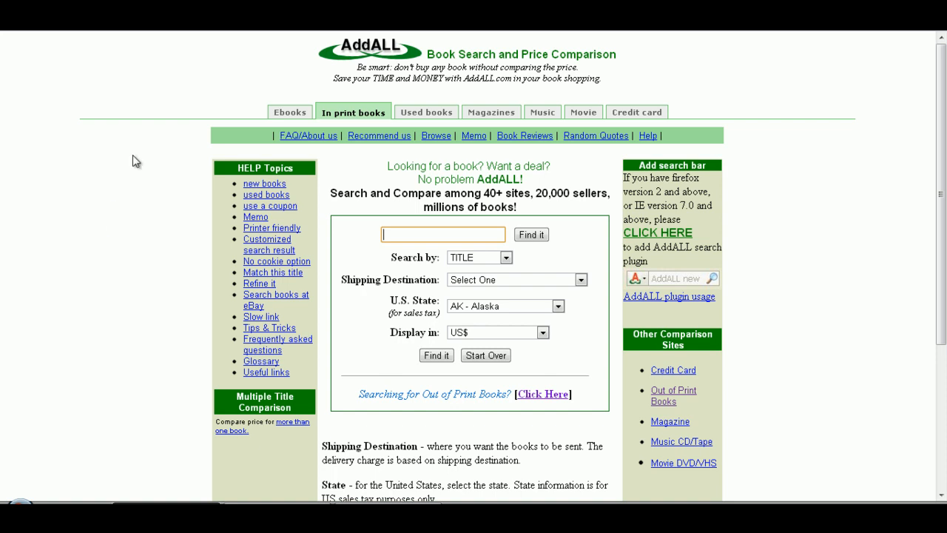
mouse_move(233, 88)
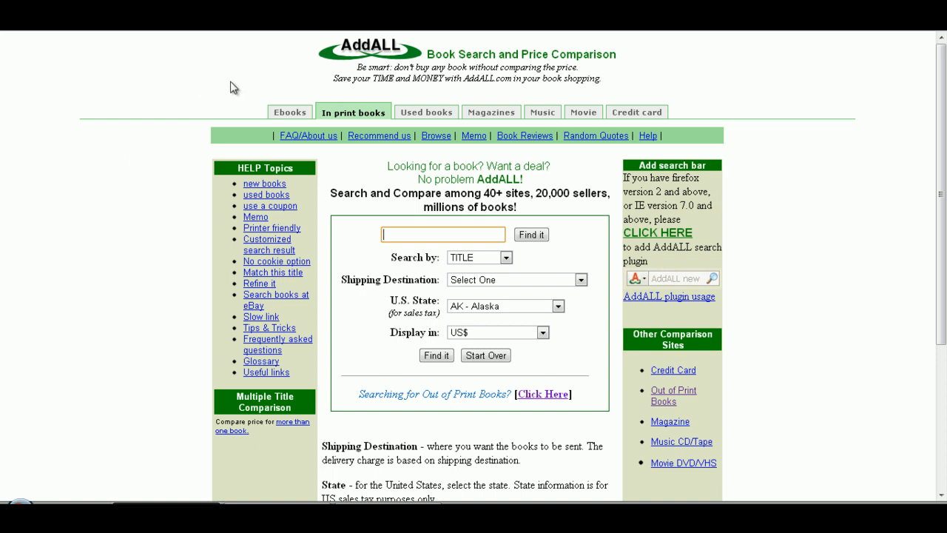
mouse_move(867, 258)
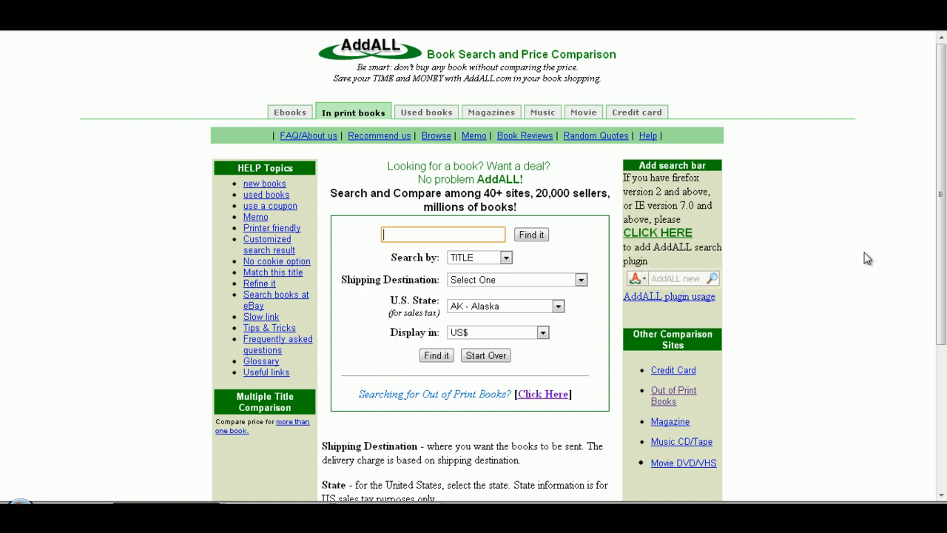
mouse_move(414, 398)
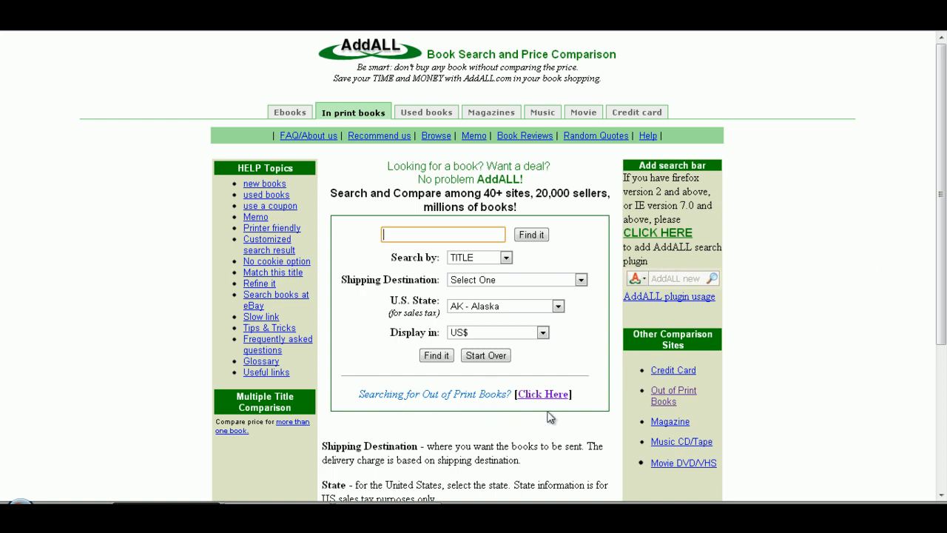
- Go to AddALL's used and out-of-print book search form
left_click(426, 112)
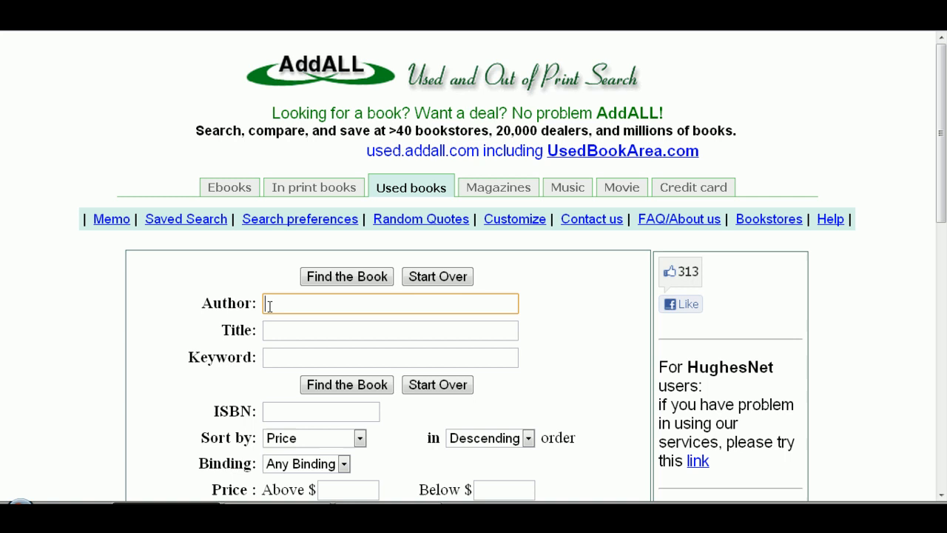
- Enter author 'wright', title 'The Flower Growers Guide', price descending order
type("wright")
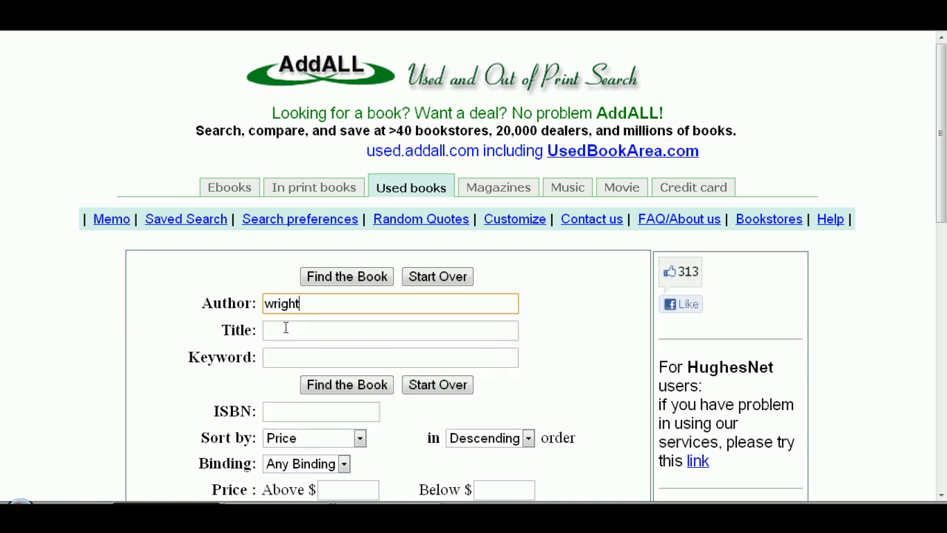
type("the")
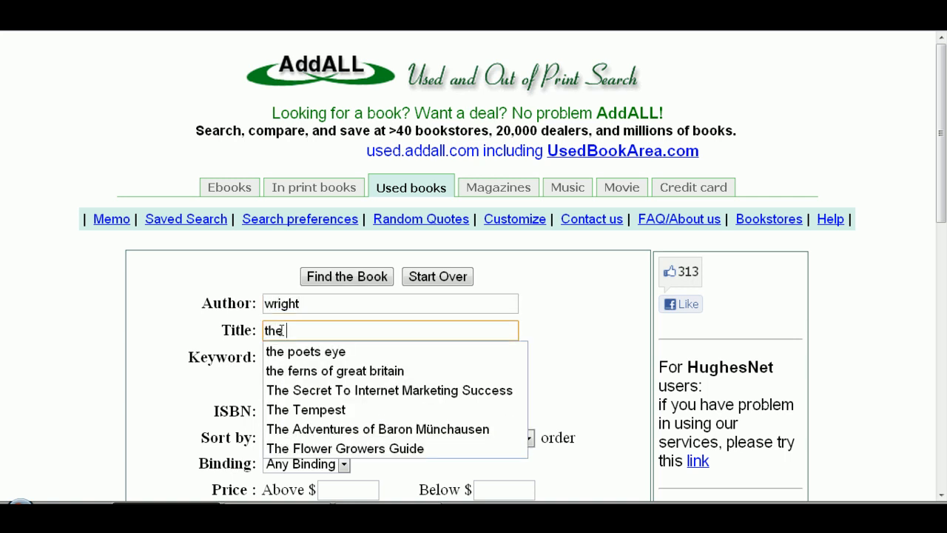
left_click(344, 447)
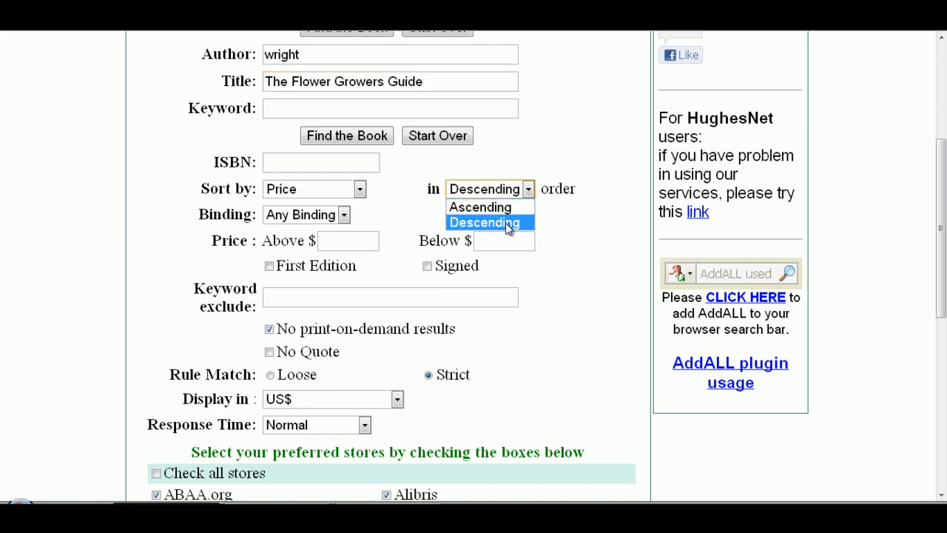
left_click(484, 222)
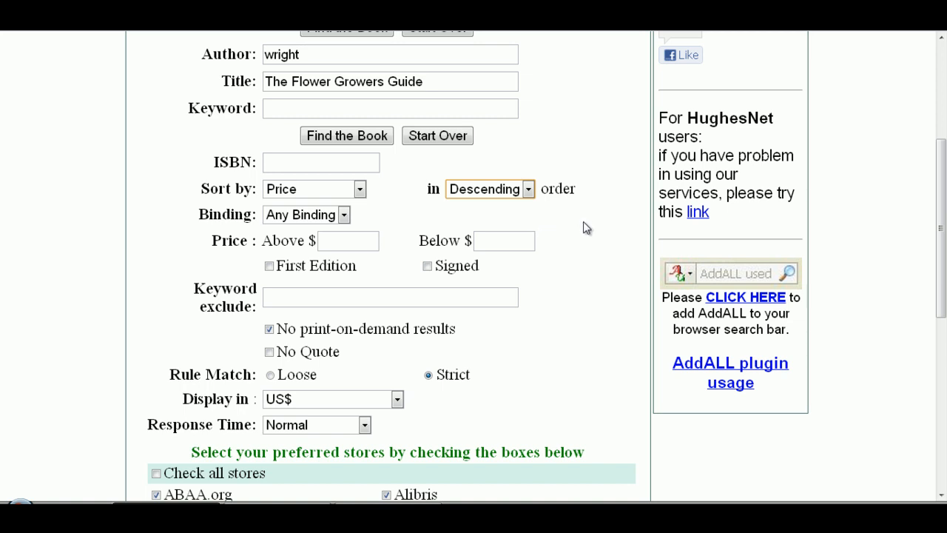
mouse_move(398, 349)
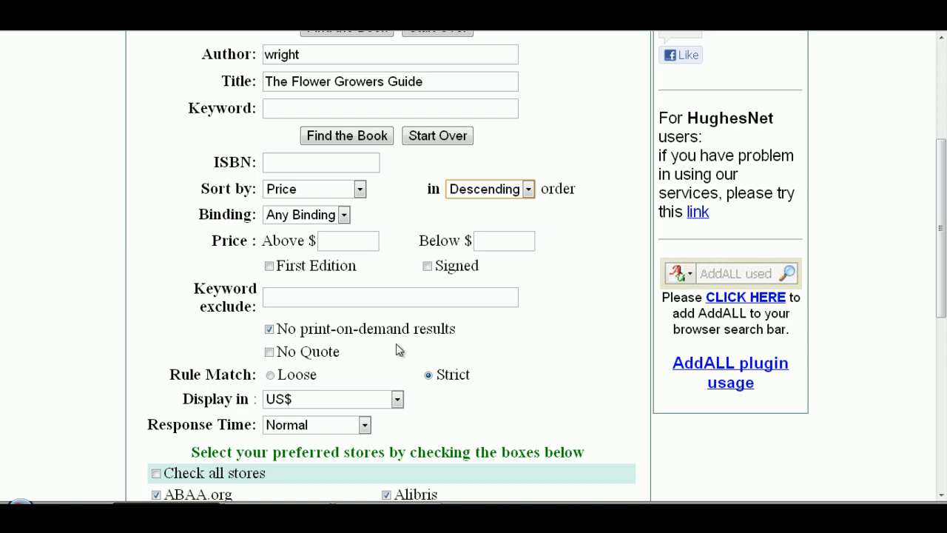
- Keep print-on-demand excluded and search across all listed bookstores
left_click(269, 328)
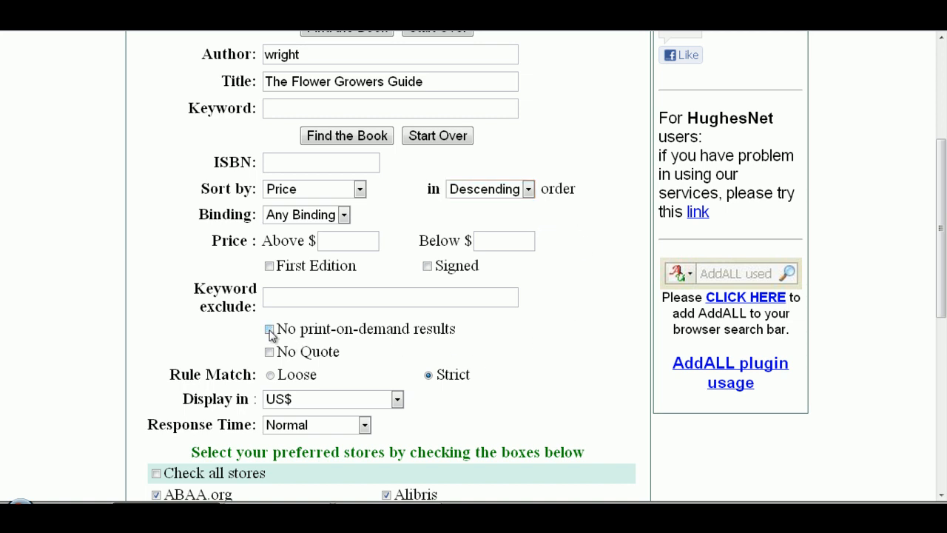
left_click(270, 329)
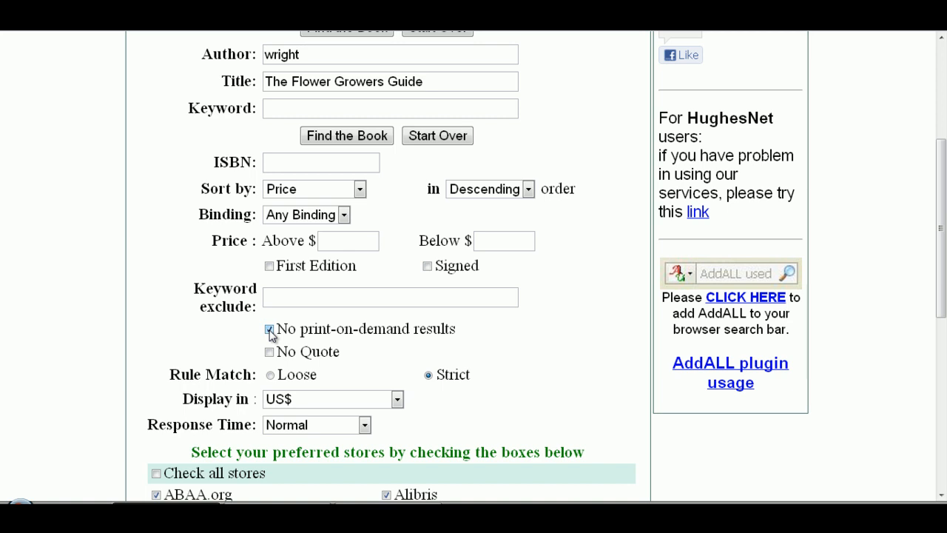
left_click(269, 328)
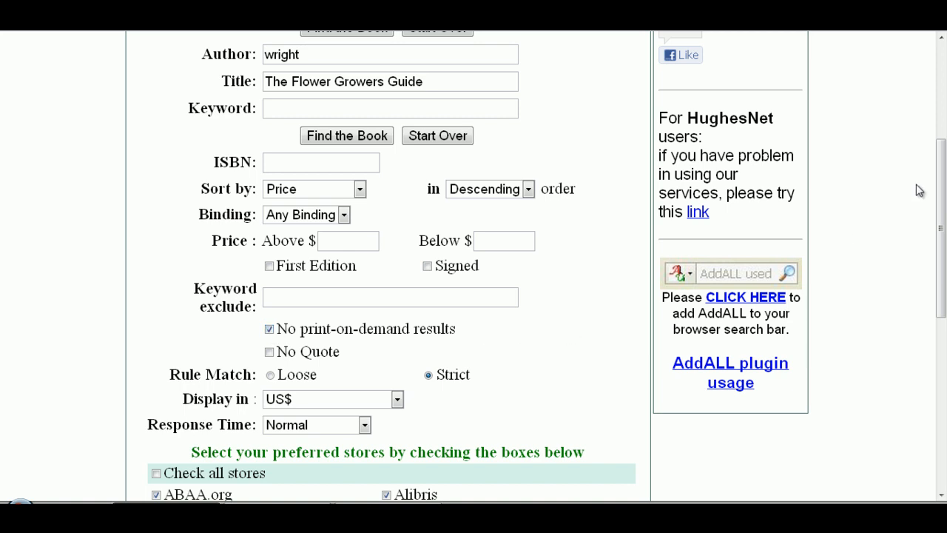
scroll("down", 3)
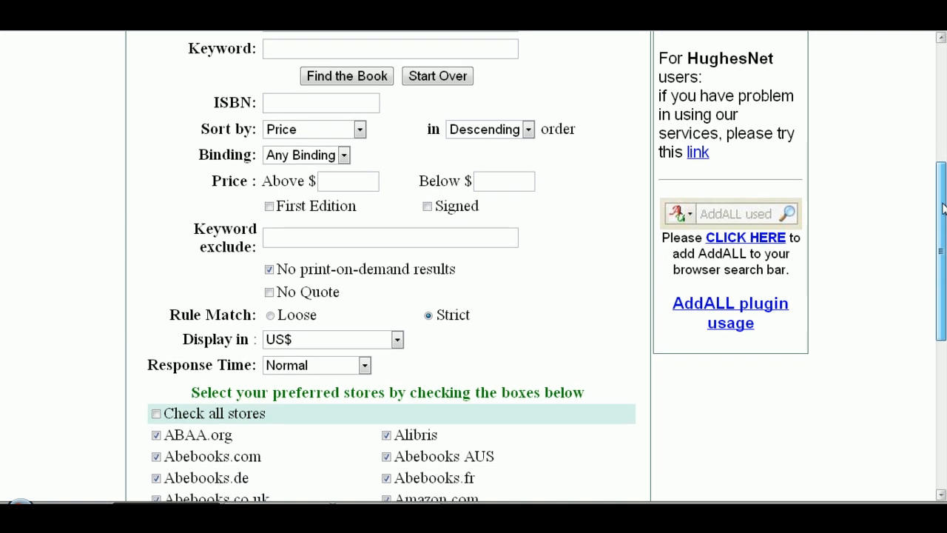
scroll("down", 3)
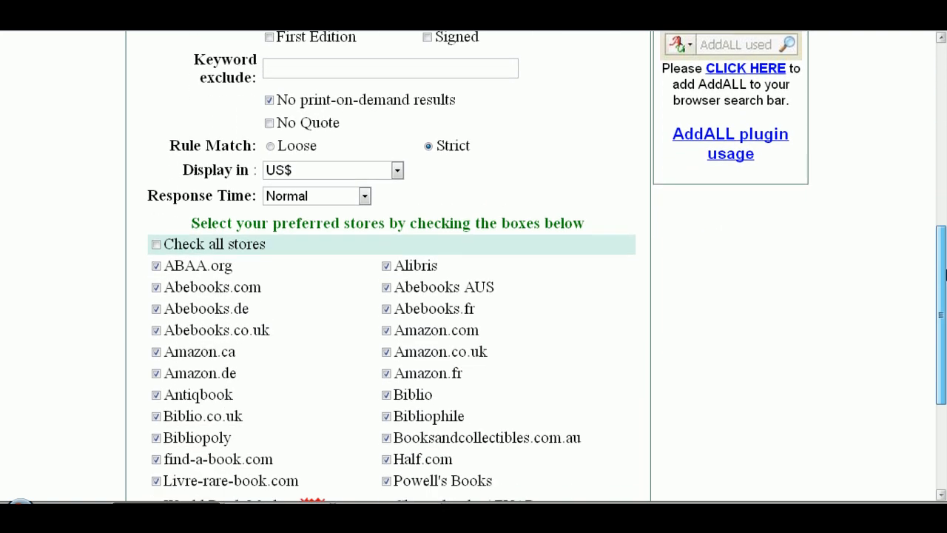
scroll("down", 3)
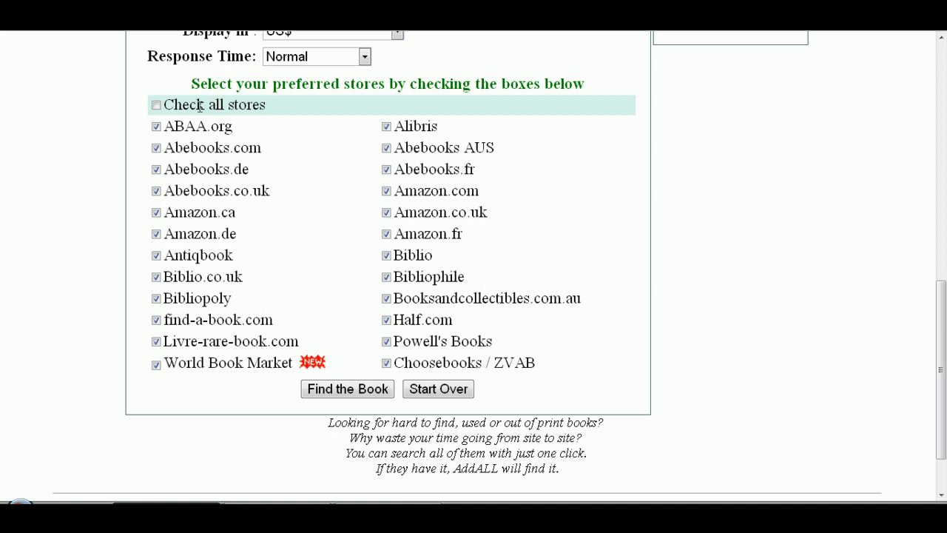
mouse_move(218, 302)
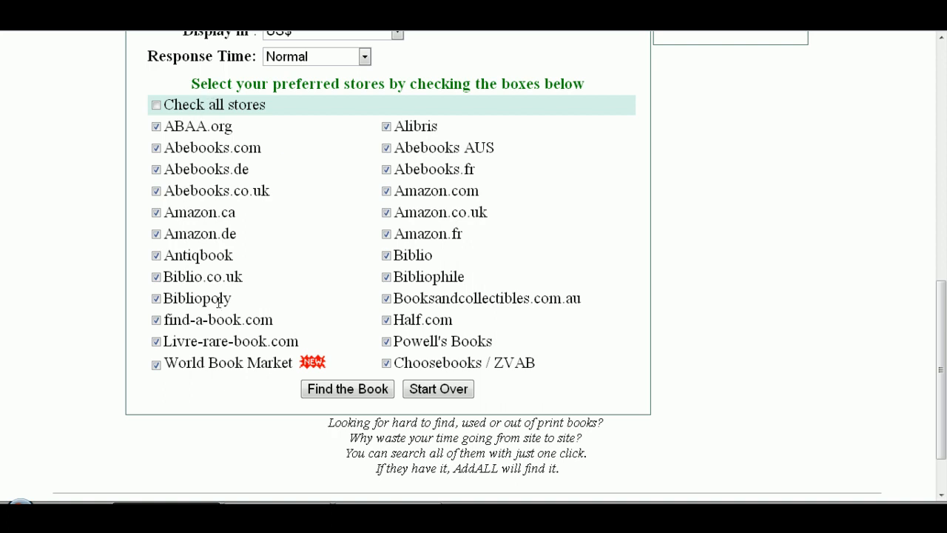
mouse_move(581, 307)
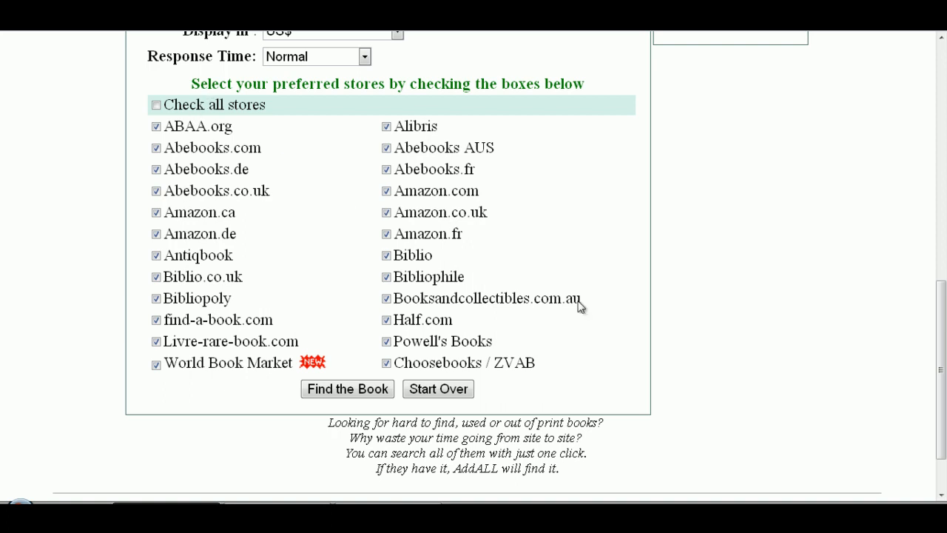
left_click(347, 388)
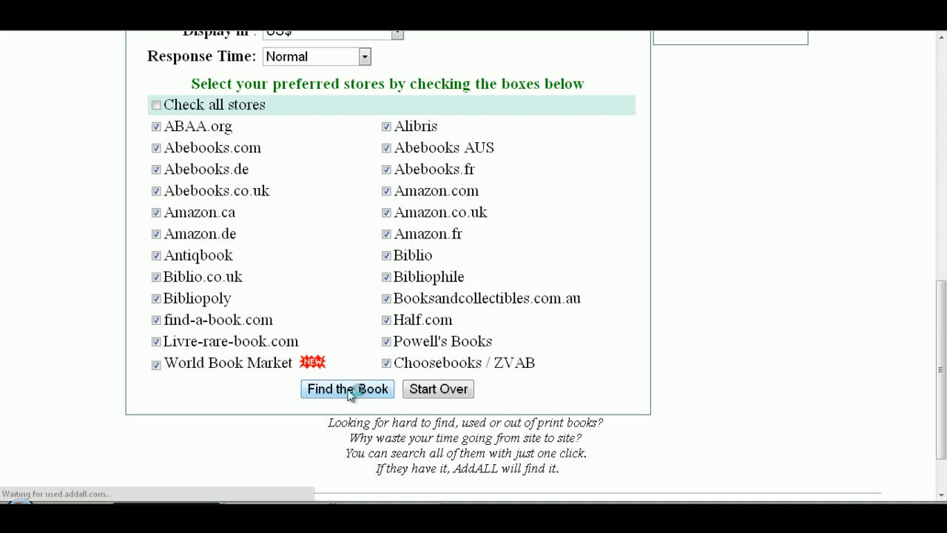
- Review the 81 price-sorted listings for Wright's The Flower Growers Guide down past $310
left_click(347, 388)
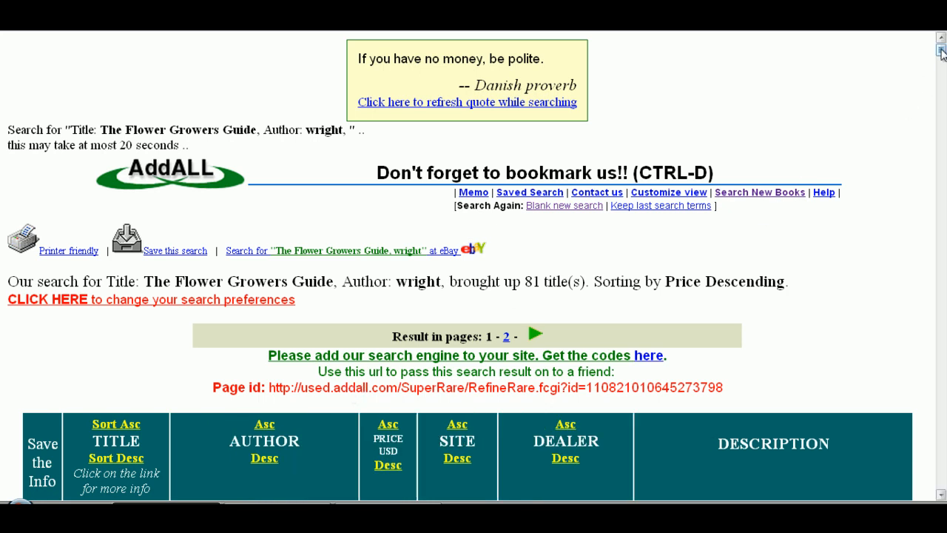
scroll("down", 3)
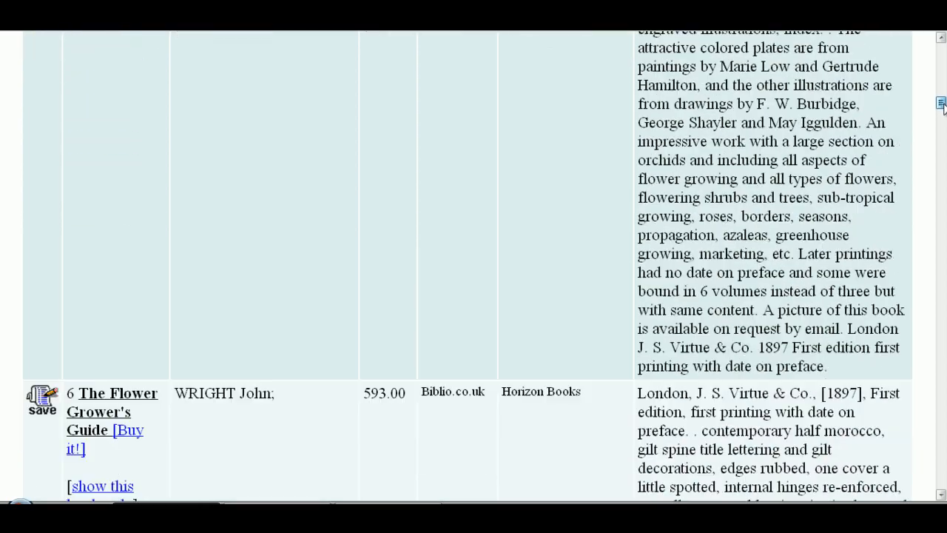
scroll("down", 3)
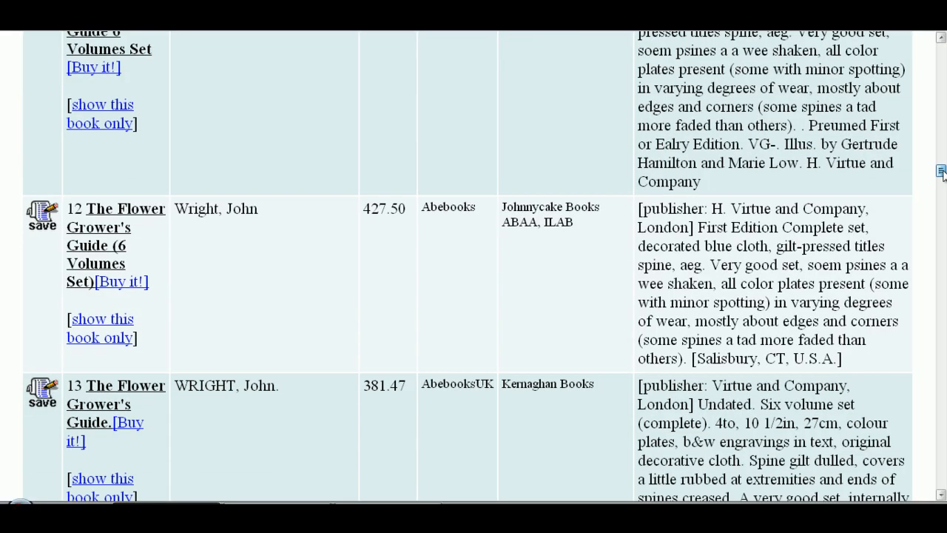
scroll("down", 3)
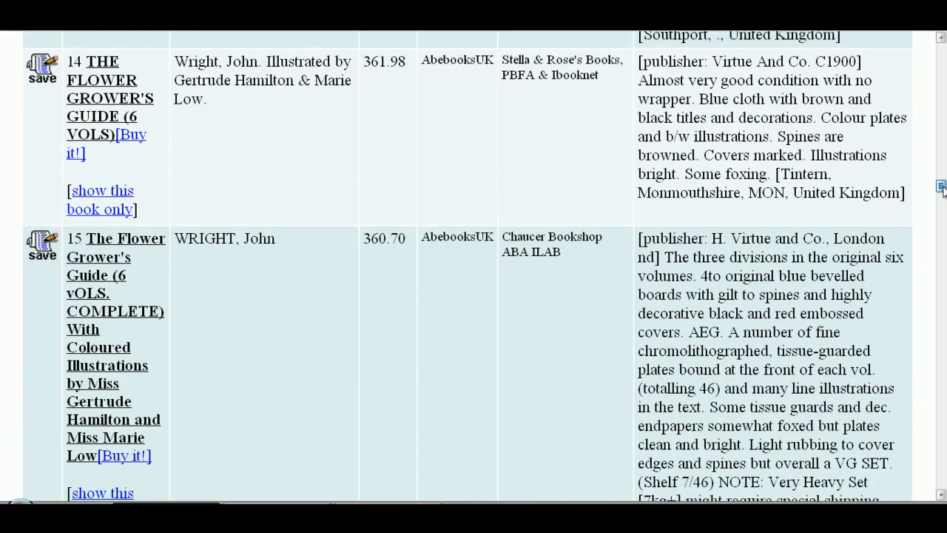
scroll("down", 3)
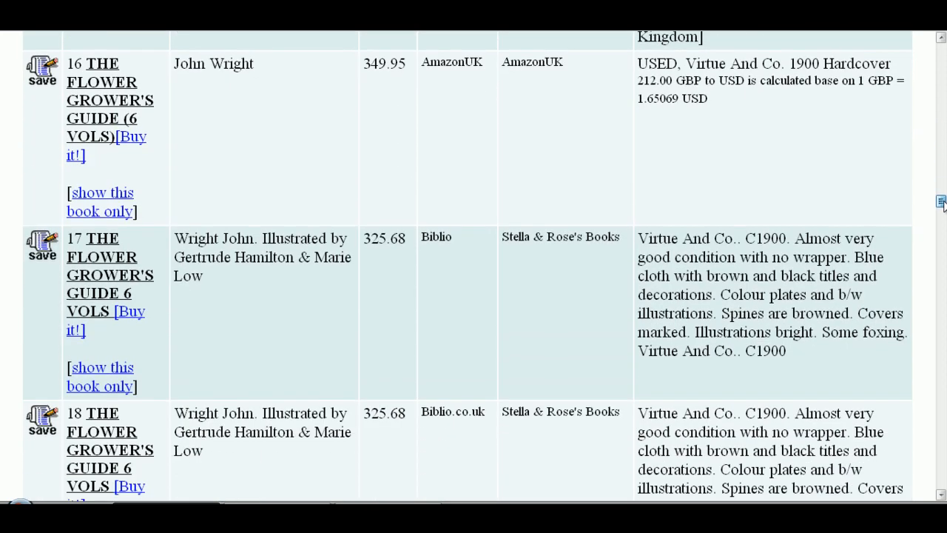
scroll("down", 3)
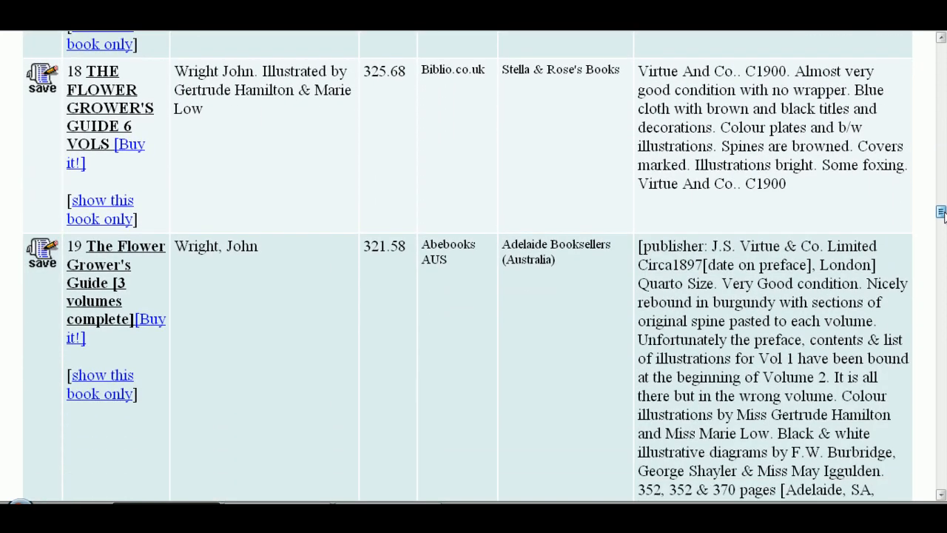
scroll("down", 3)
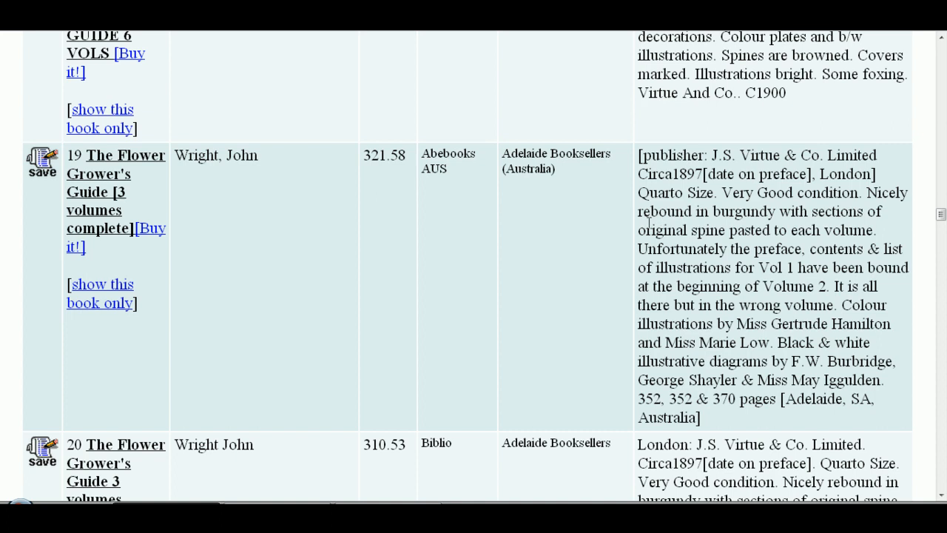
mouse_move(686, 301)
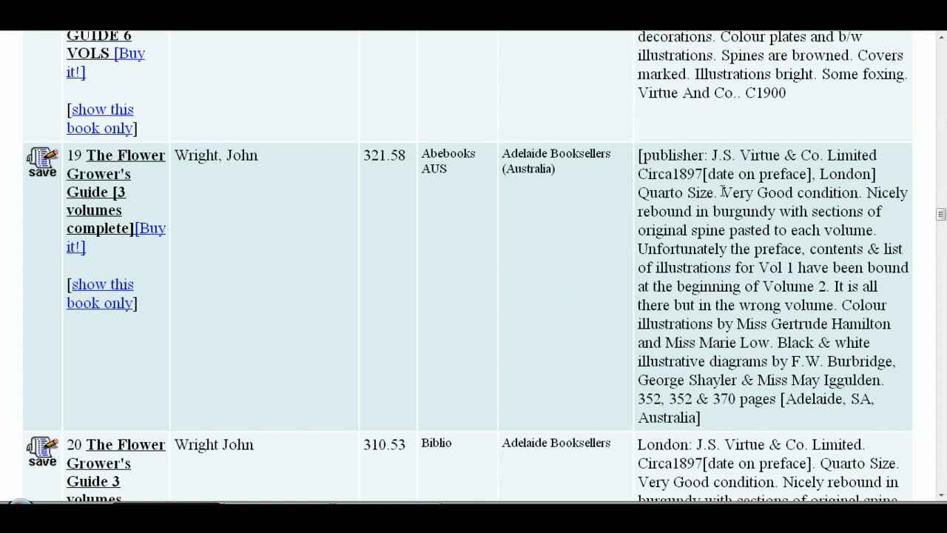
mouse_move(694, 173)
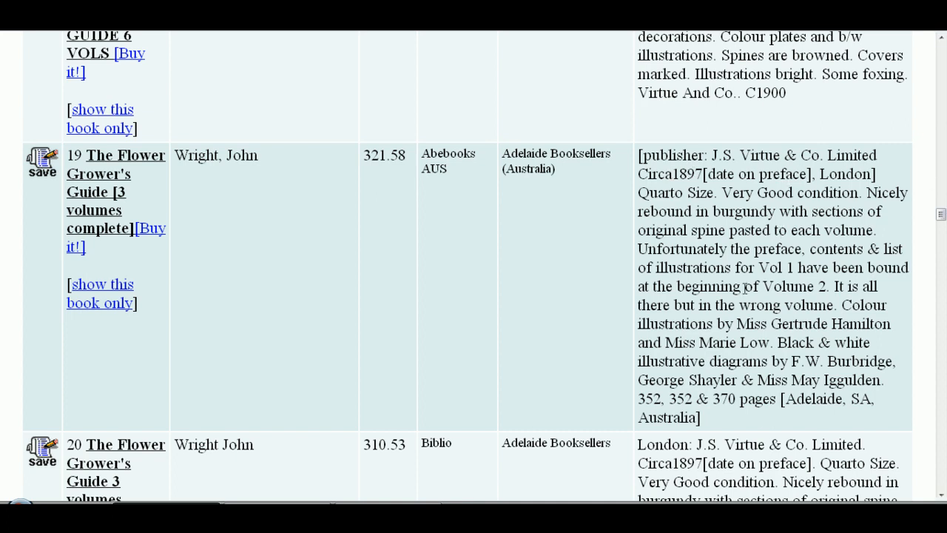
mouse_move(754, 338)
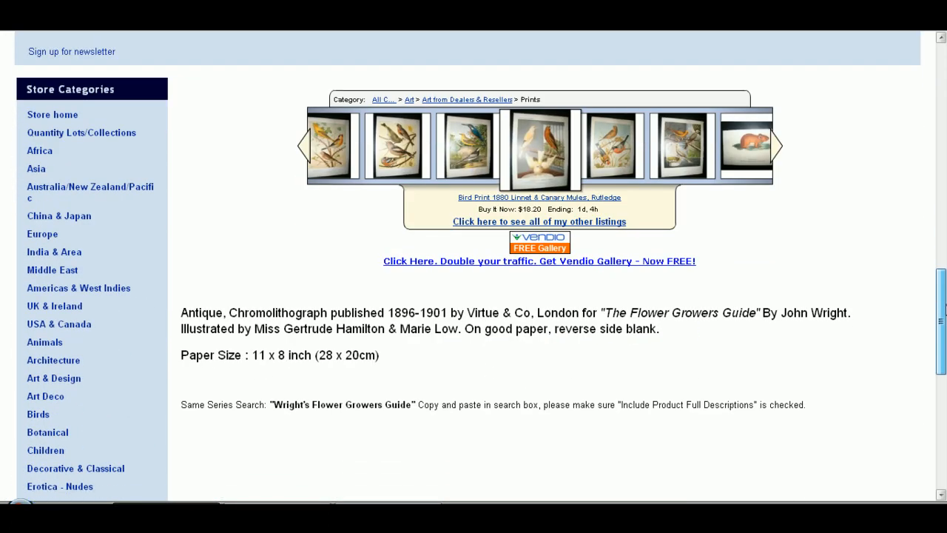
- Read the chromolithograph print description and browse the seller's other print listings
scroll("down", 3)
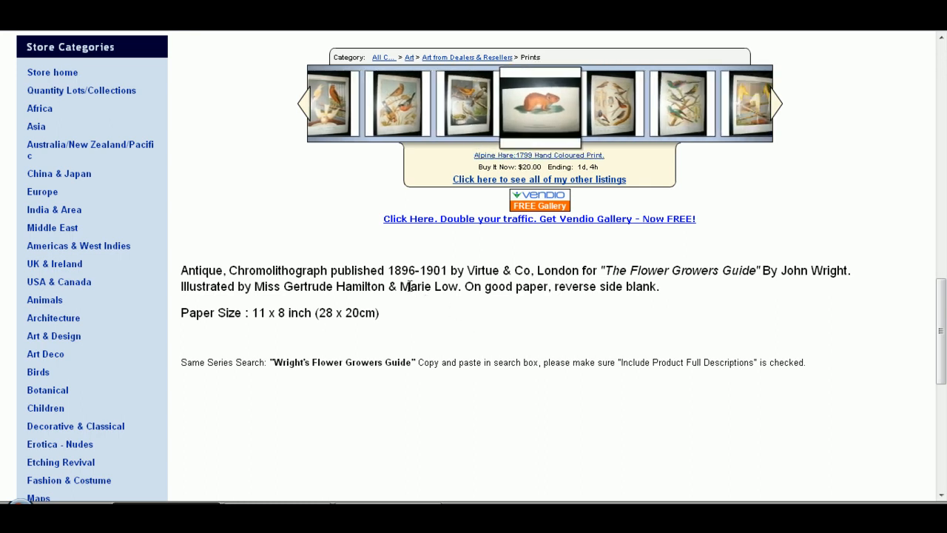
left_click(777, 104)
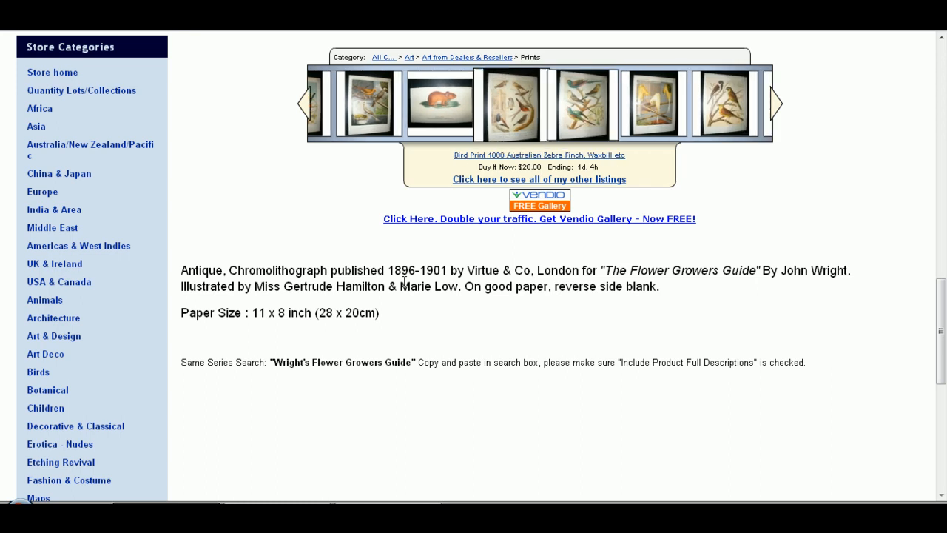
left_click(774, 103)
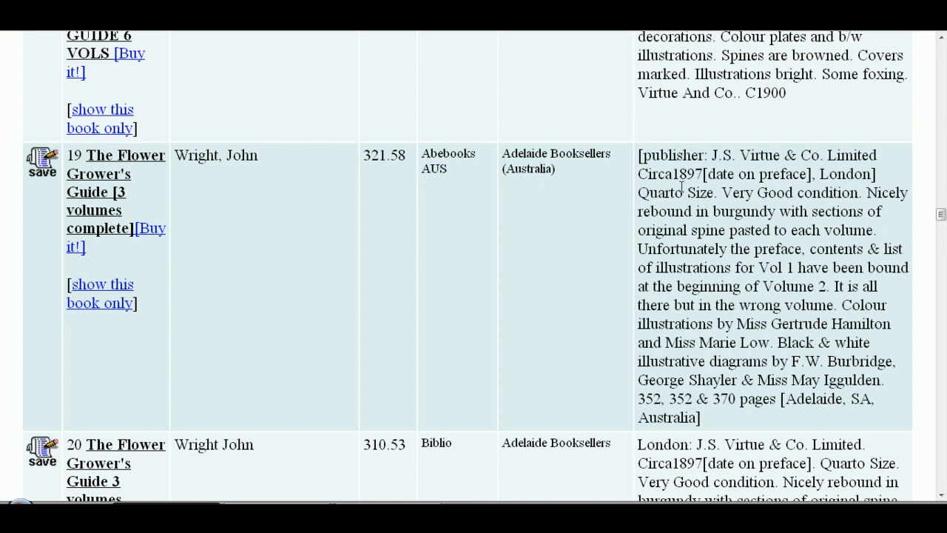
mouse_move(651, 185)
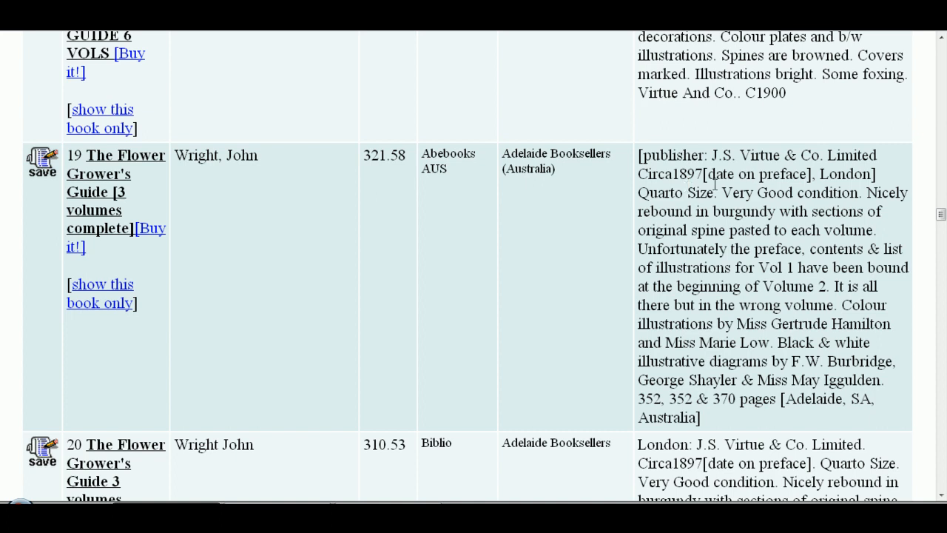
mouse_move(943, 237)
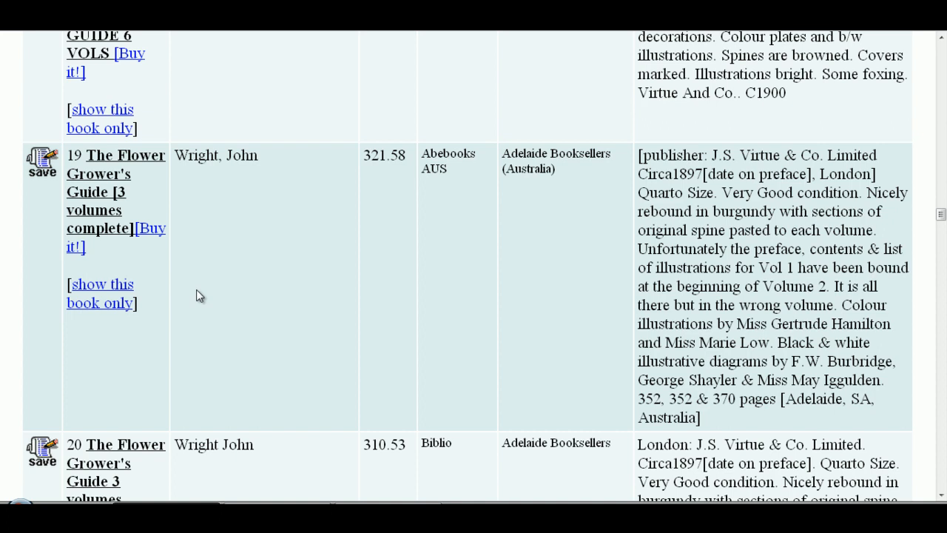
mouse_move(899, 236)
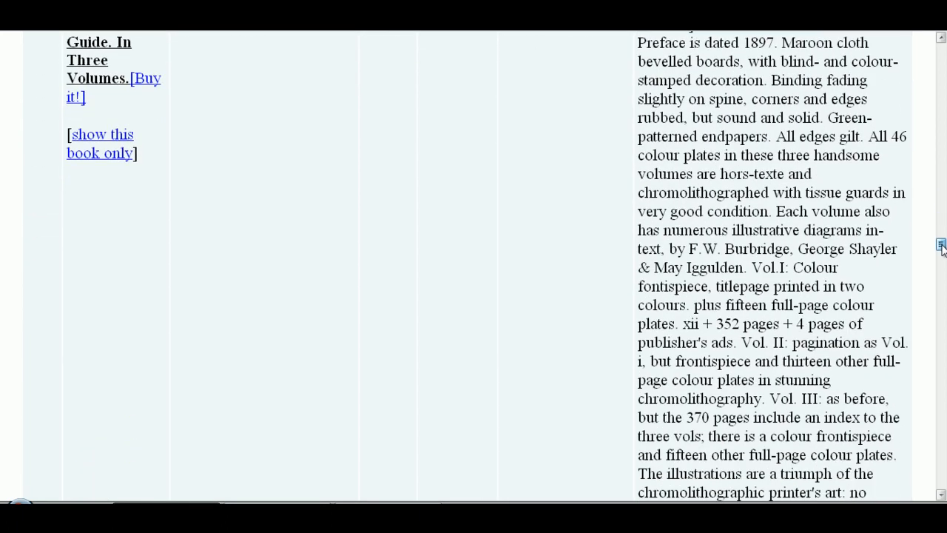
- Review the first results page down to listing 50 at $110.35 and go to page 2
scroll("down", 3)
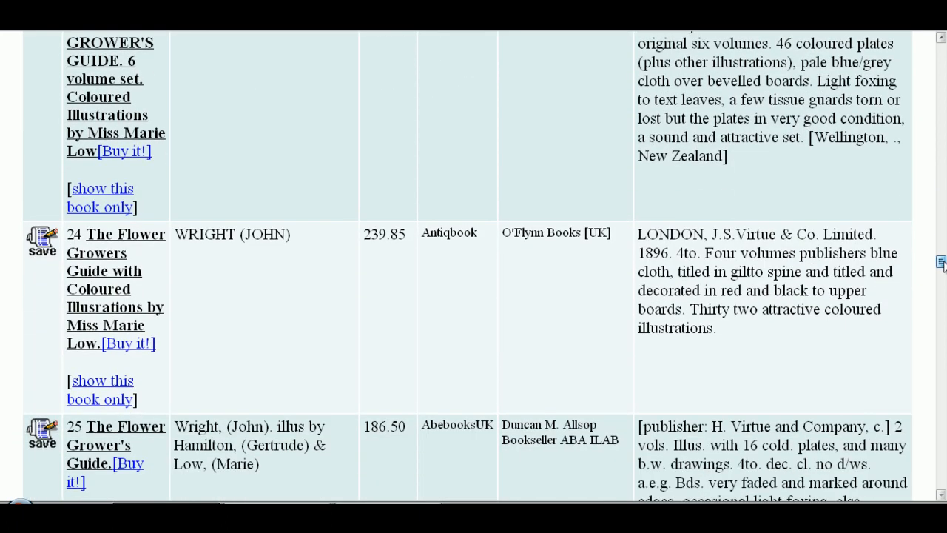
scroll("down", 3)
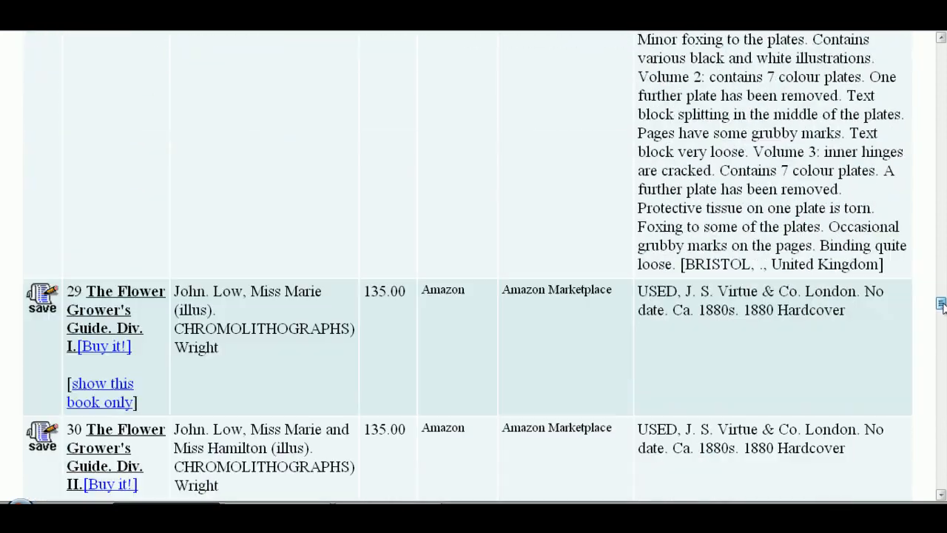
scroll("down", 3)
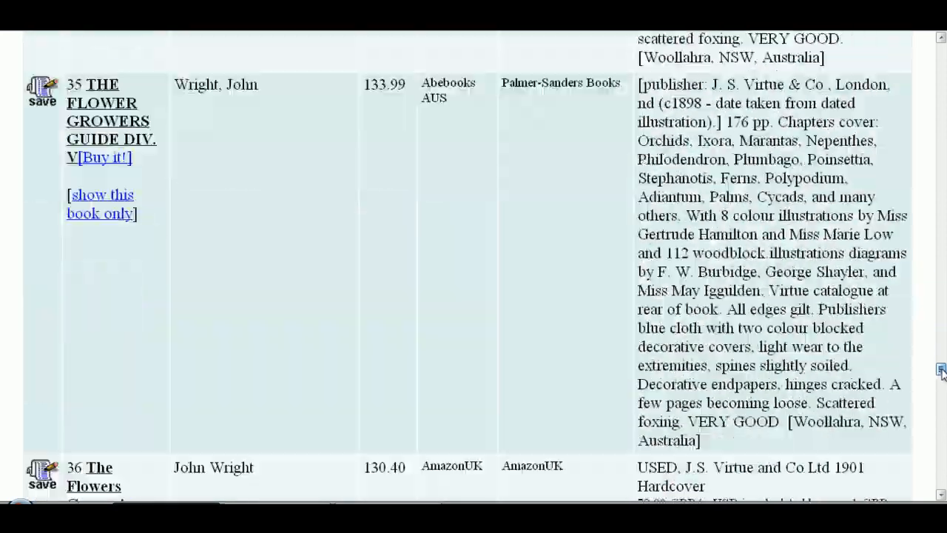
scroll("down", 3)
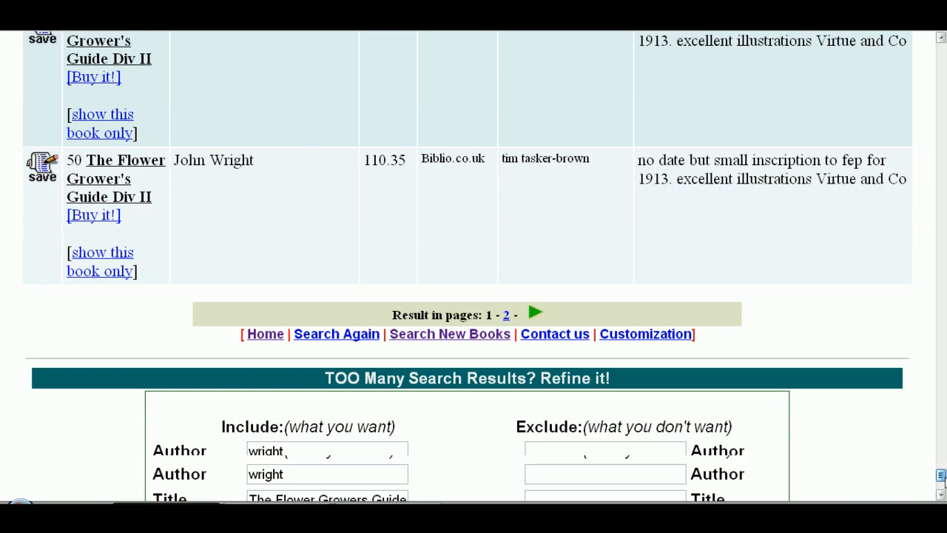
scroll("down", 3)
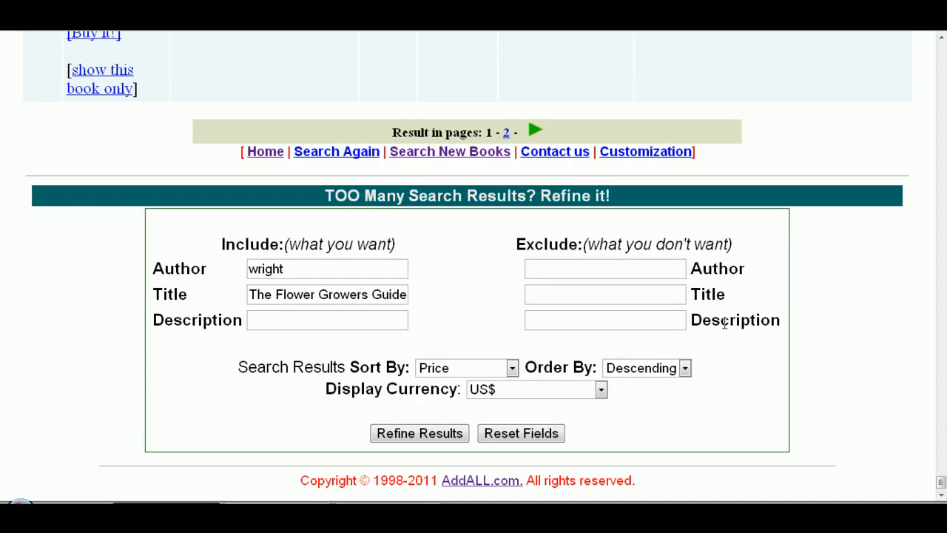
left_click(534, 130)
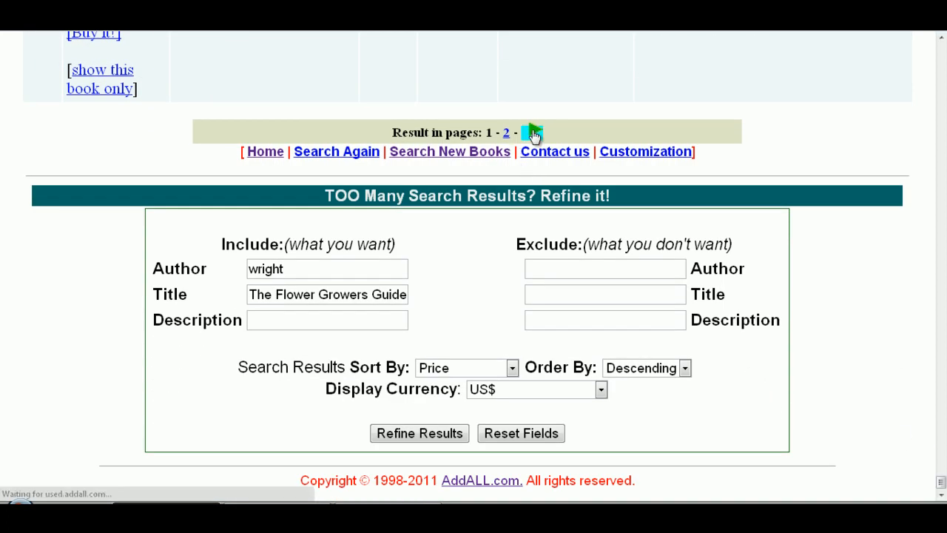
- Scroll page 2 to the last listing, 81, a Div. I copy at $32.56 from Internet Bookshop UK
left_click(507, 133)
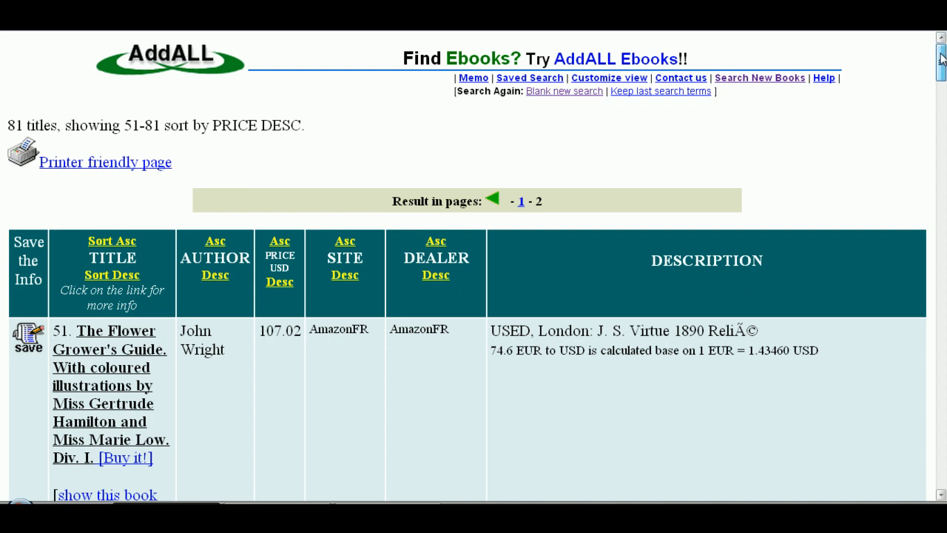
scroll("down", 3)
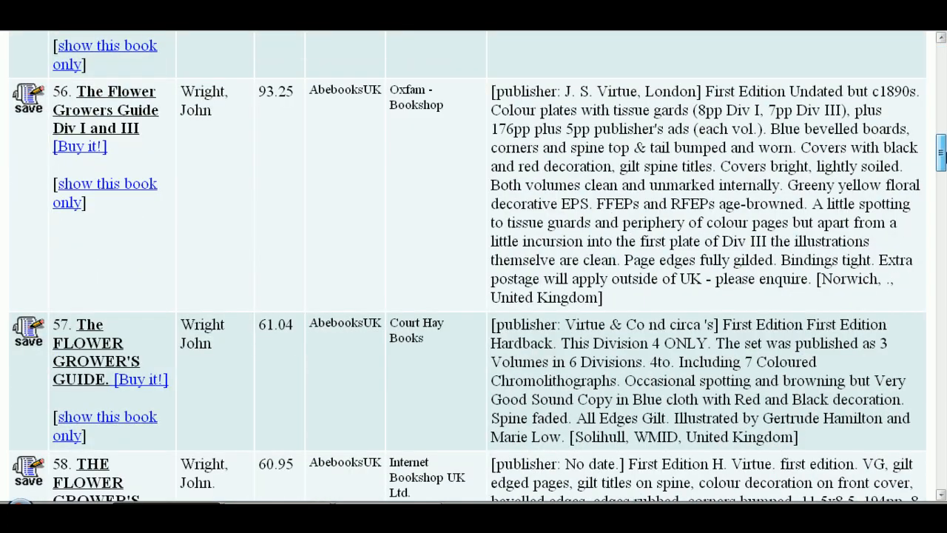
scroll("down", 3)
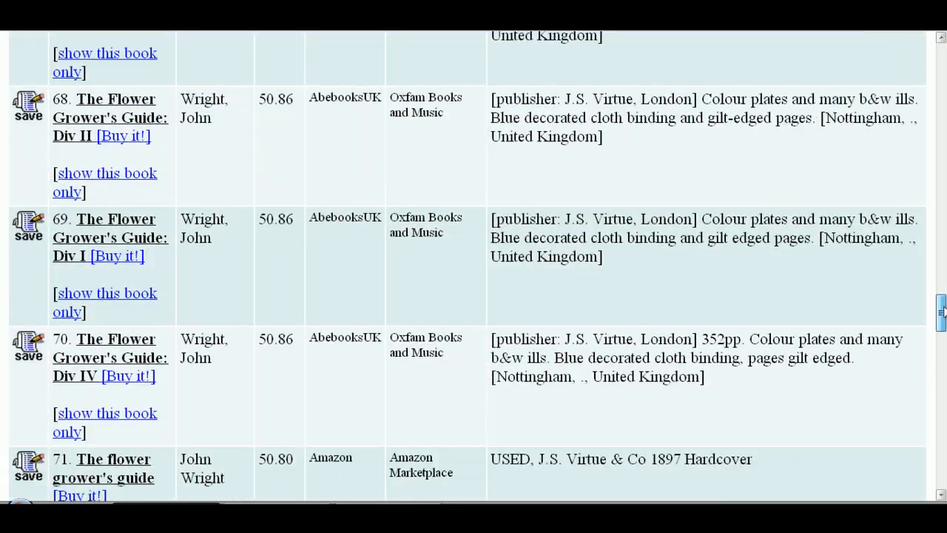
scroll("down", 3)
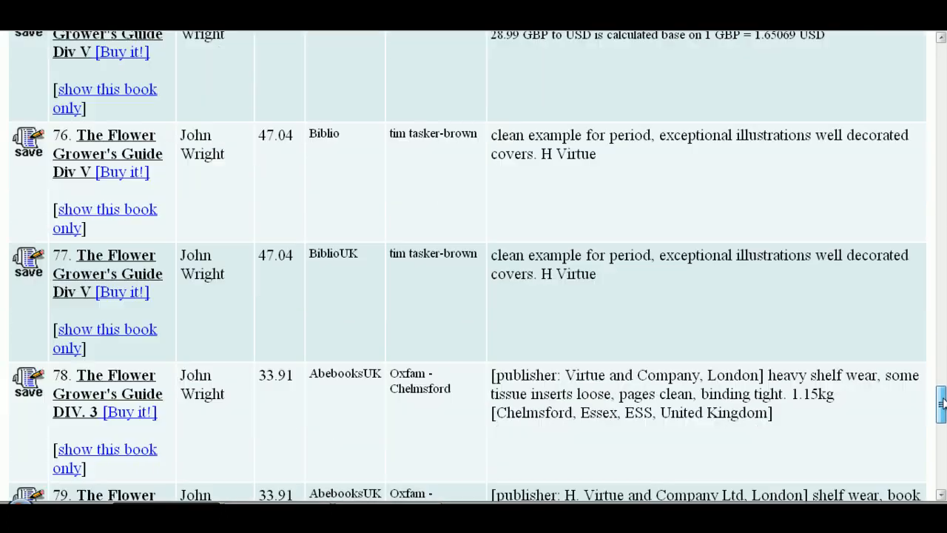
scroll("down", 3)
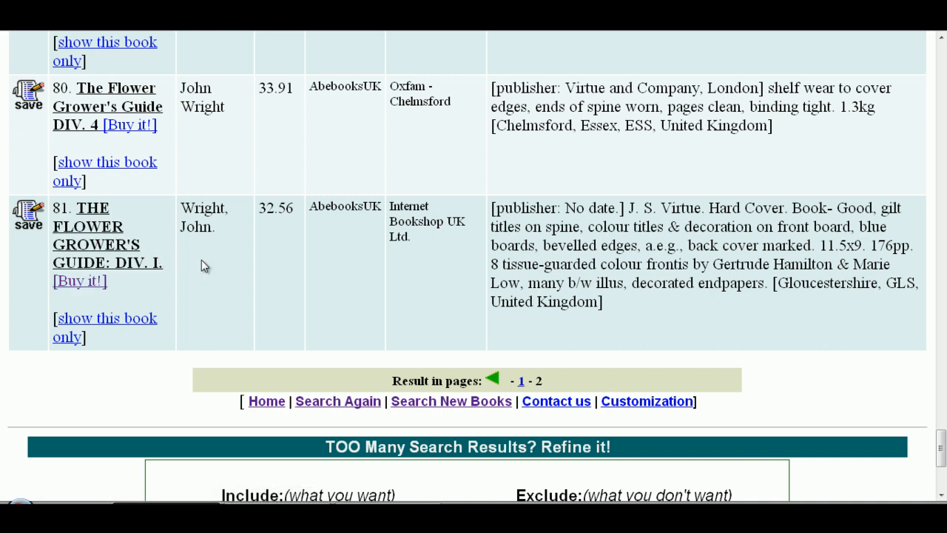
mouse_move(280, 228)
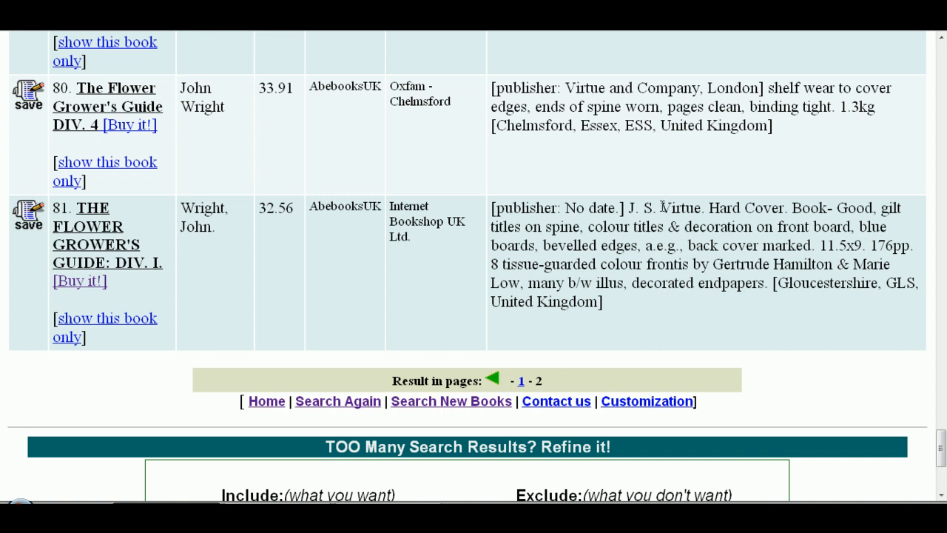
mouse_move(661, 209)
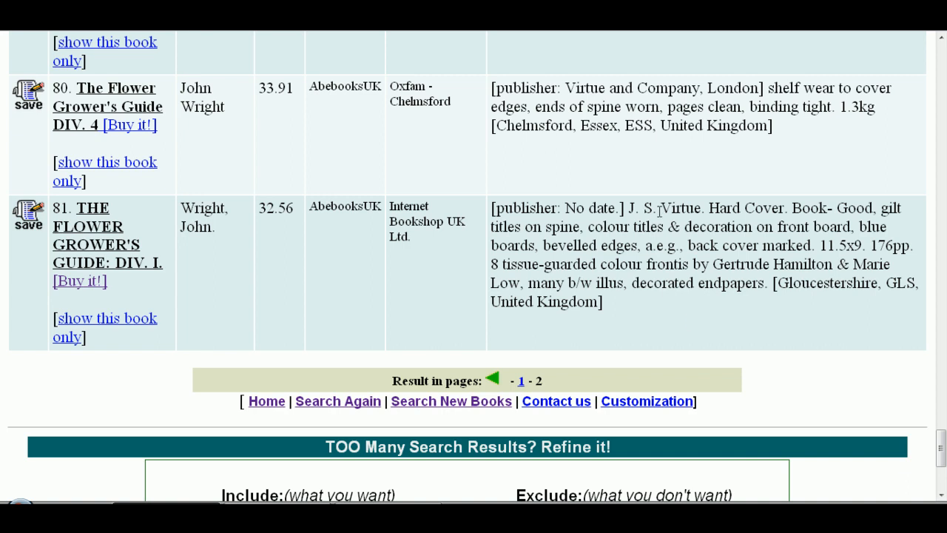
mouse_move(272, 85)
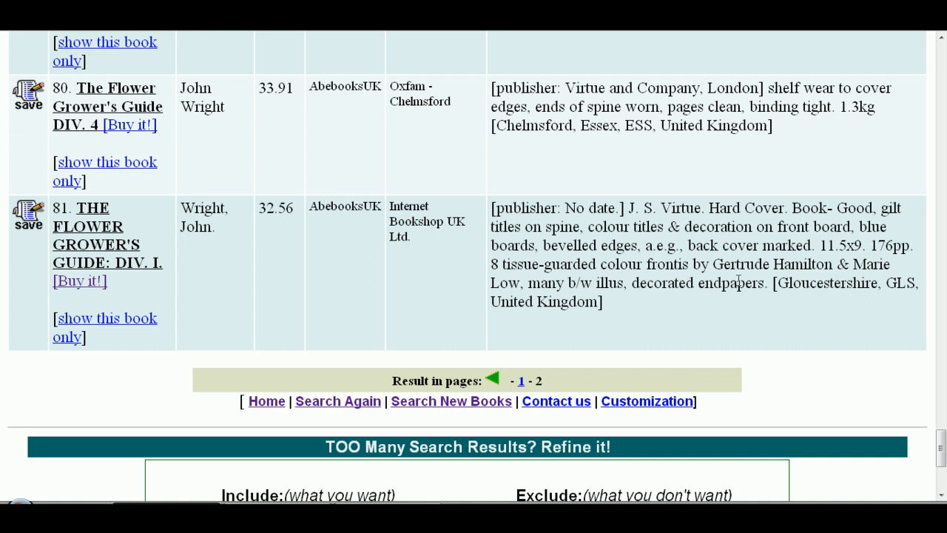
mouse_move(732, 301)
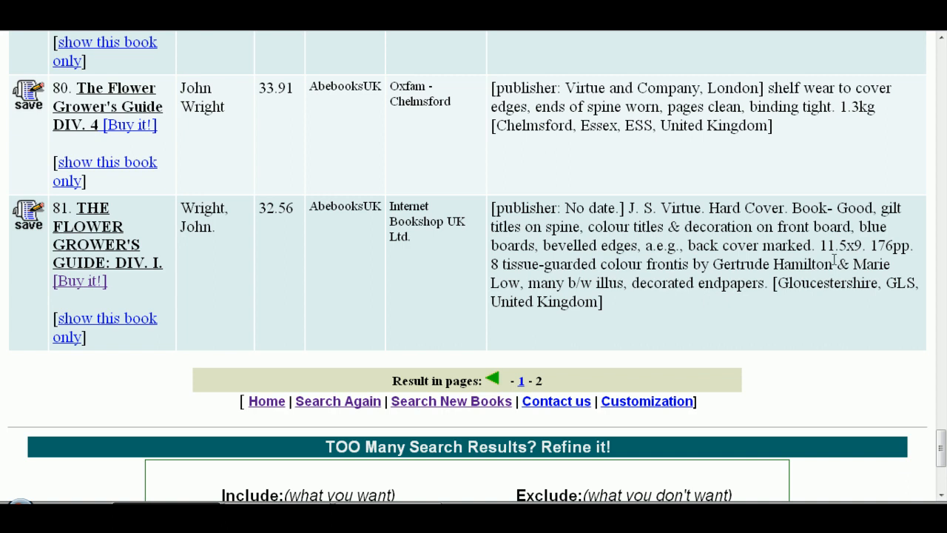
mouse_move(415, 276)
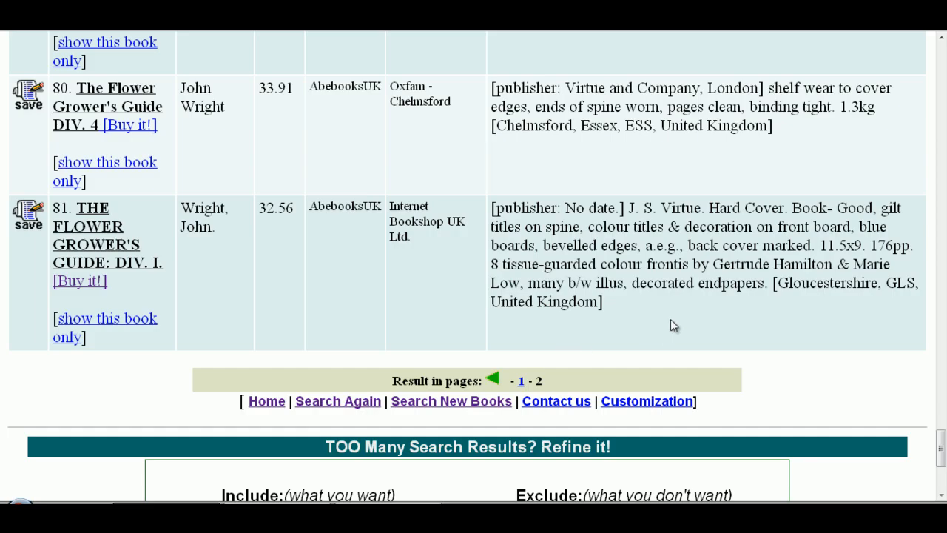
mouse_move(527, 264)
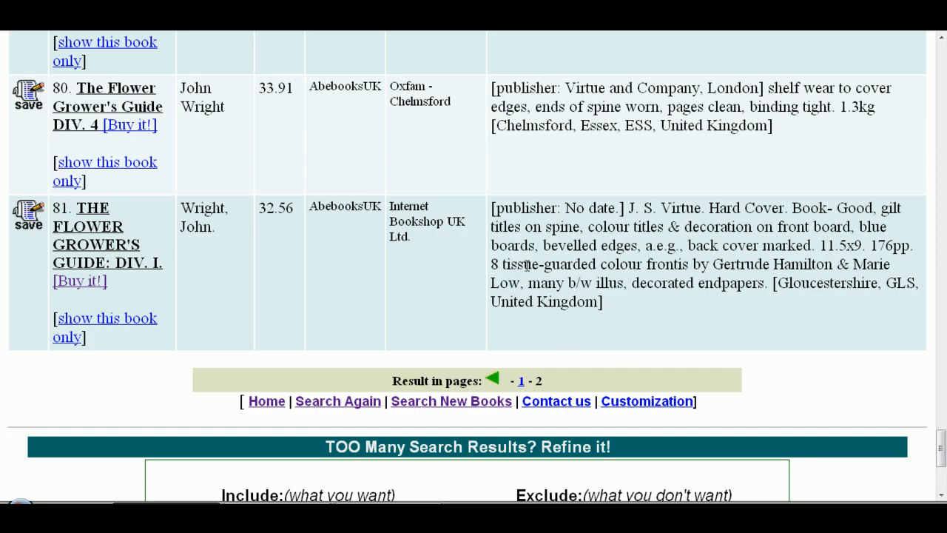
mouse_move(546, 279)
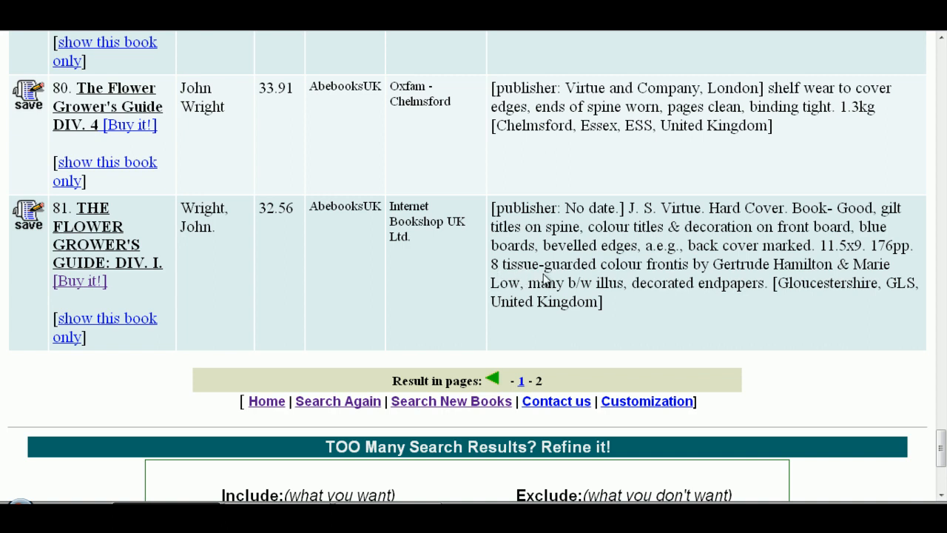
mouse_move(614, 276)
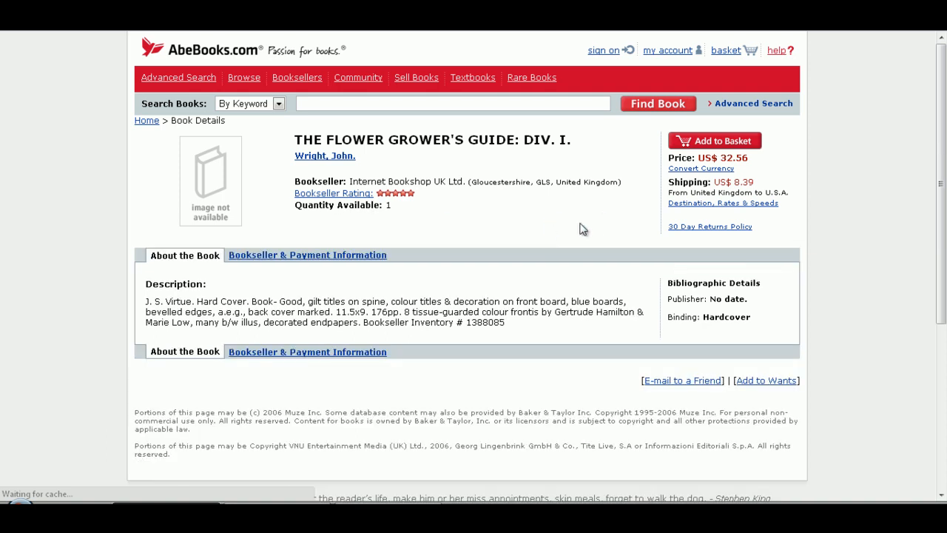
mouse_move(672, 338)
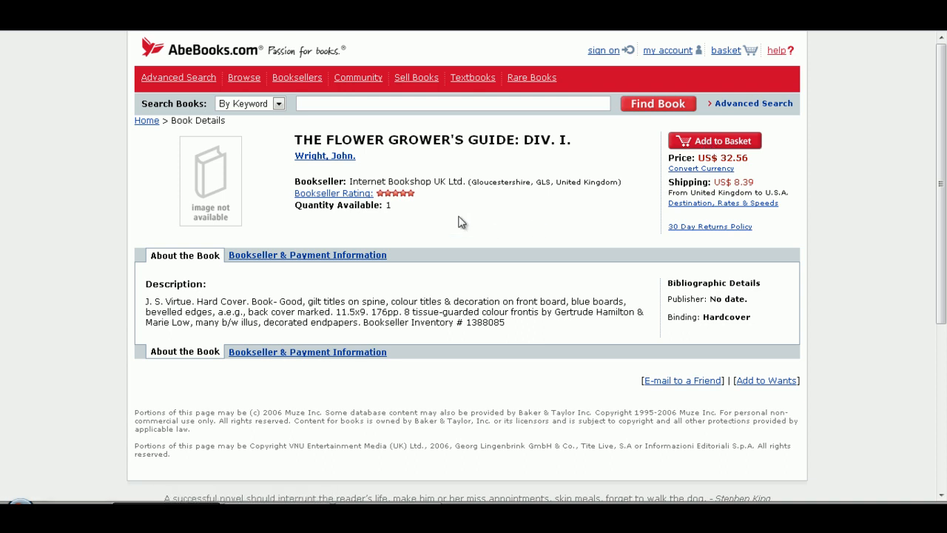
mouse_move(458, 216)
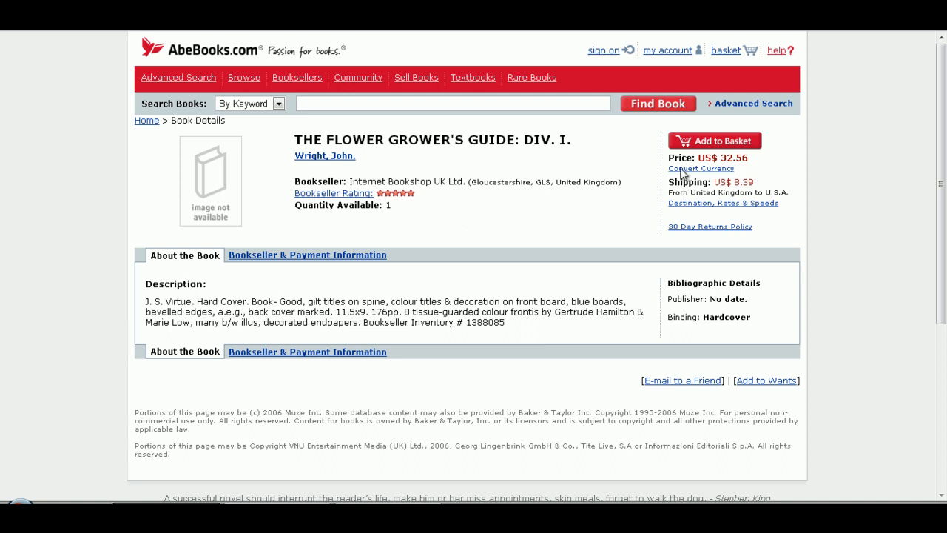
mouse_move(437, 211)
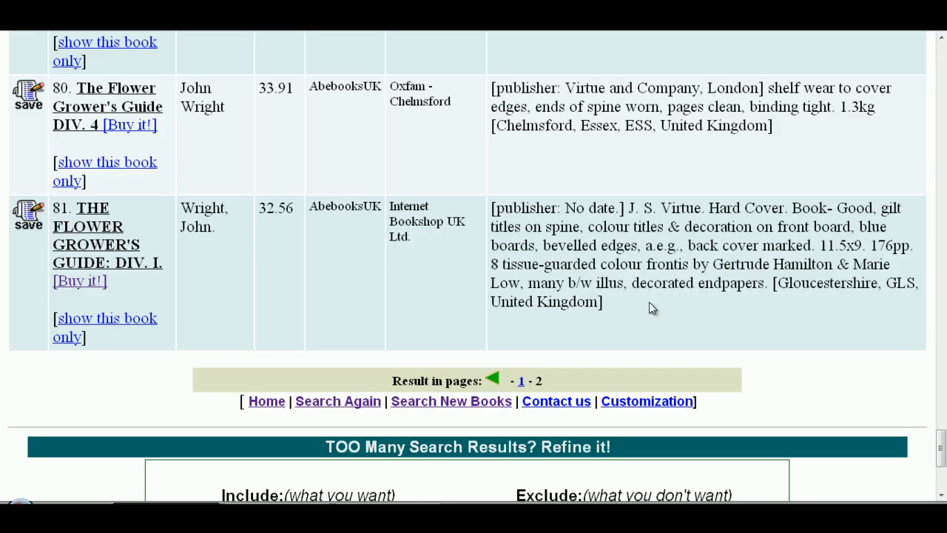
mouse_move(436, 287)
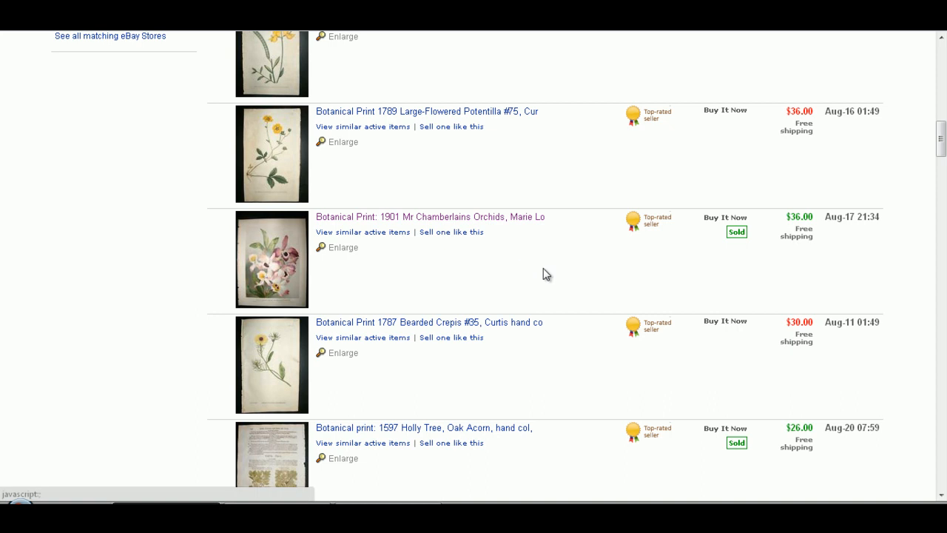
mouse_move(576, 281)
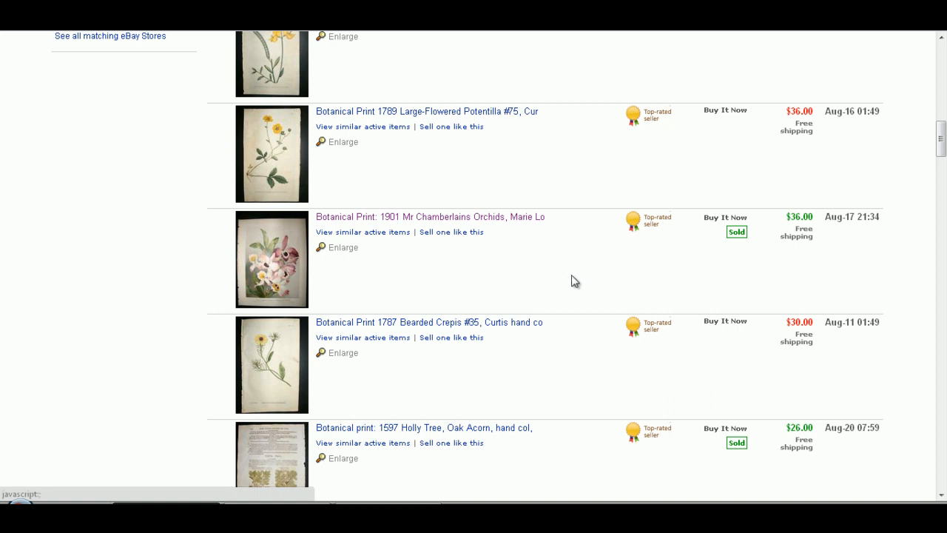
mouse_move(481, 266)
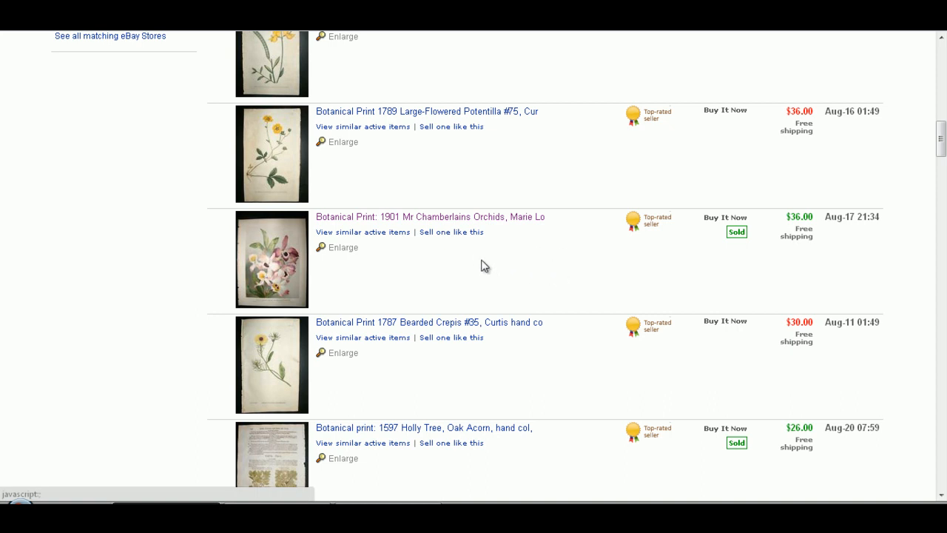
mouse_move(478, 262)
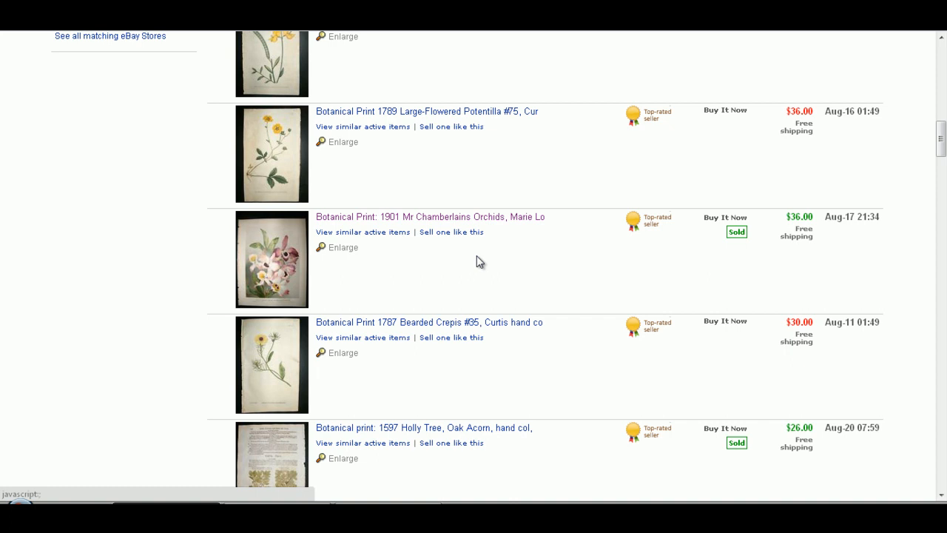
mouse_move(444, 266)
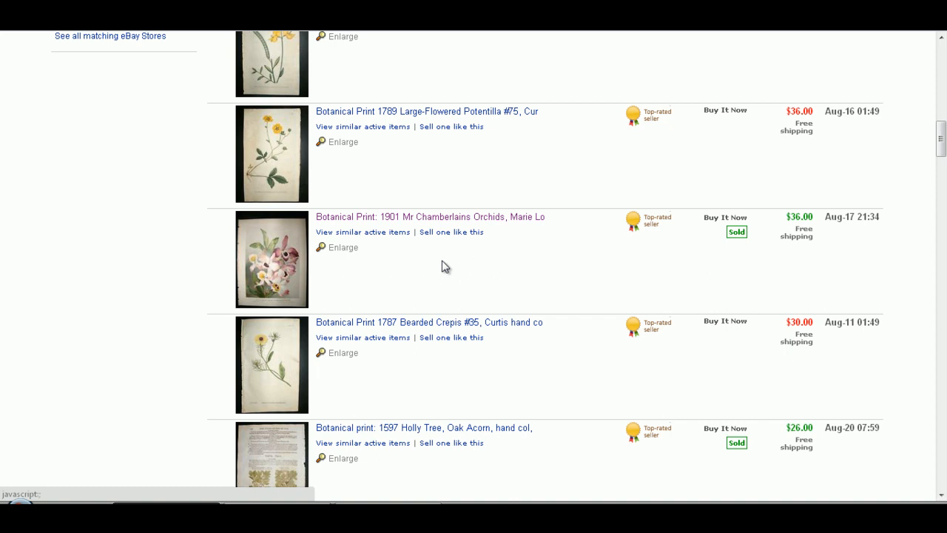
mouse_move(440, 143)
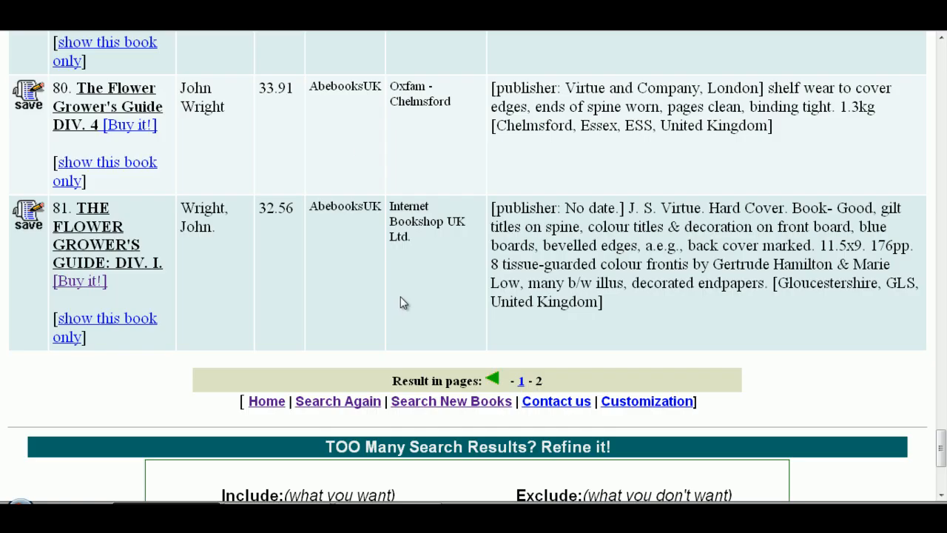
mouse_move(486, 270)
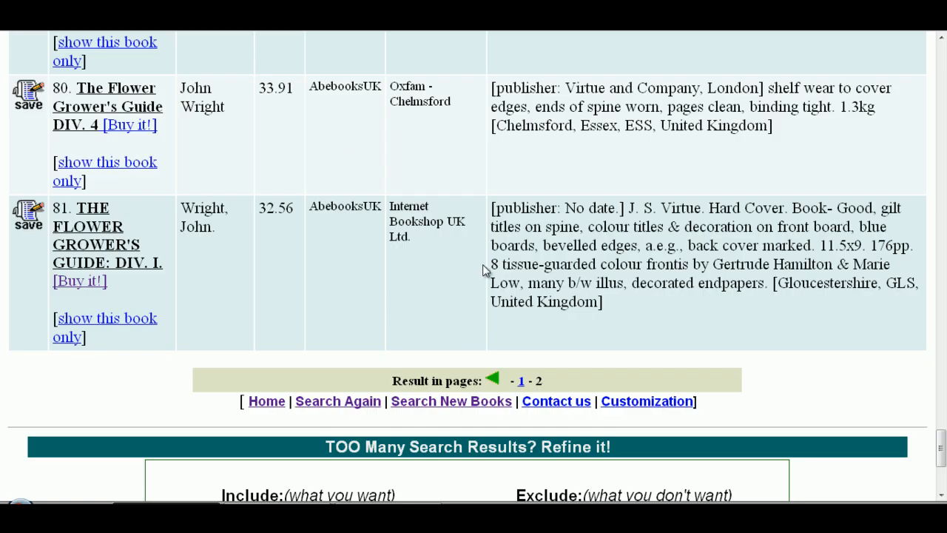
mouse_move(429, 275)
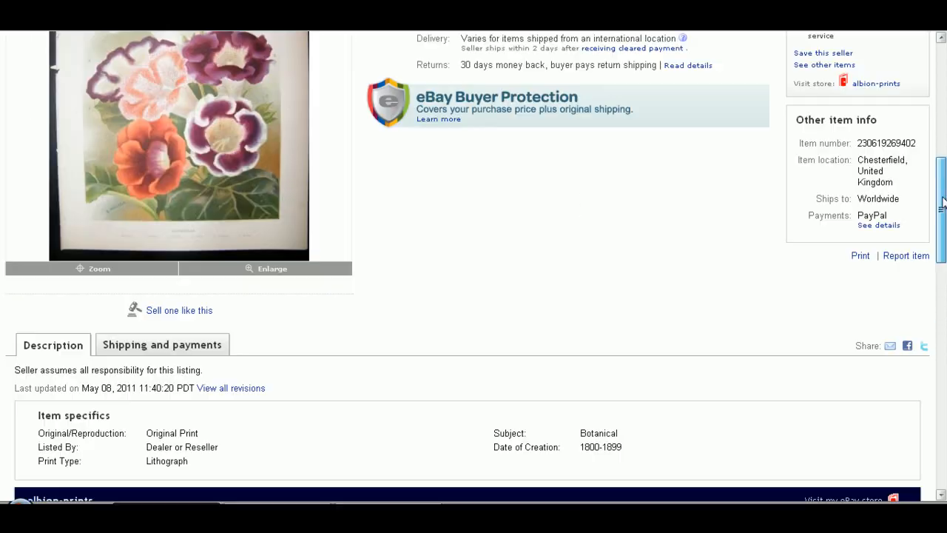
- Bring the sold 1899 Gloxins print's US $24.00 price and seller albion-prints into view
scroll("up", 3)
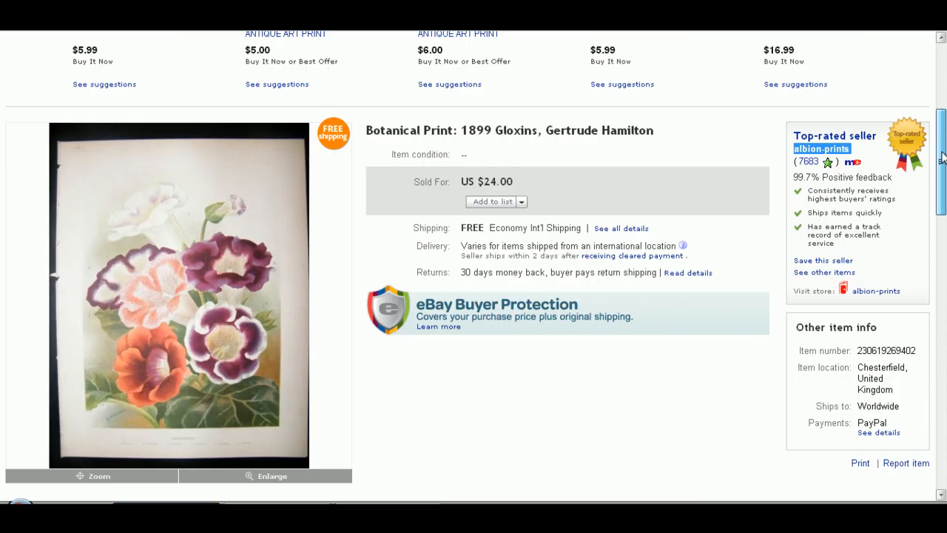
scroll("down", 3)
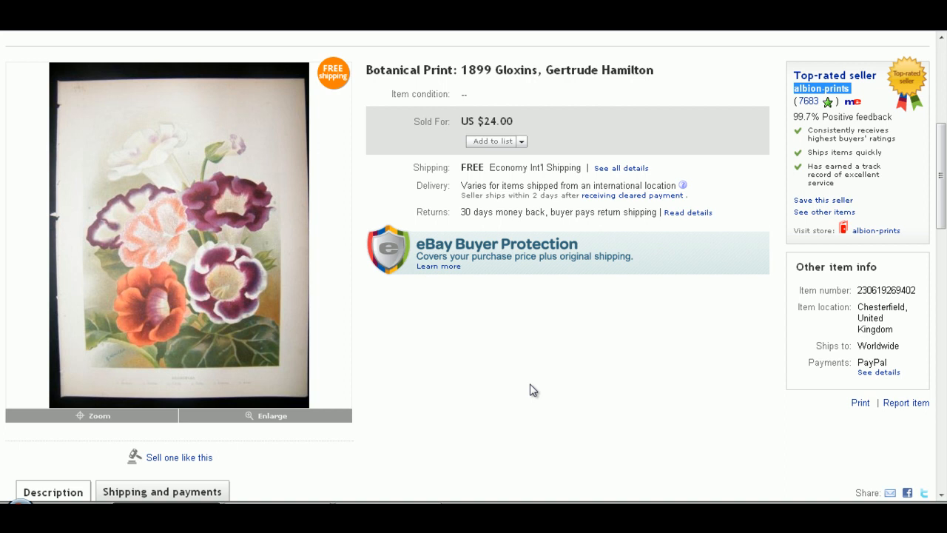
mouse_move(430, 404)
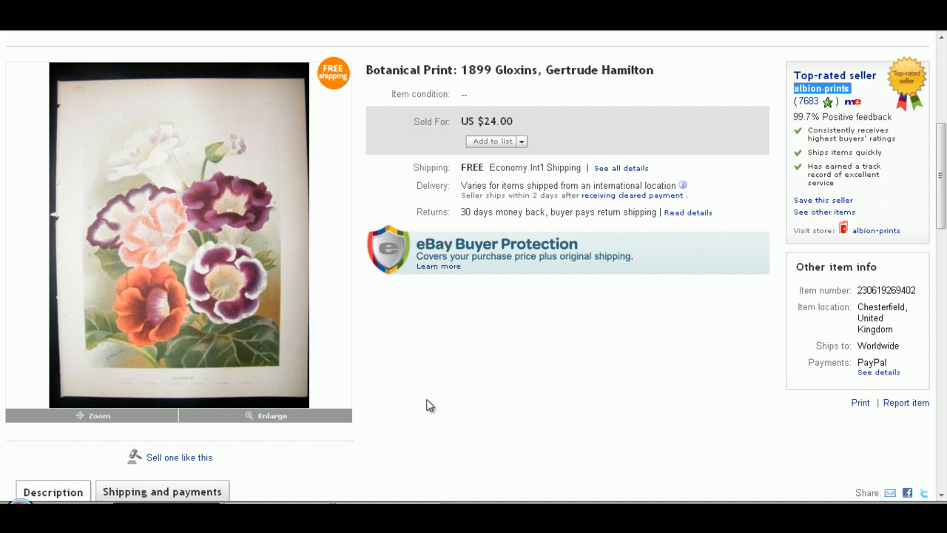